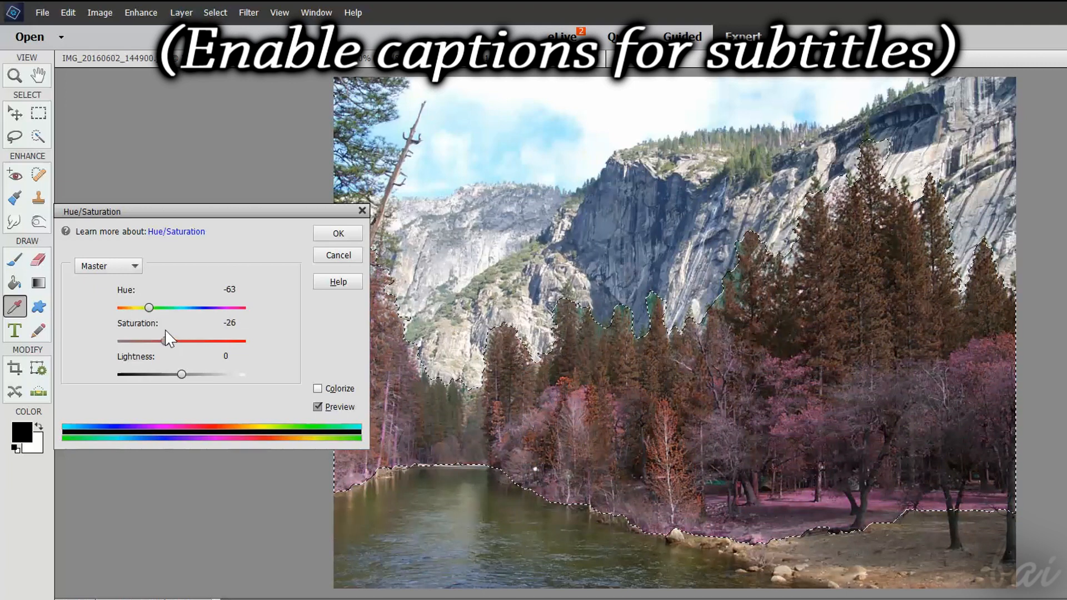
# - Sweep the Hue slider through purple and blue, settle near -20 and apply it to the forest
pyautogui.moveTo(149, 308); pyautogui.dragTo(168, 308)
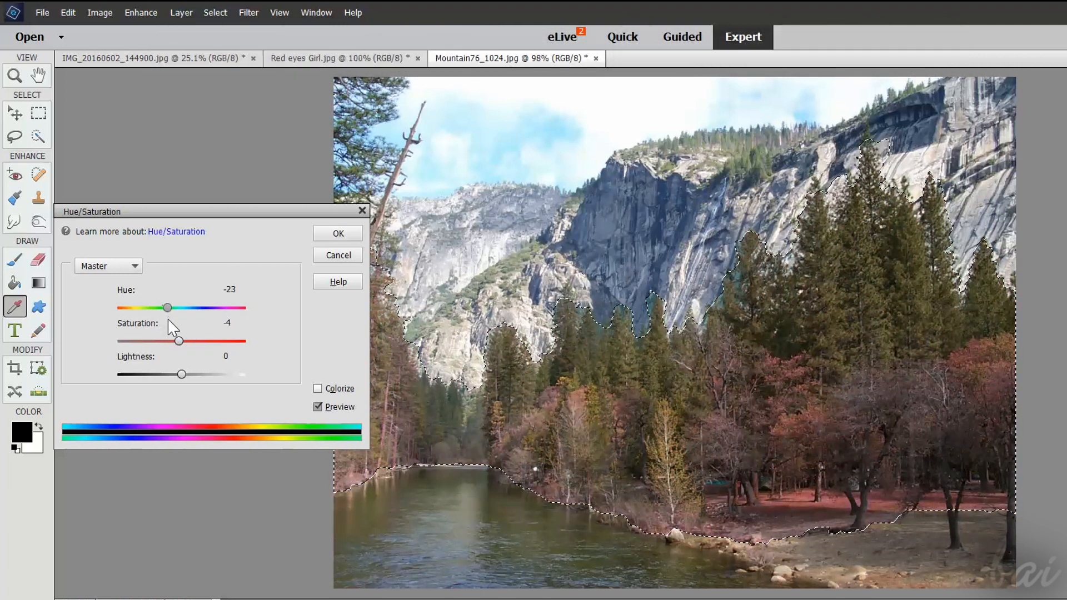
pyautogui.moveTo(169, 308); pyautogui.dragTo(140, 308)
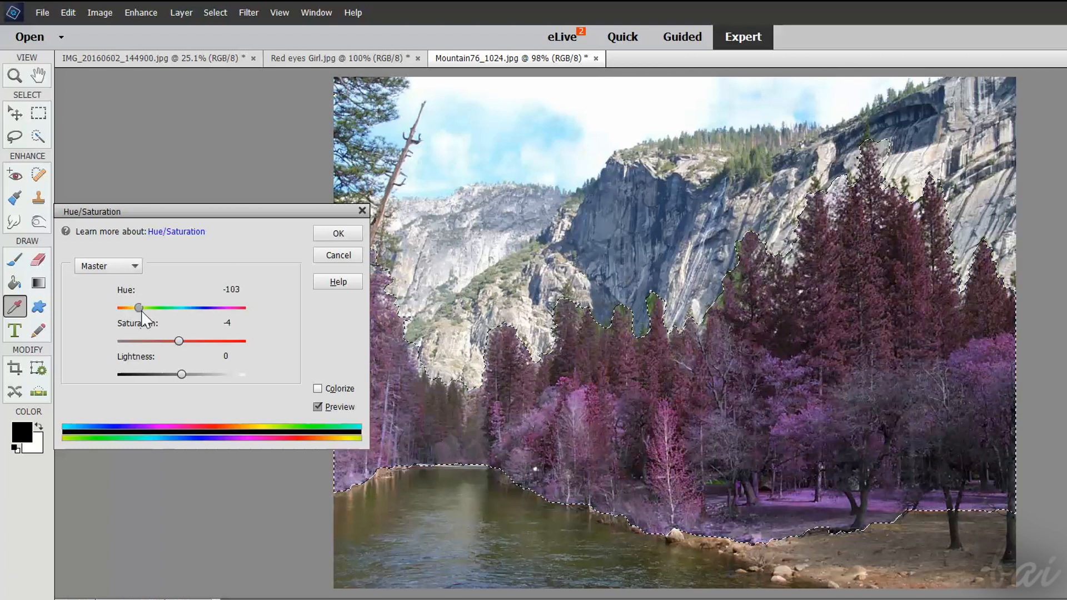
pyautogui.moveTo(140, 308); pyautogui.dragTo(243, 308)
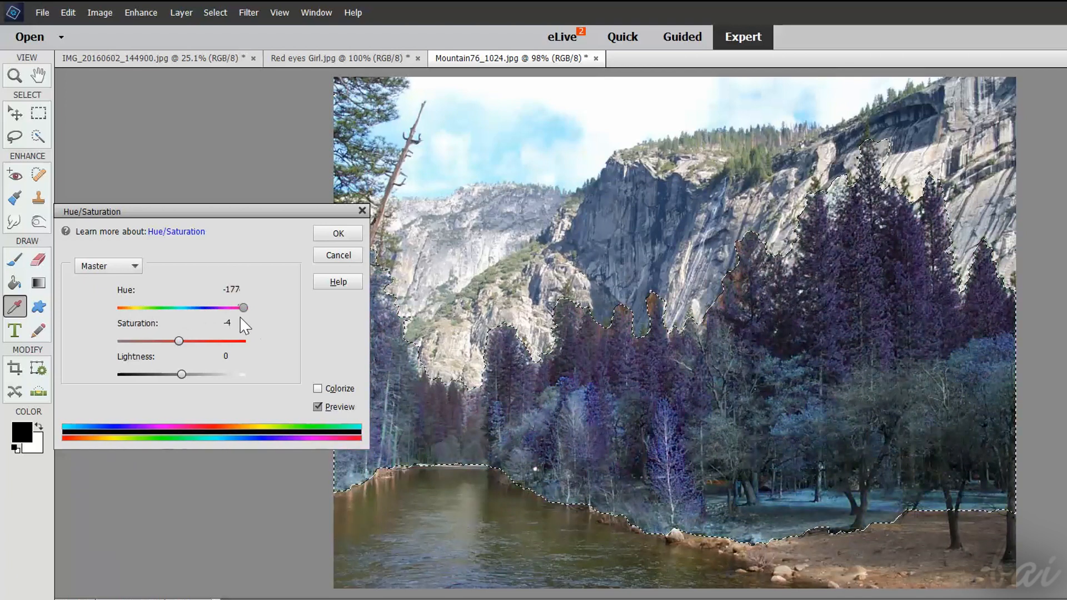
pyautogui.moveTo(244, 308); pyautogui.dragTo(170, 307)
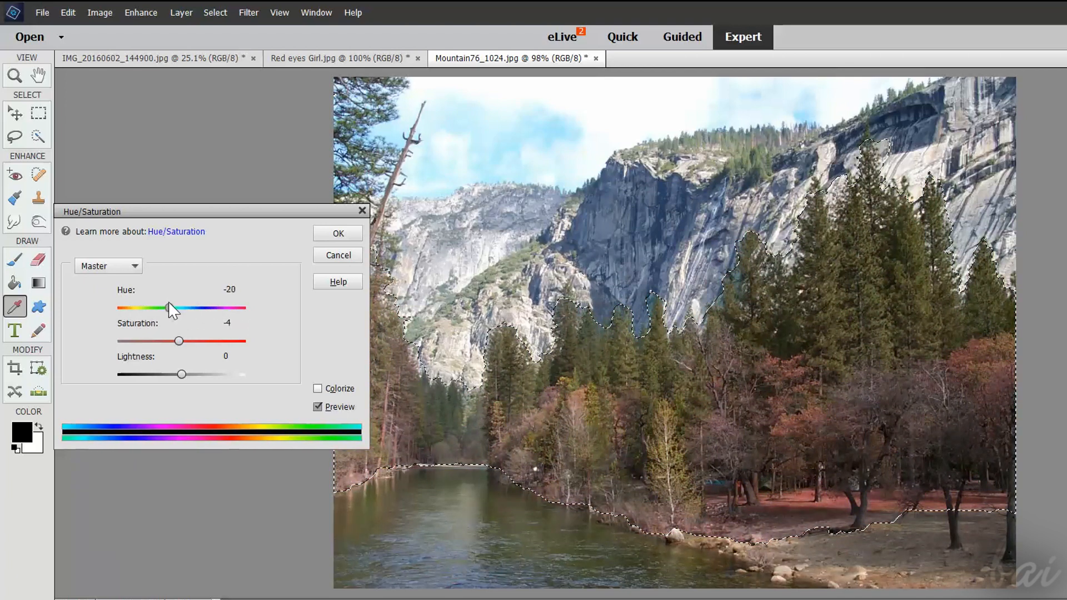
pyautogui.click(337, 232)
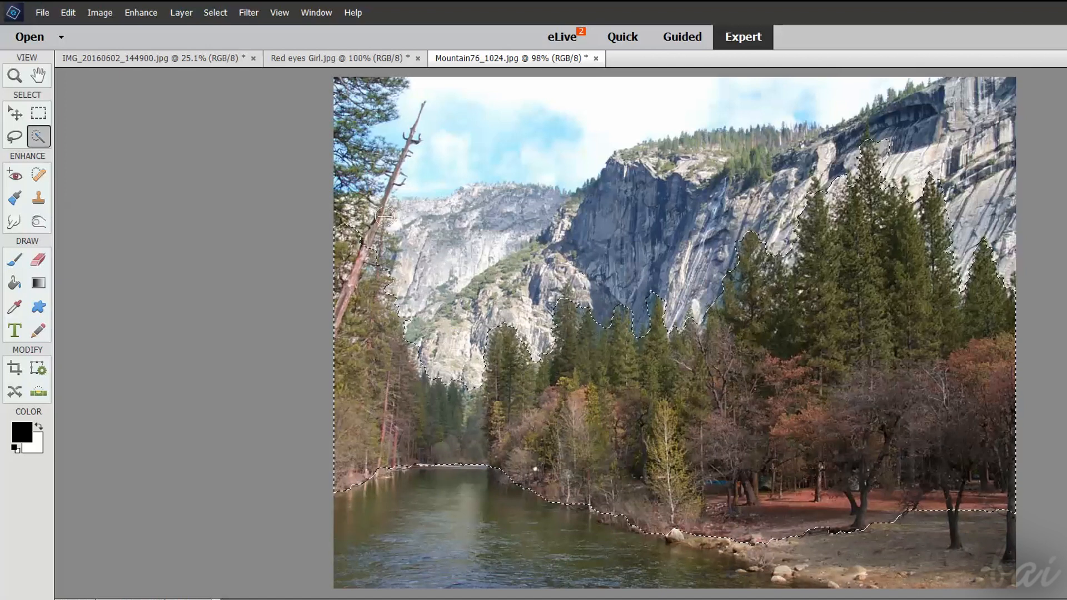
# - Visit the Quick and Guided workspaces with the harbor photo, then return to Expert
pyautogui.click(622, 37)
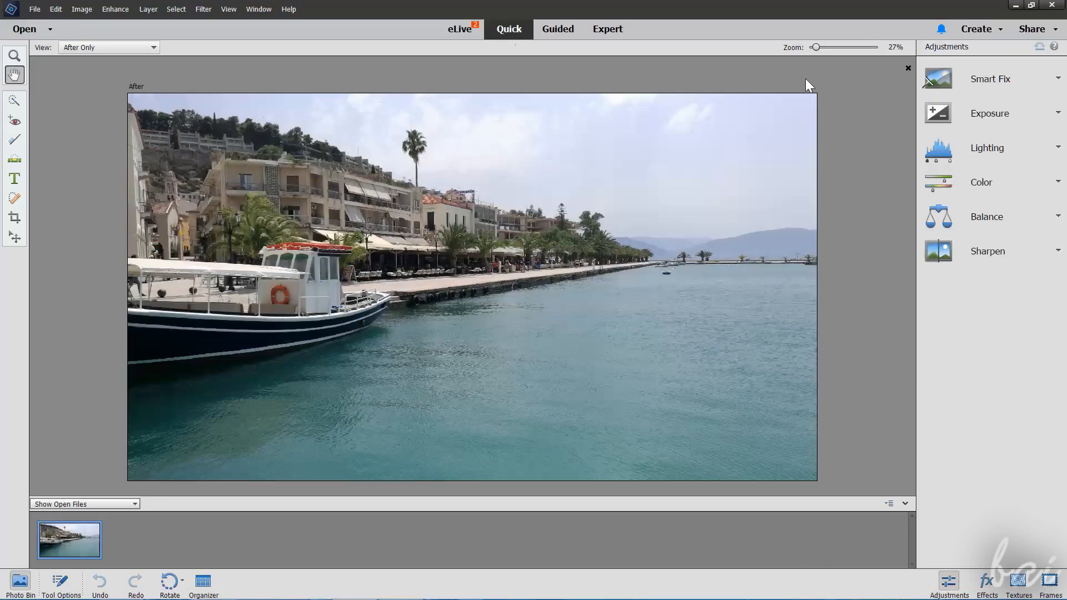
pyautogui.moveTo(994, 73)
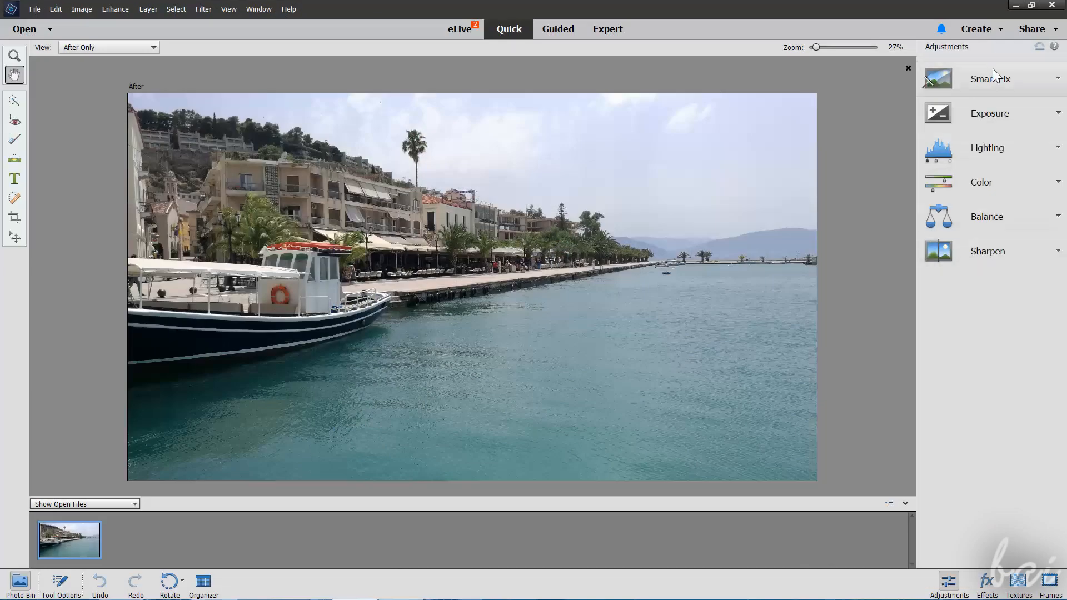
pyautogui.click(991, 78)
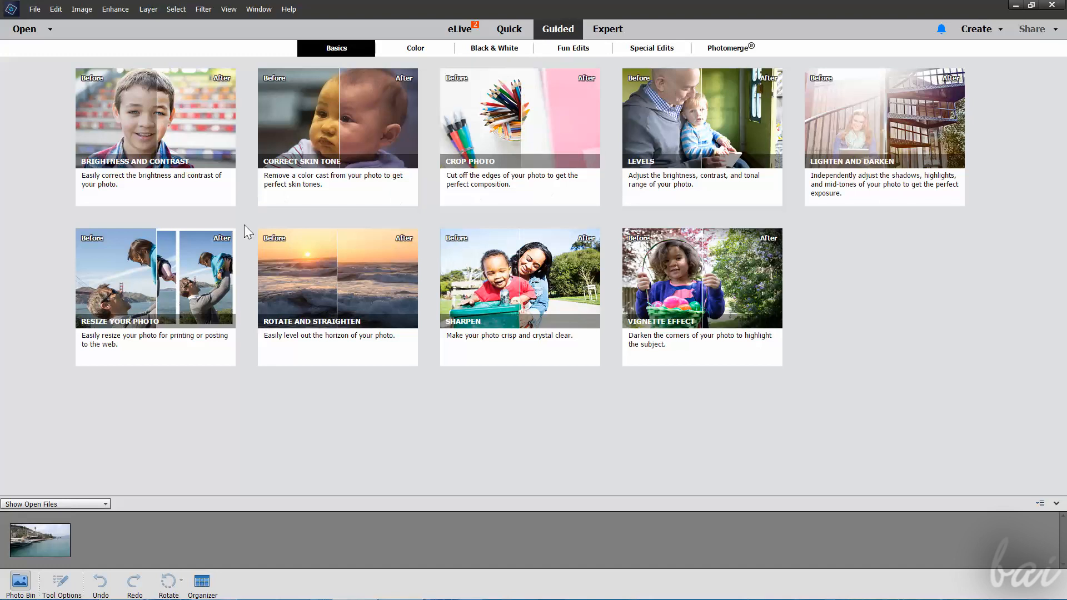
pyautogui.click(607, 29)
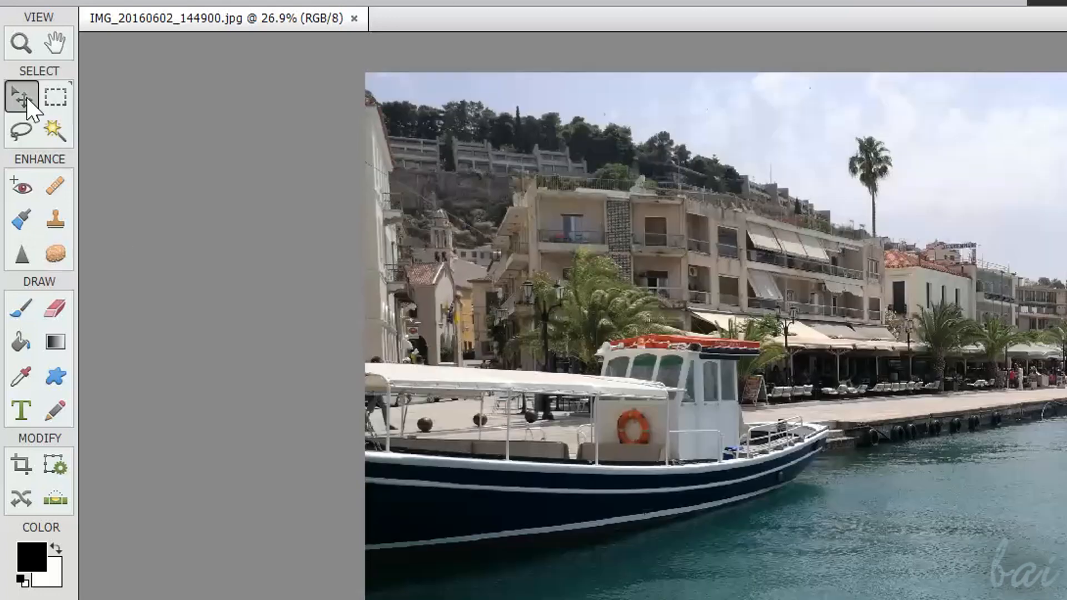
pyautogui.click(56, 132)
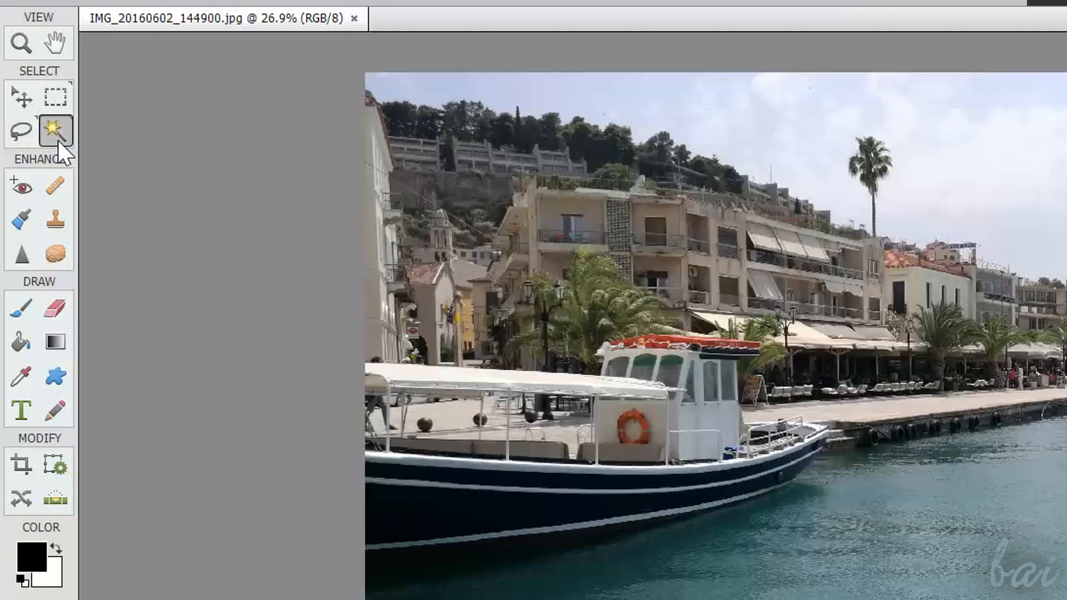
pyautogui.click(55, 185)
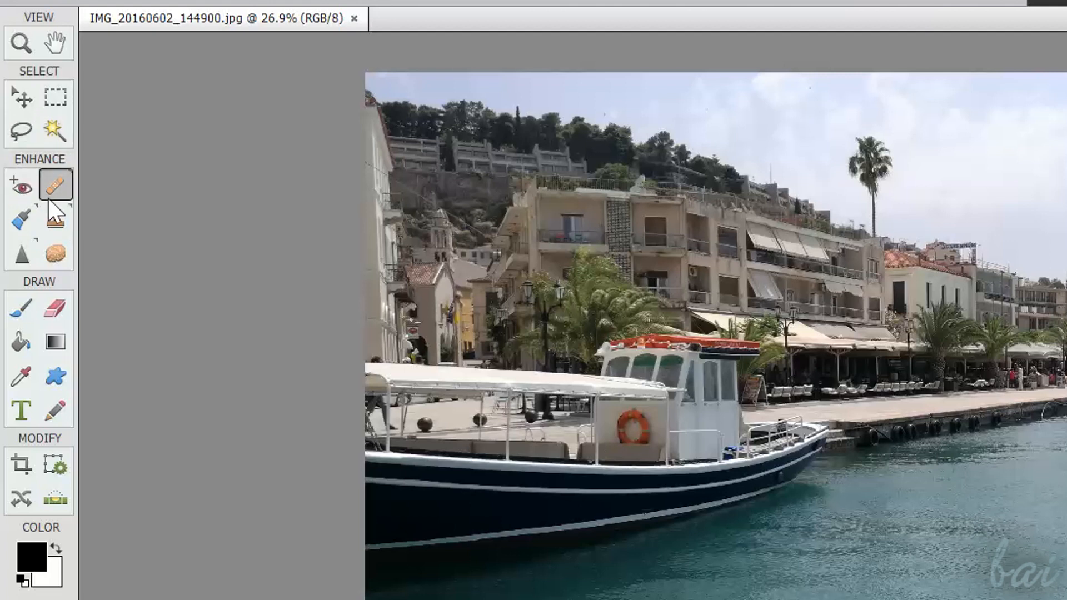
pyautogui.click(20, 220)
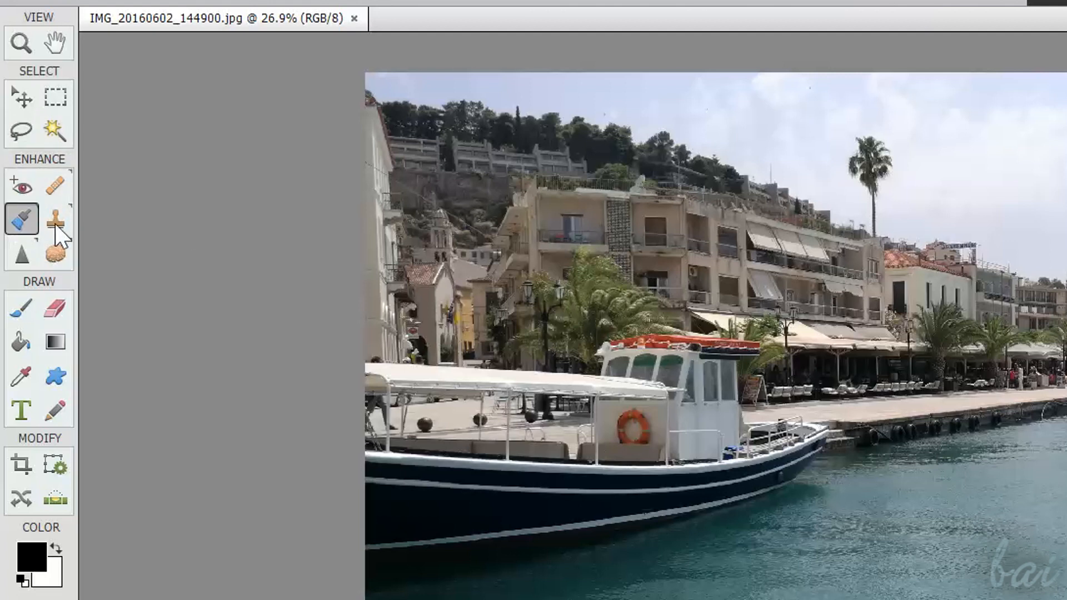
pyautogui.click(21, 253)
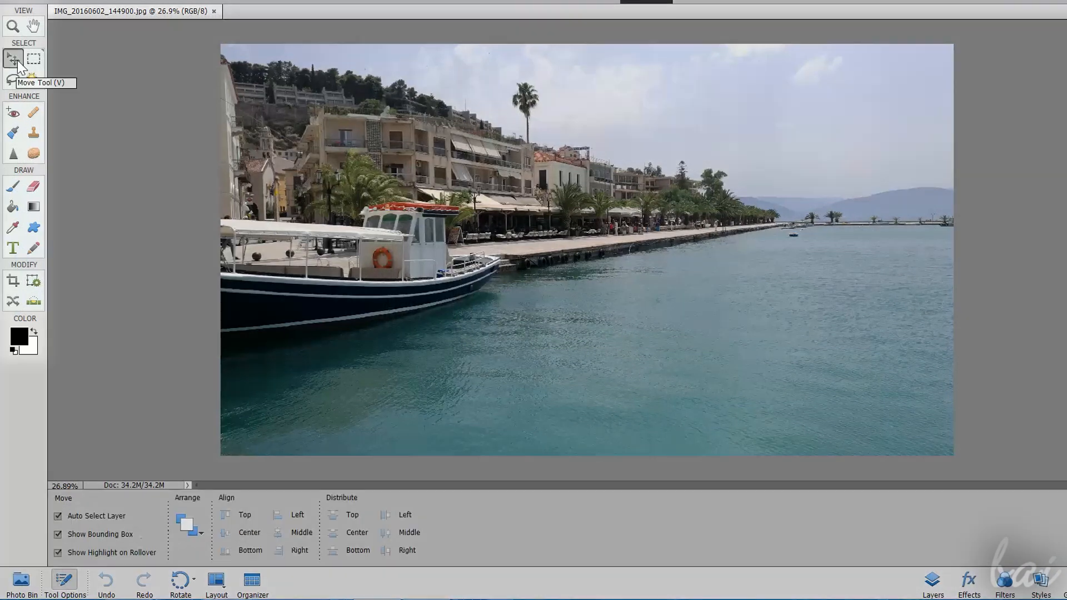
pyautogui.click(12, 78)
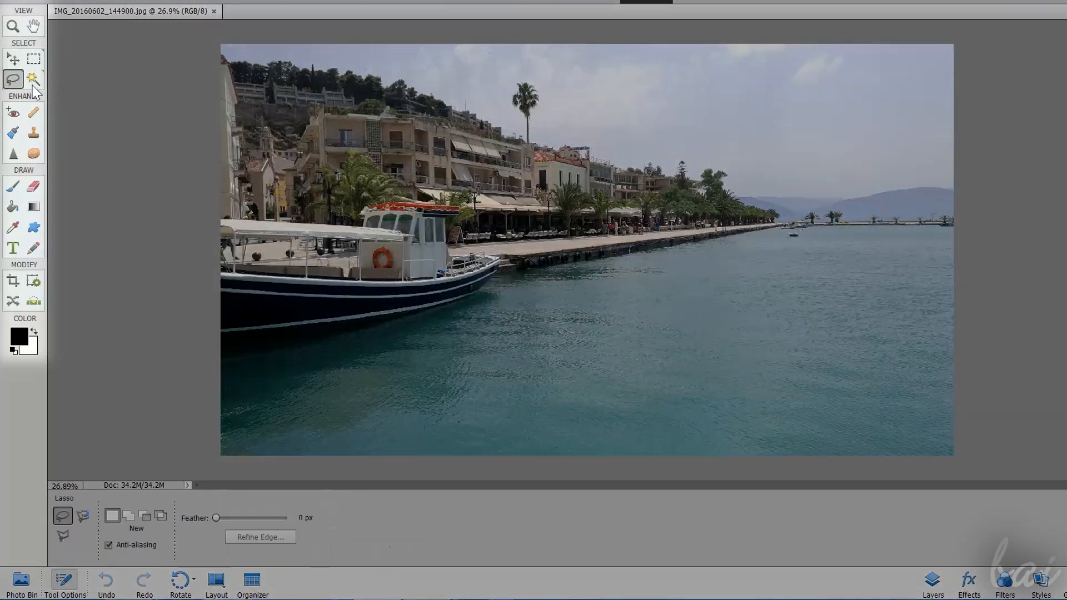
pyautogui.click(32, 77)
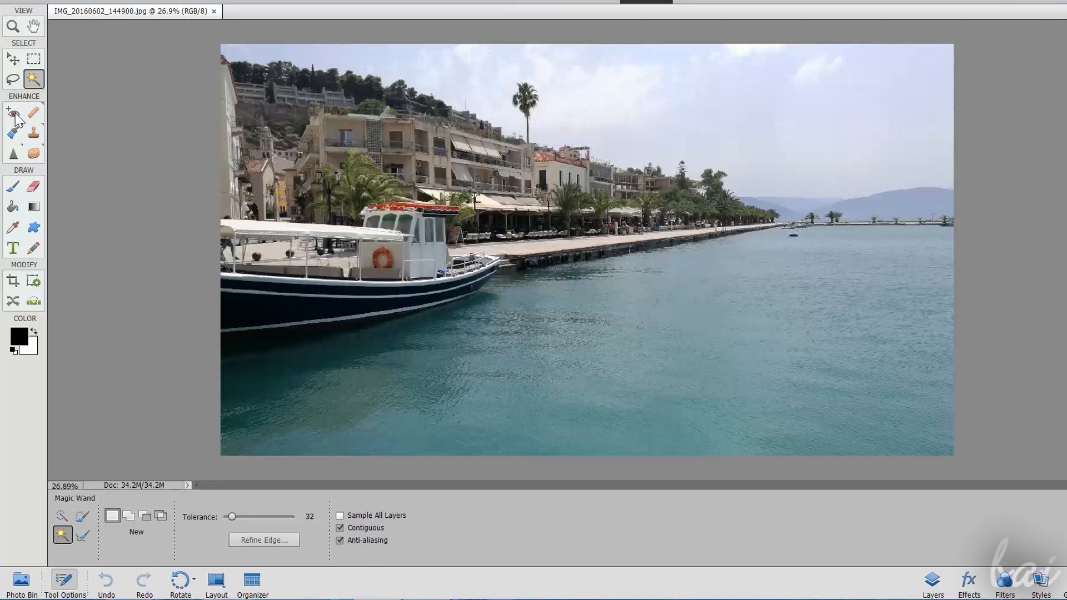
pyautogui.click(33, 112)
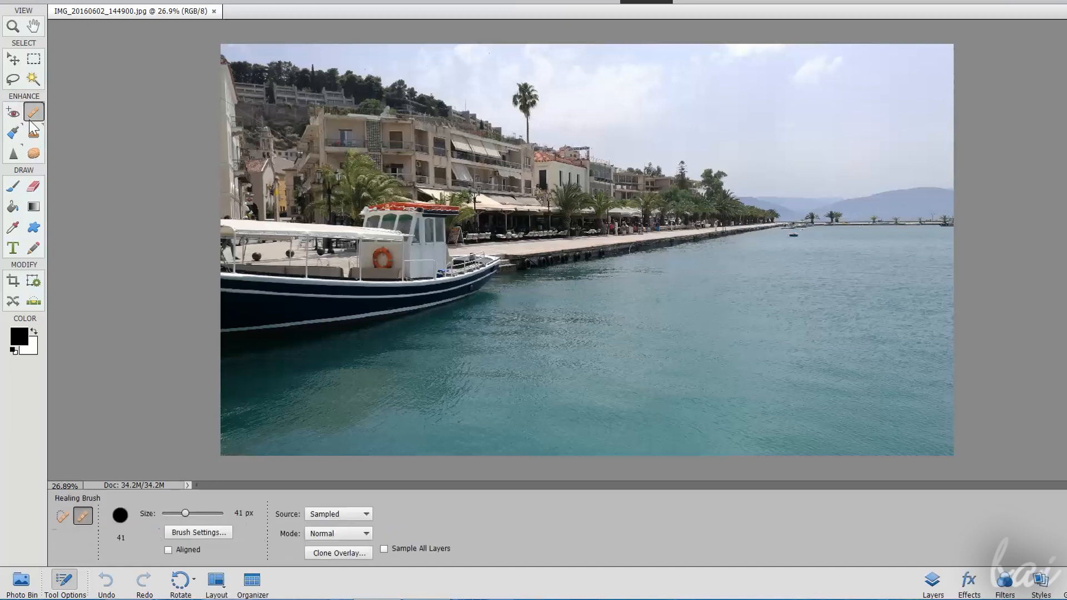
pyautogui.click(12, 132)
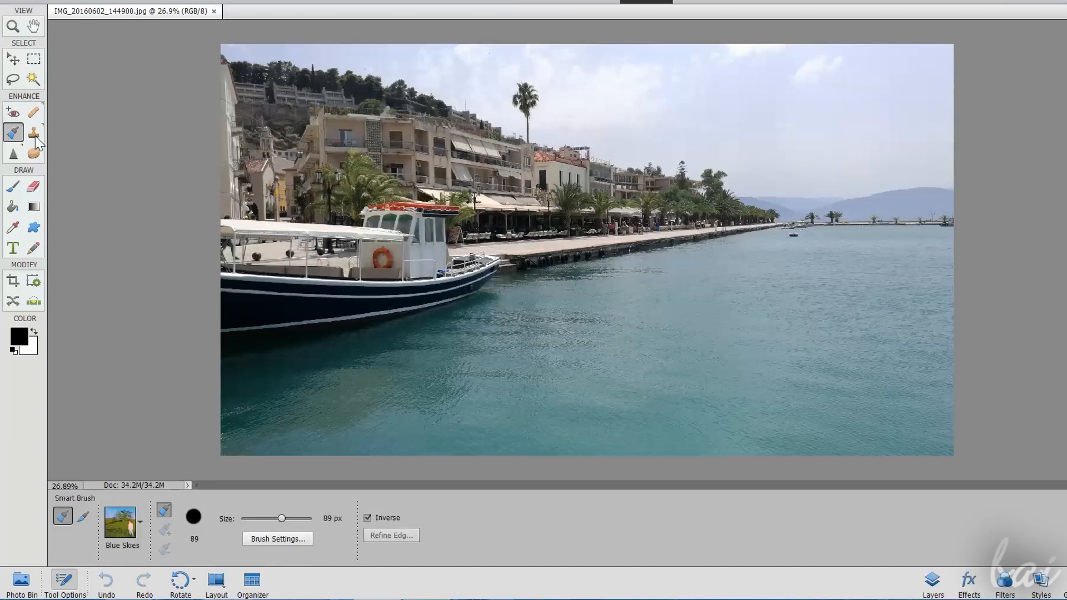
pyautogui.click(13, 153)
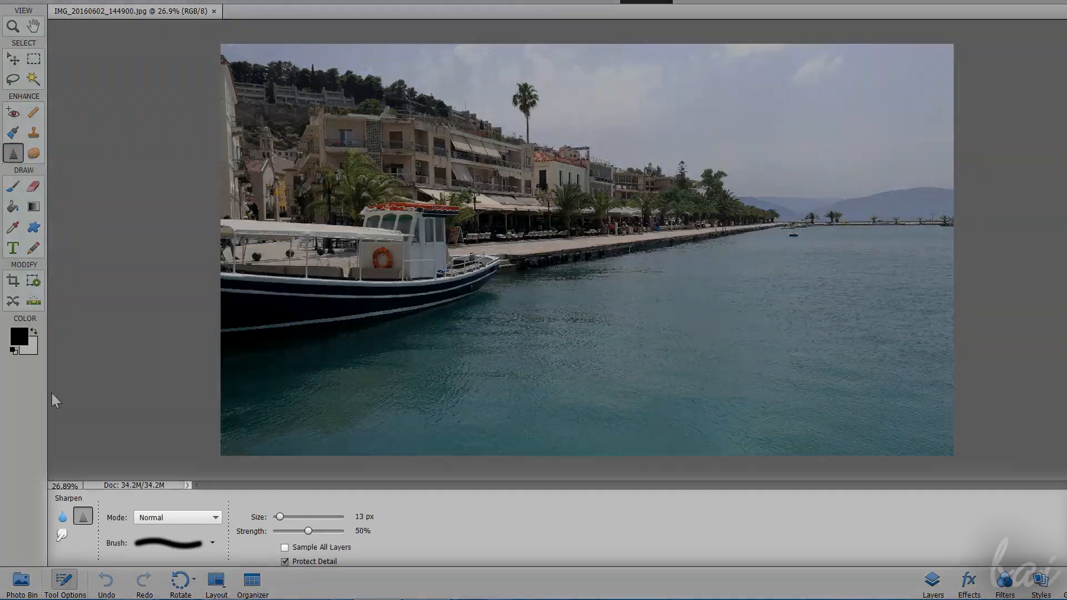
pyautogui.click(33, 154)
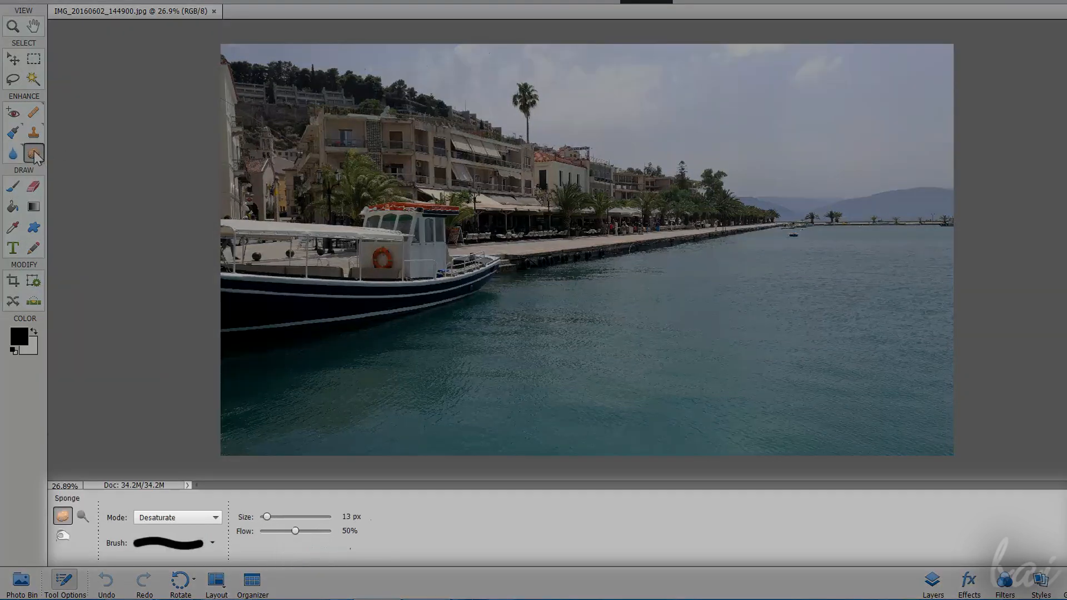
pyautogui.click(32, 187)
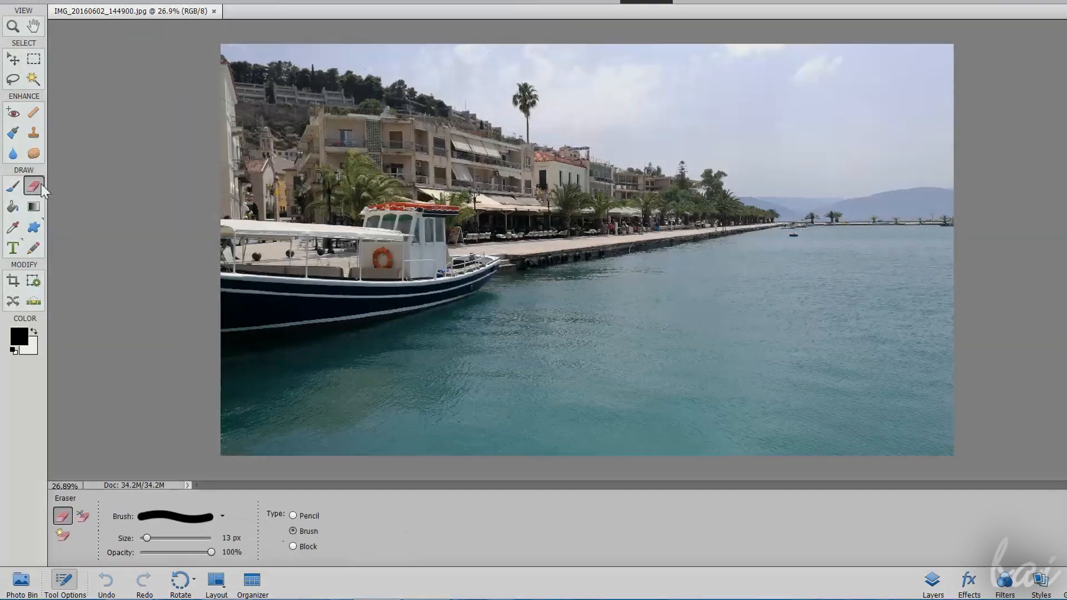
pyautogui.click(33, 226)
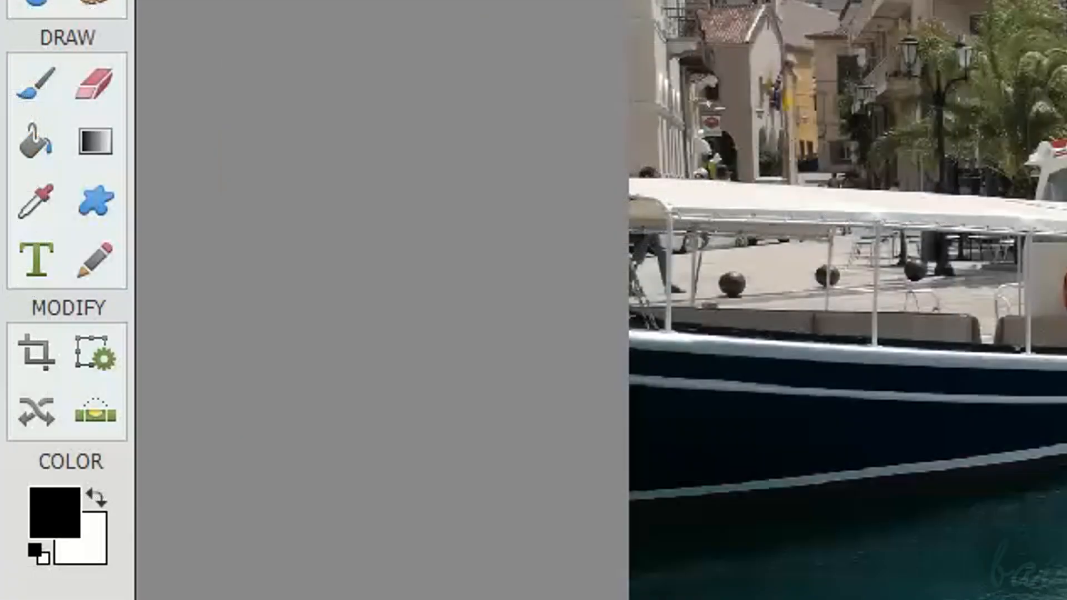
pyautogui.moveTo(23, 401)
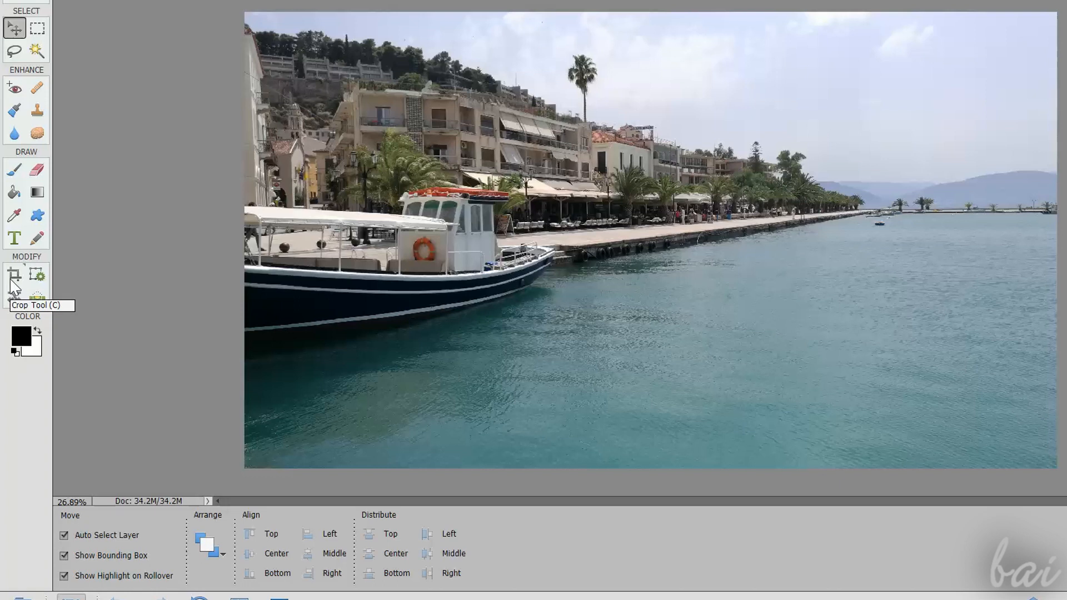
pyautogui.click(13, 274)
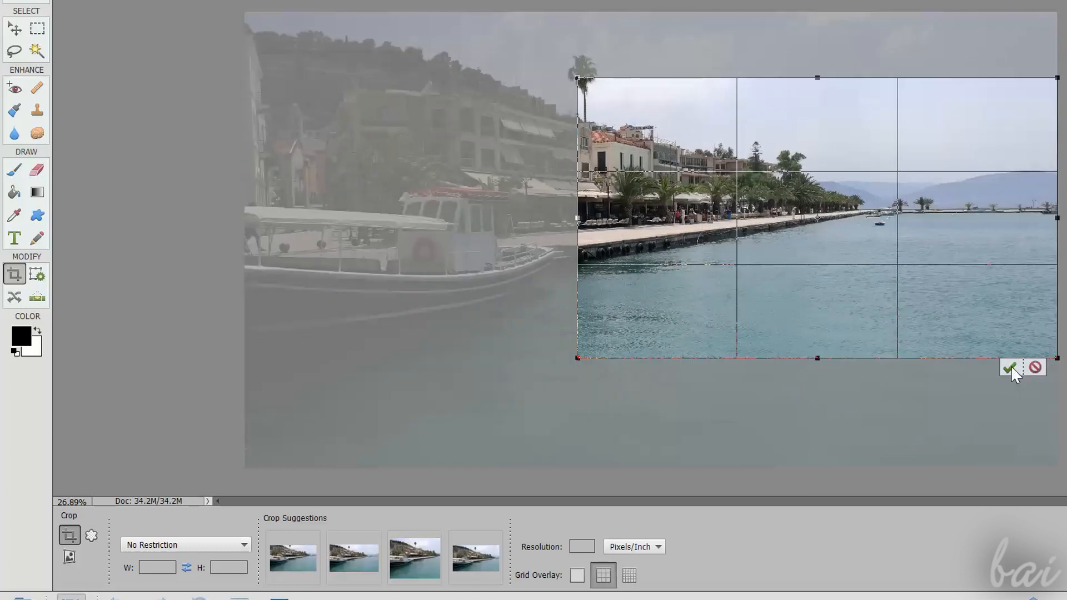
pyautogui.click(1009, 367)
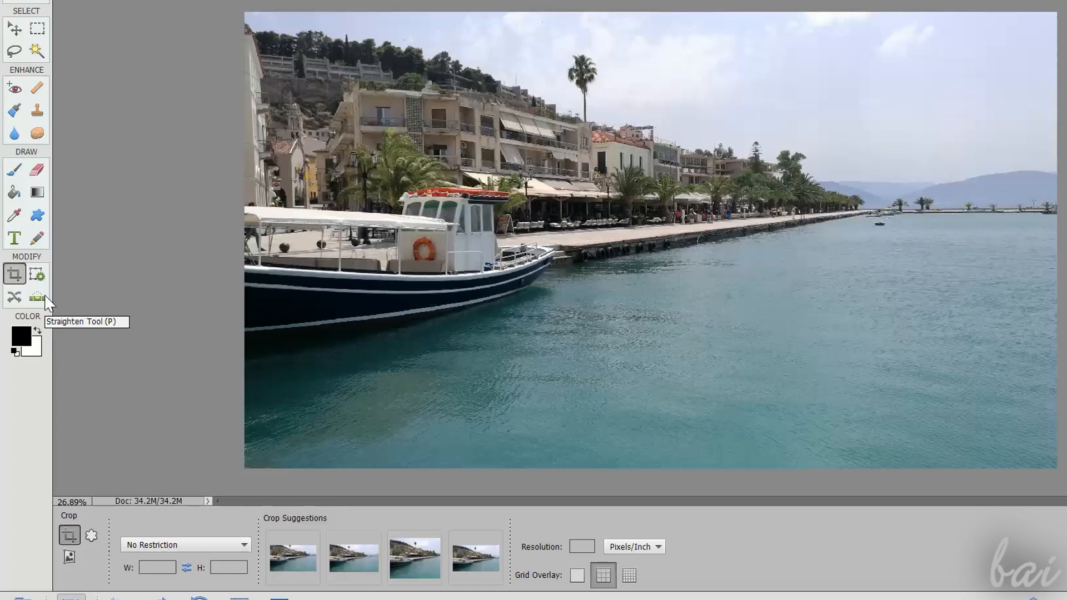
pyautogui.click(36, 296)
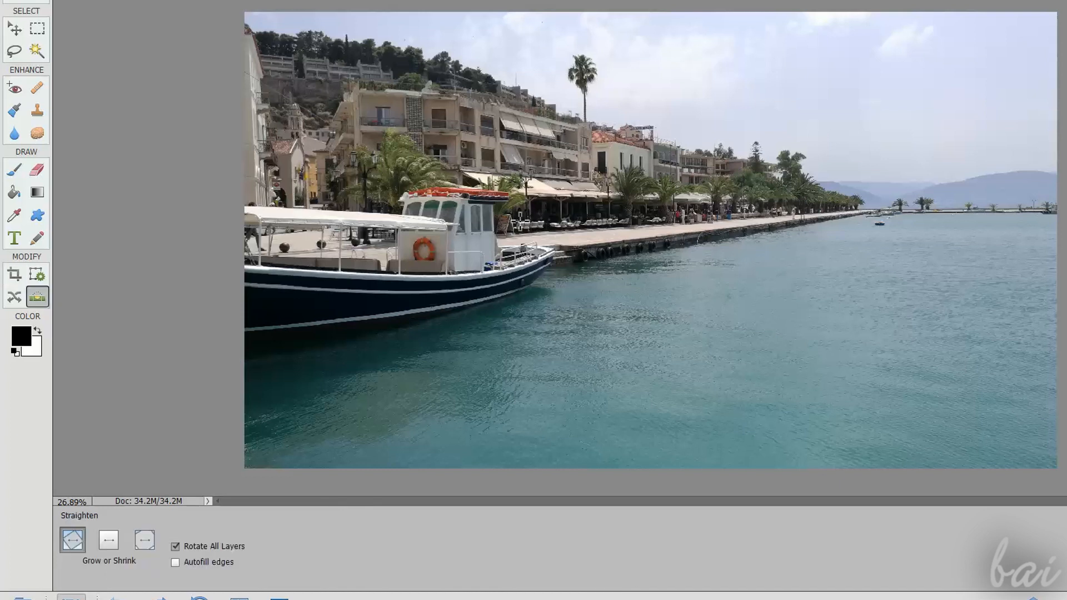
pyautogui.moveTo(307, 67); pyautogui.dragTo(1014, 210)
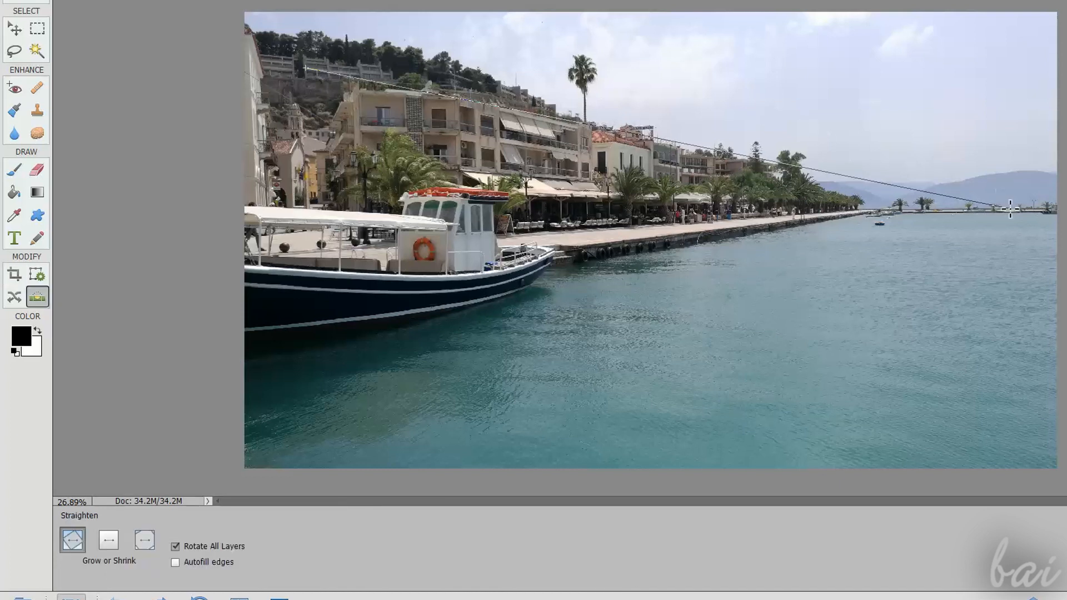
pyautogui.moveTo(14, 296)
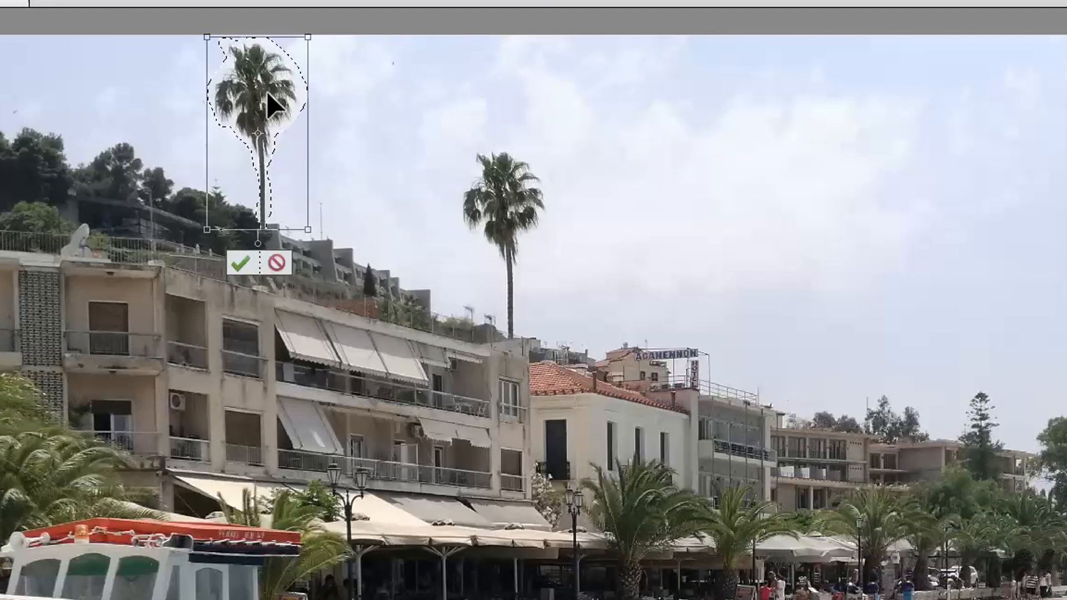
# - Outline the tall palm tree against the sky with the Lasso tool to select it
pyautogui.click(240, 264)
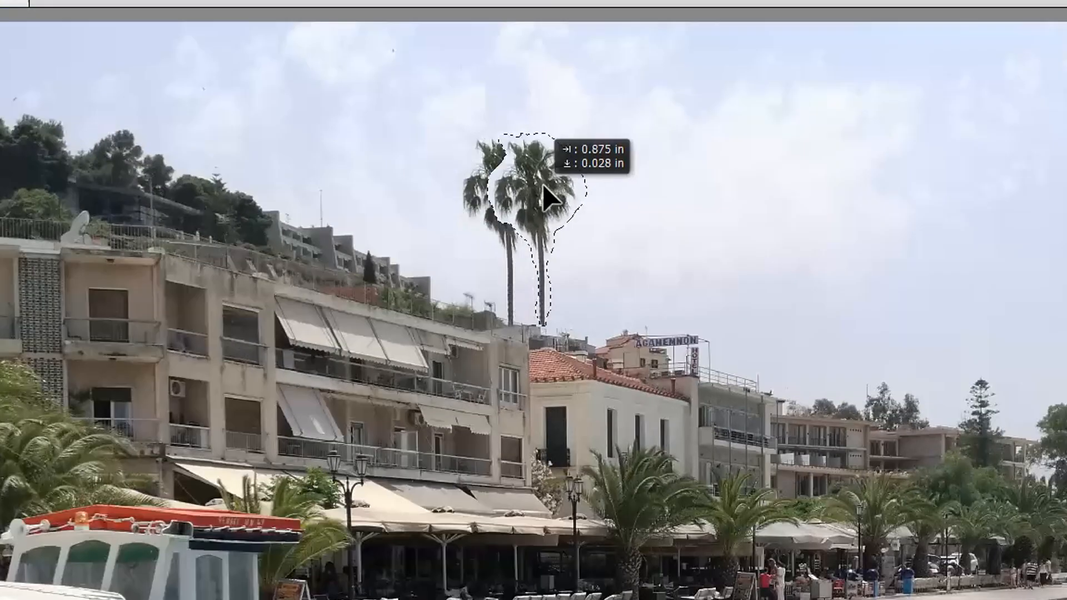
pyautogui.moveTo(538, 198); pyautogui.dragTo(803, 307)
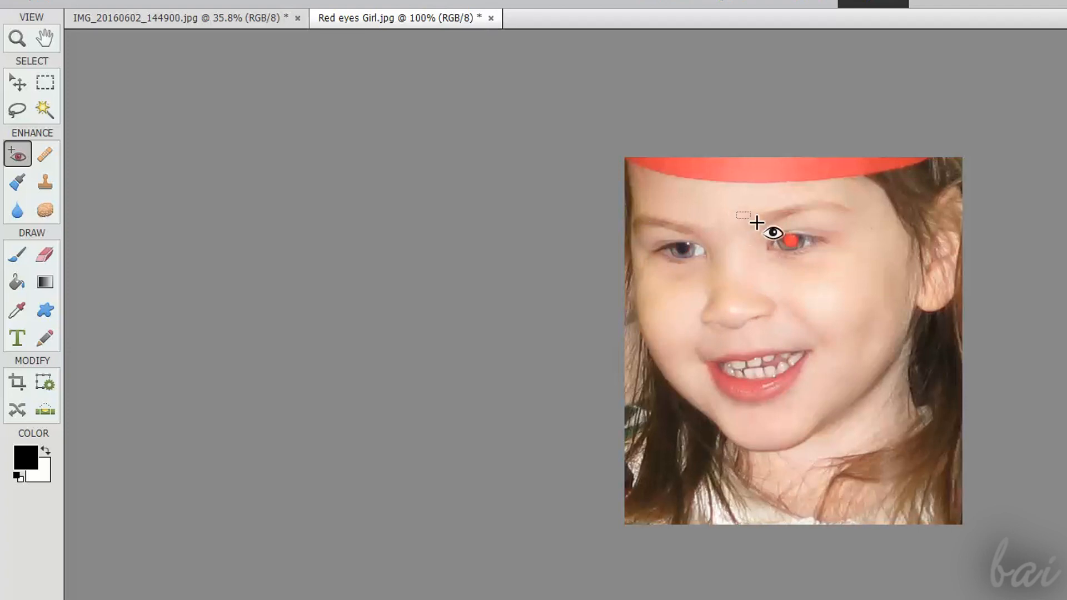
# - Drag the Red Eye Removal tool over the girl's eye to clear the red glow
pyautogui.moveTo(742, 217); pyautogui.dragTo(854, 271)
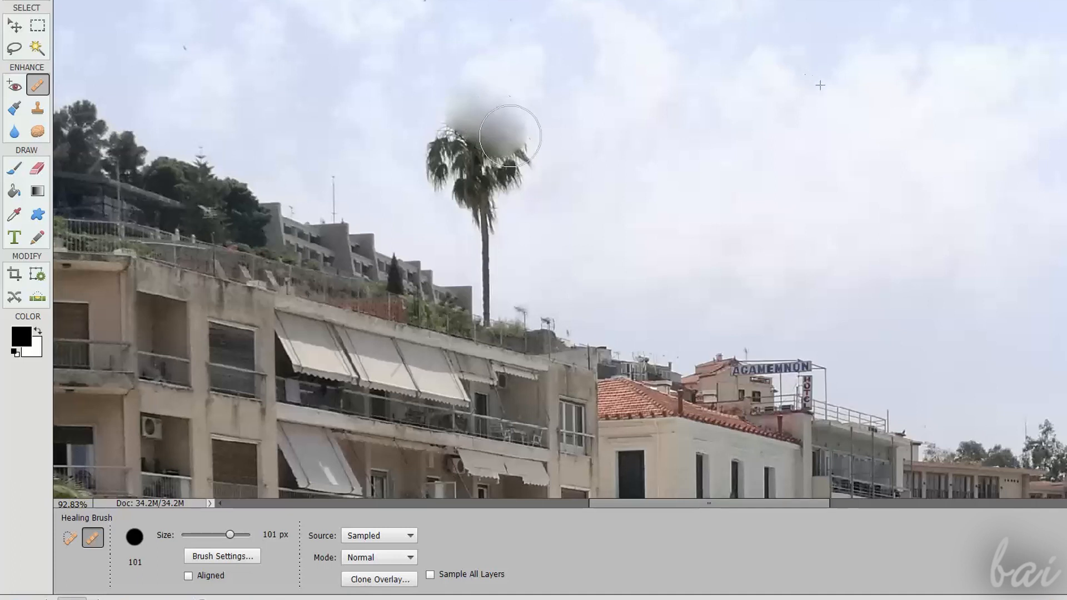
# - Heal the palm tree's crown into the sky, resampling clean sky above the palm partway
pyautogui.moveTo(510, 135); pyautogui.dragTo(517, 170)
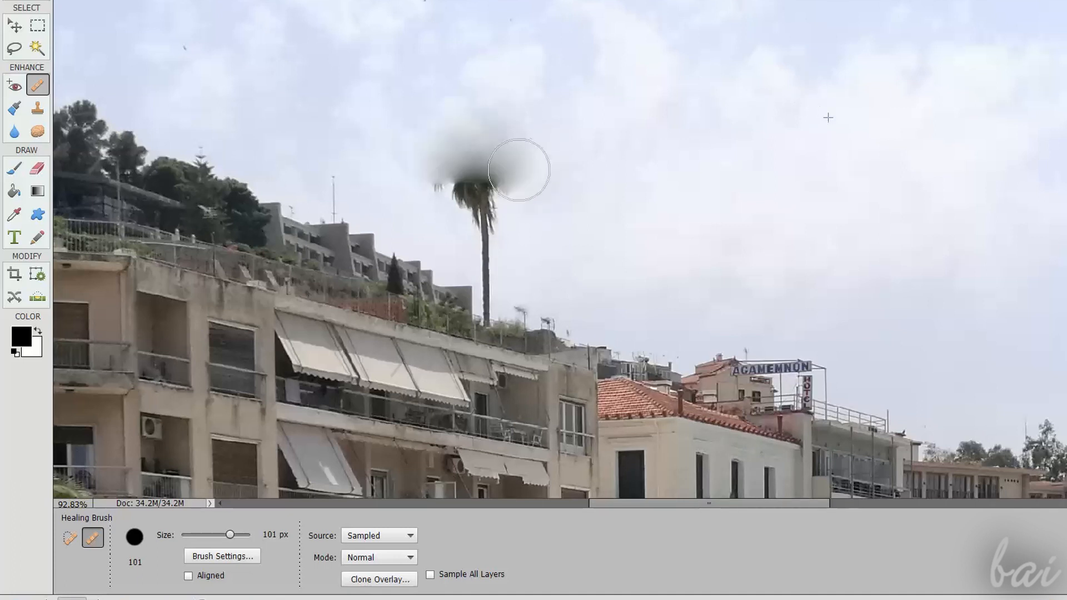
pyautogui.moveTo(517, 169); pyautogui.dragTo(497, 252)
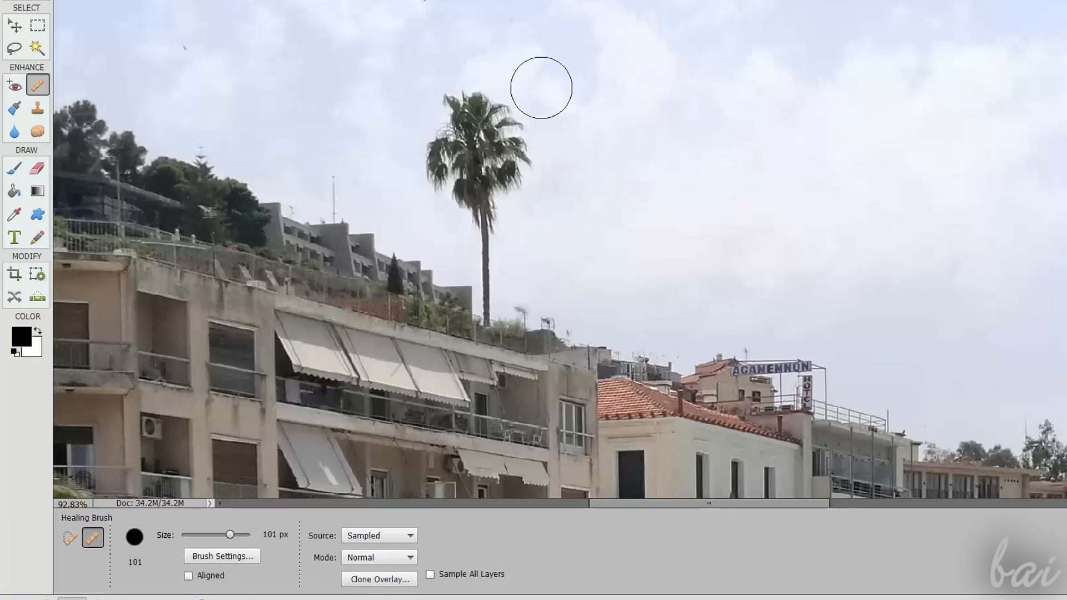
pyautogui.moveTo(542, 86); pyautogui.dragTo(466, 102)
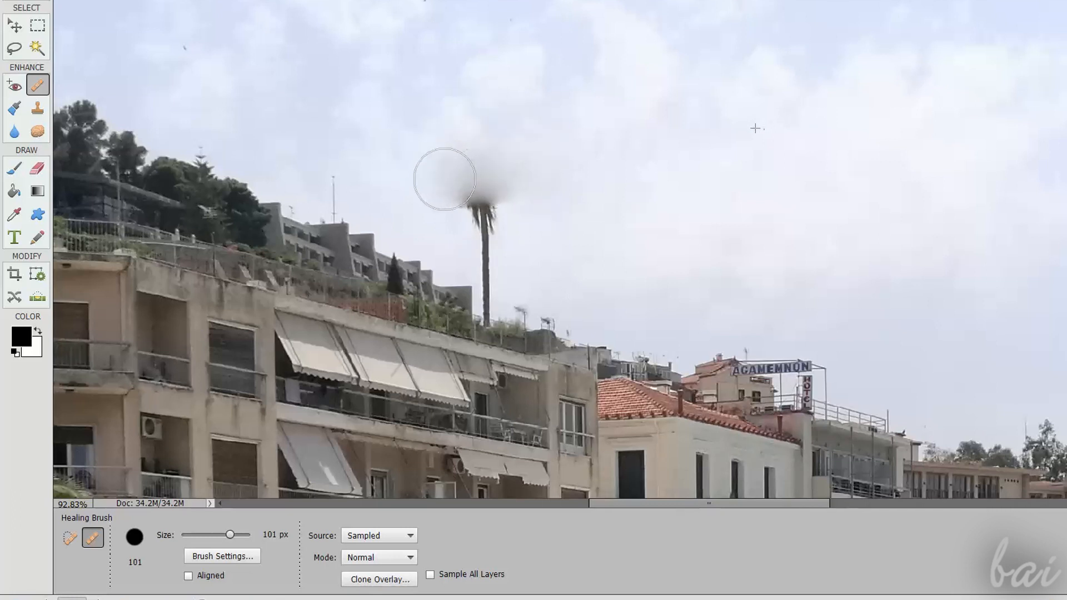
pyautogui.moveTo(443, 179); pyautogui.dragTo(497, 257)
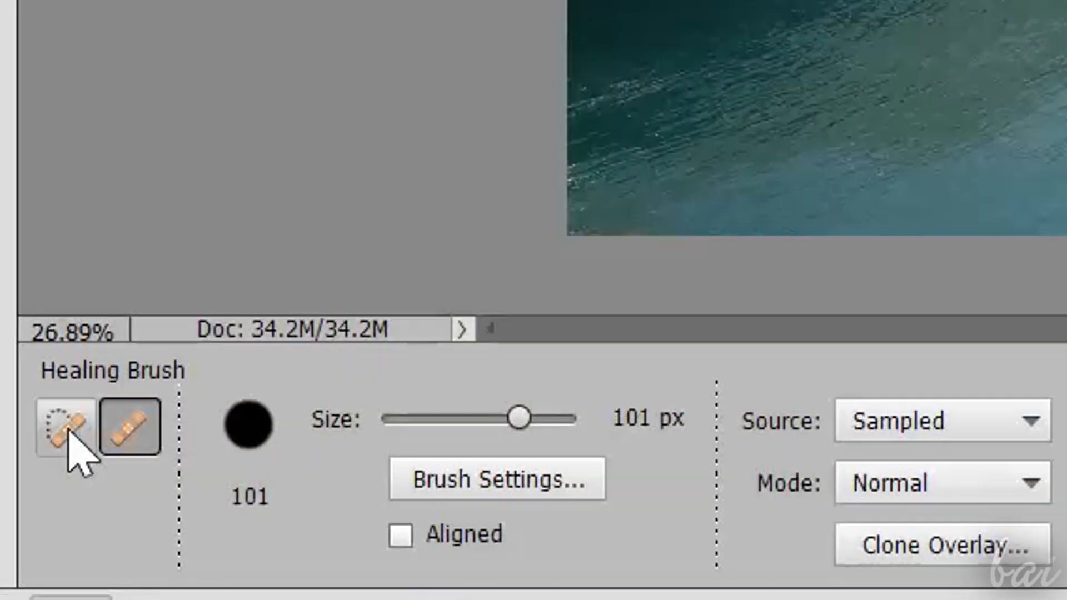
pyautogui.moveTo(62, 426)
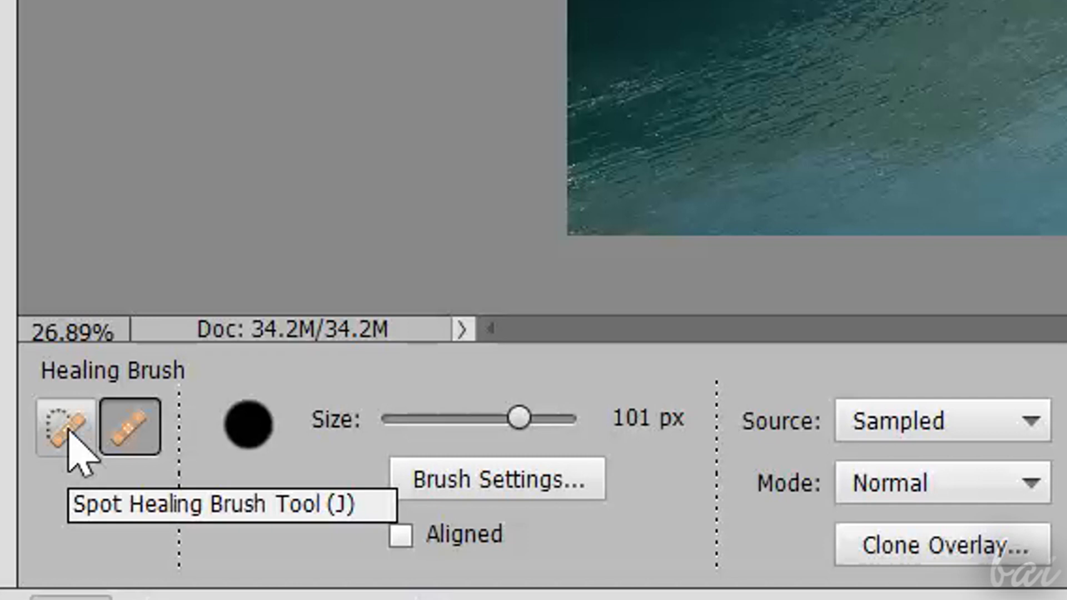
# - Switch to the Spot Healing Brush and heal a small blemish near the far pier
pyautogui.click(62, 427)
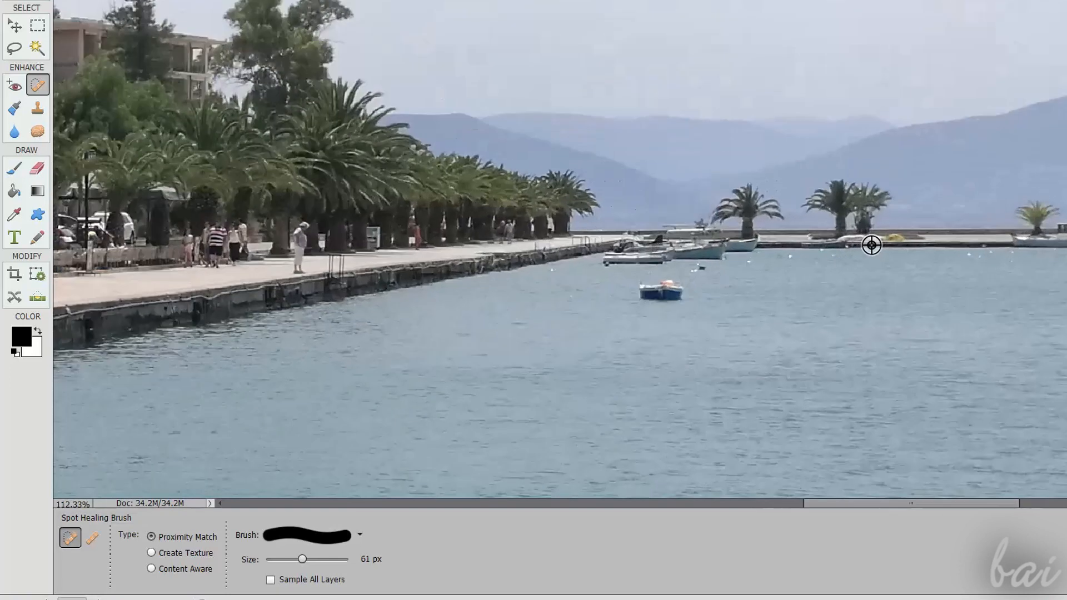
pyautogui.click(666, 291)
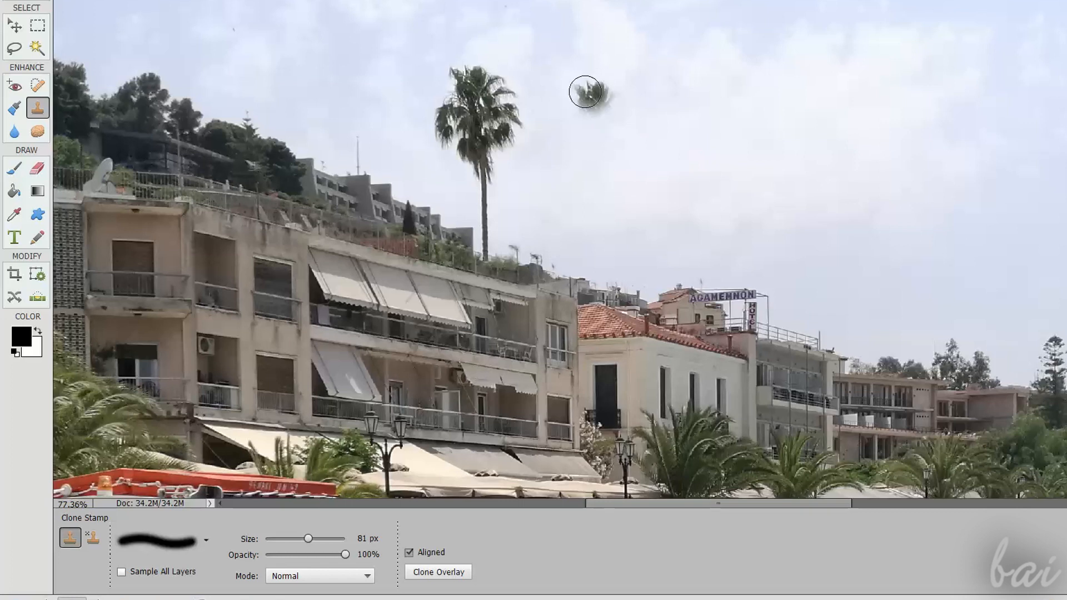
# - Clone-stamp a duplicate palm crown and trunk into the sky right of the tree
pyautogui.moveTo(589, 93); pyautogui.dragTo(606, 127)
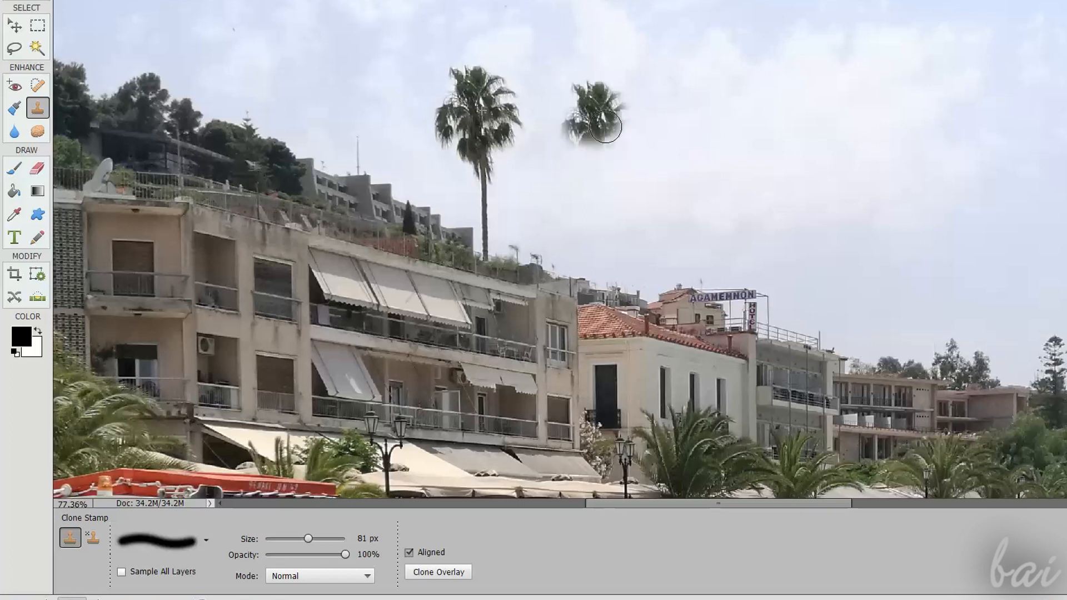
pyautogui.moveTo(606, 128); pyautogui.dragTo(593, 169)
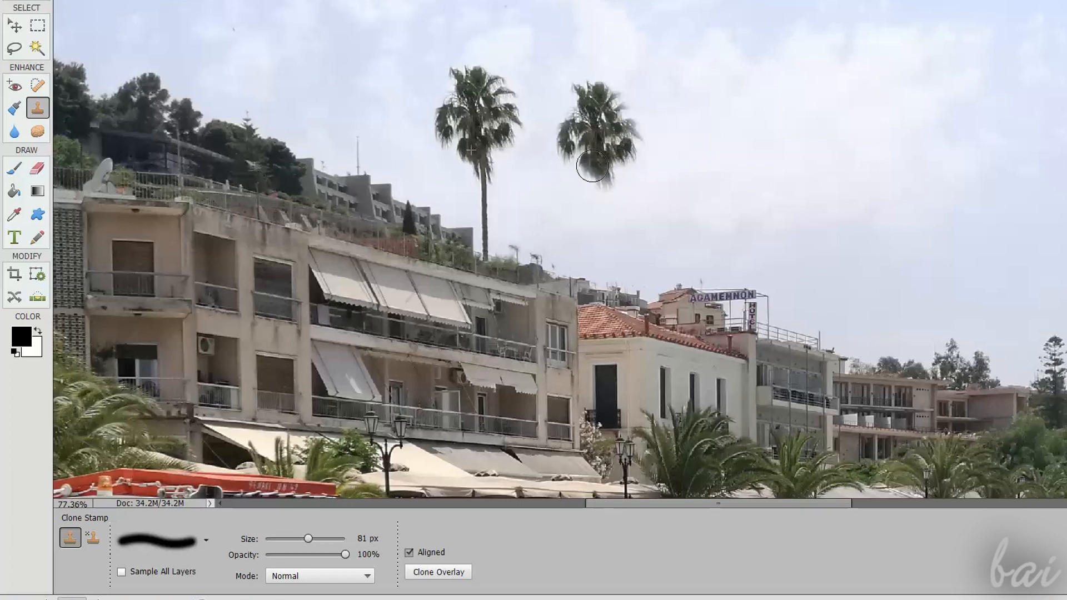
pyautogui.moveTo(593, 169); pyautogui.dragTo(612, 260)
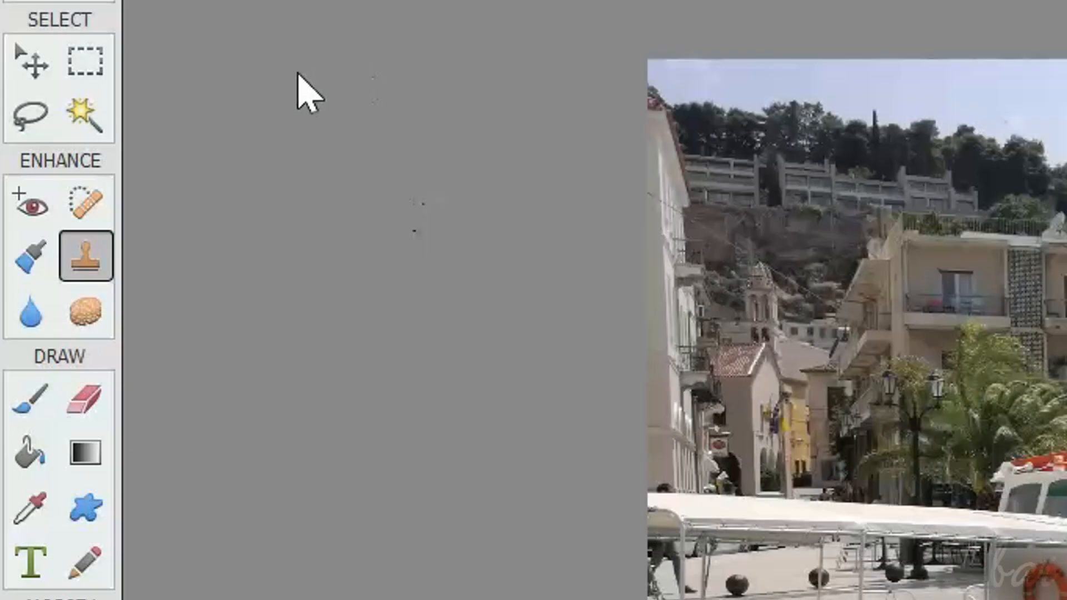
pyautogui.moveTo(27, 256)
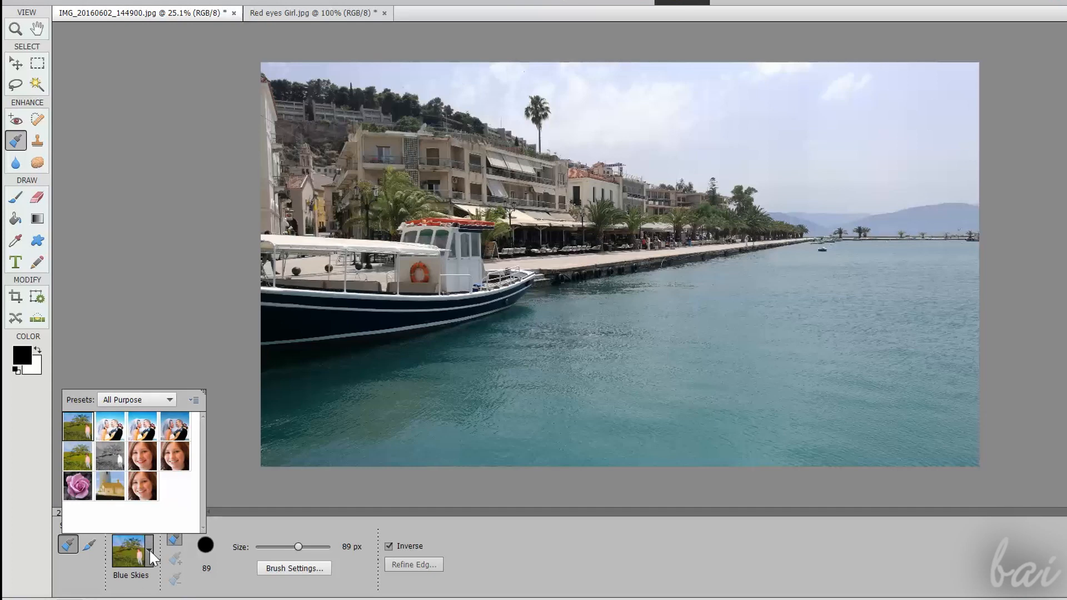
# - Open the Smart Brush preset list to pick the Brighter effect instead of Blue Skies
pyautogui.click(110, 427)
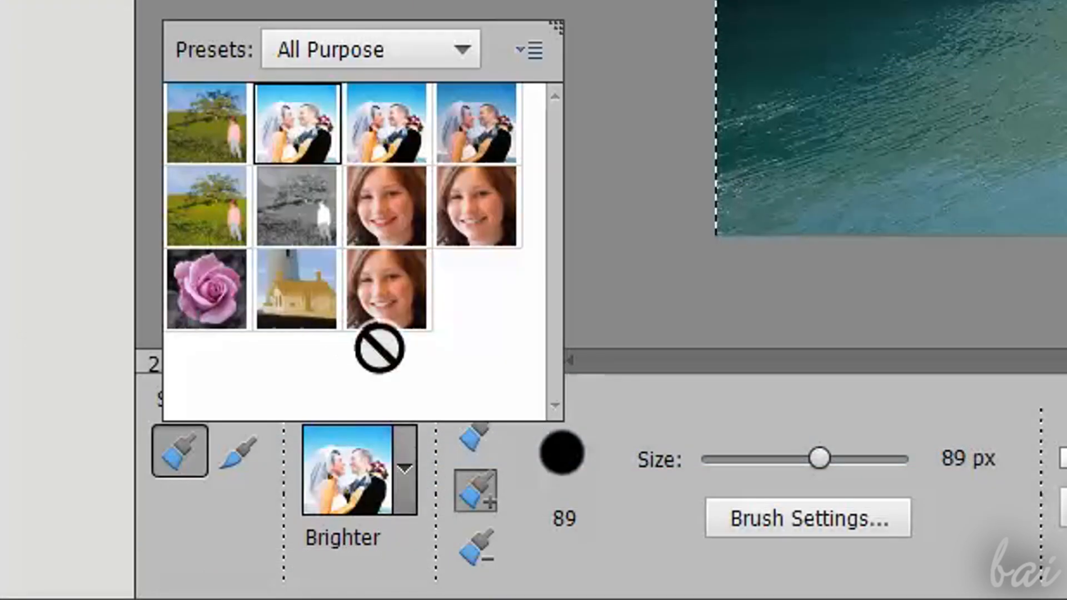
pyautogui.moveTo(218, 286)
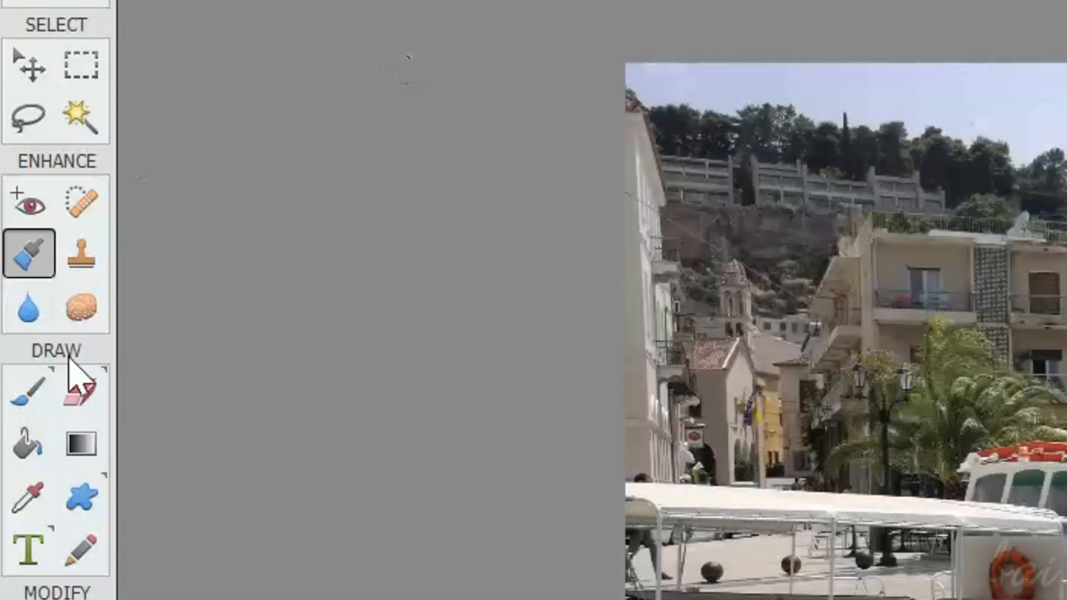
pyautogui.moveTo(80, 307)
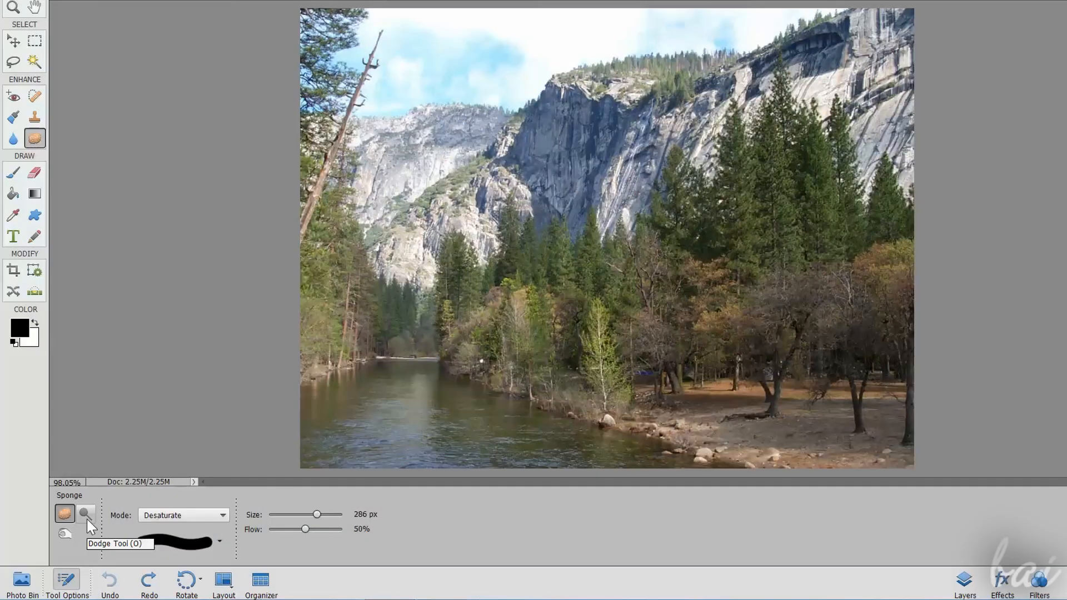
# - Try the Dodge and Burn tools, darkening the trees and riverbank with Burn
pyautogui.click(84, 514)
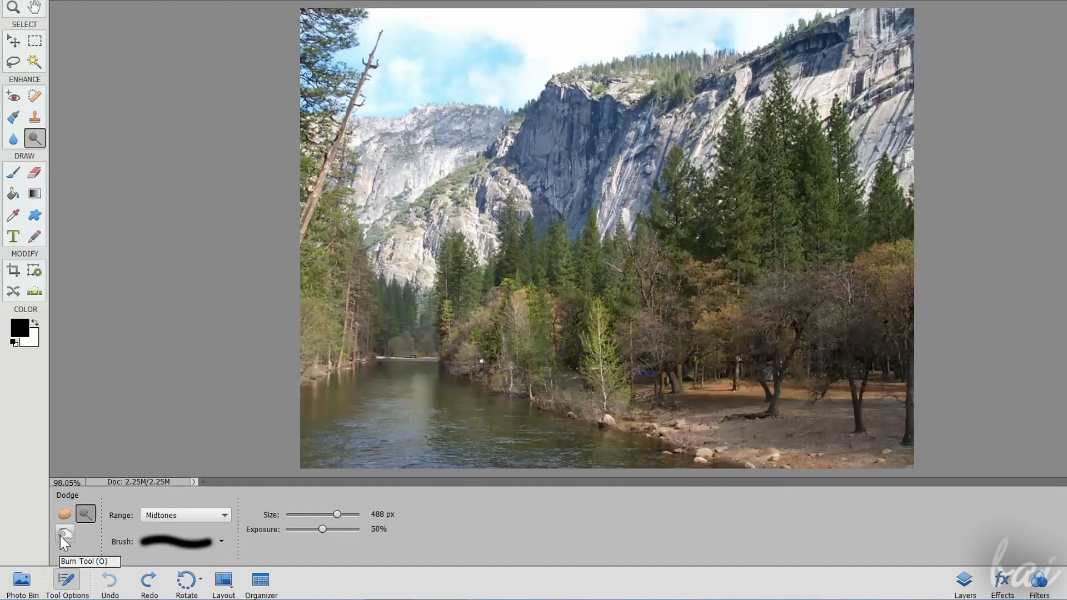
pyautogui.click(65, 532)
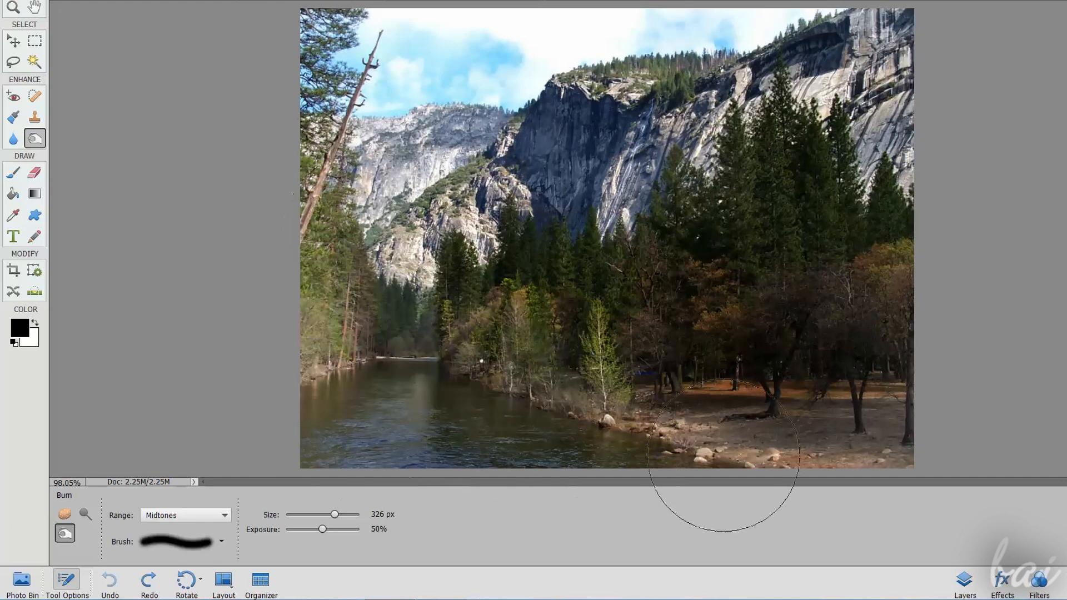
pyautogui.click(148, 578)
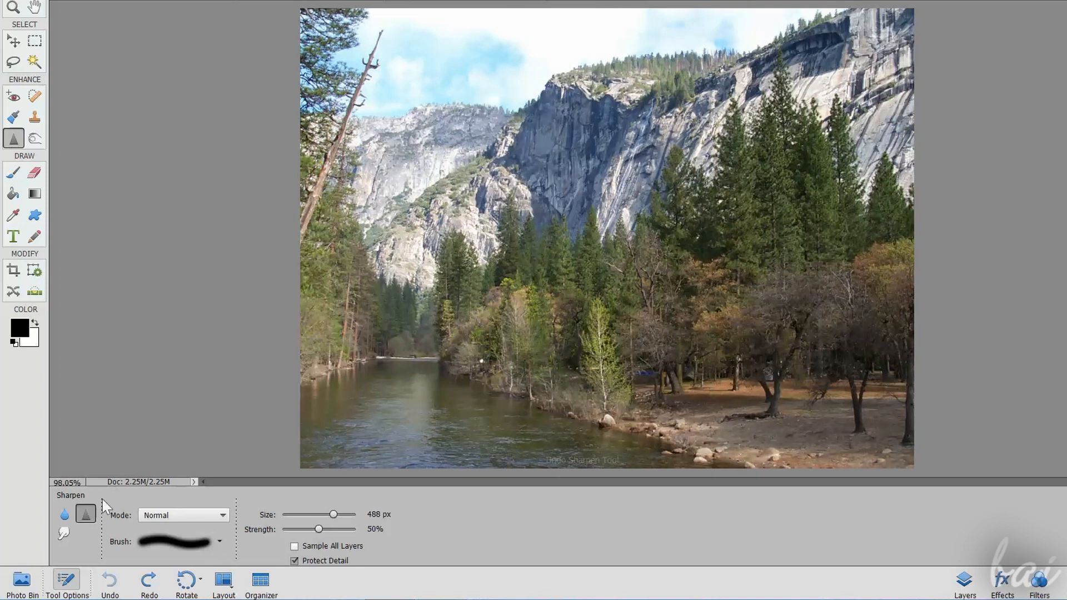
pyautogui.moveTo(62, 532)
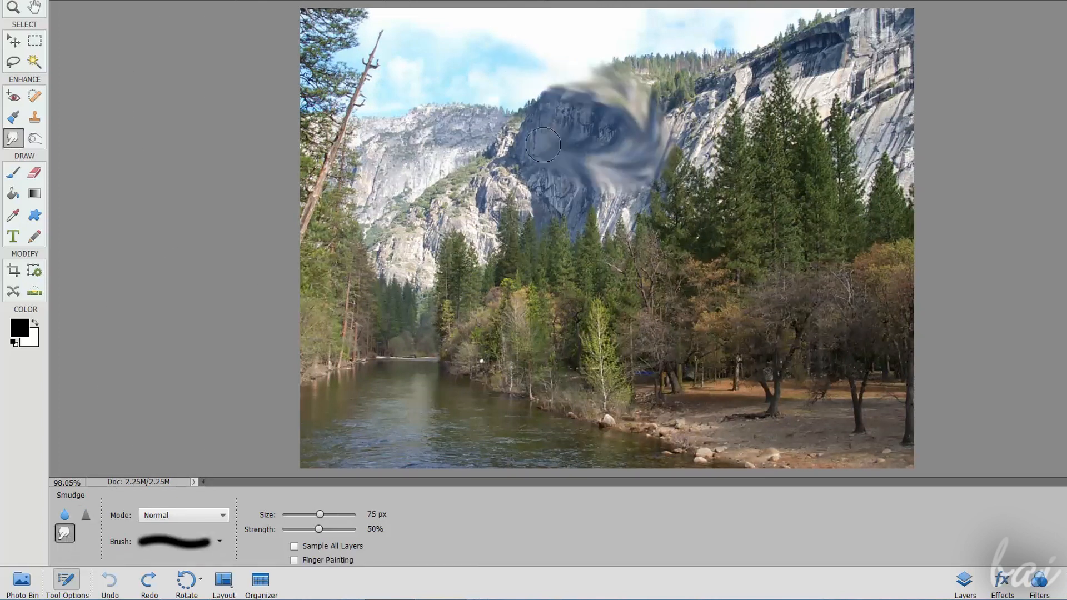
pyautogui.moveTo(545, 144); pyautogui.dragTo(401, 268)
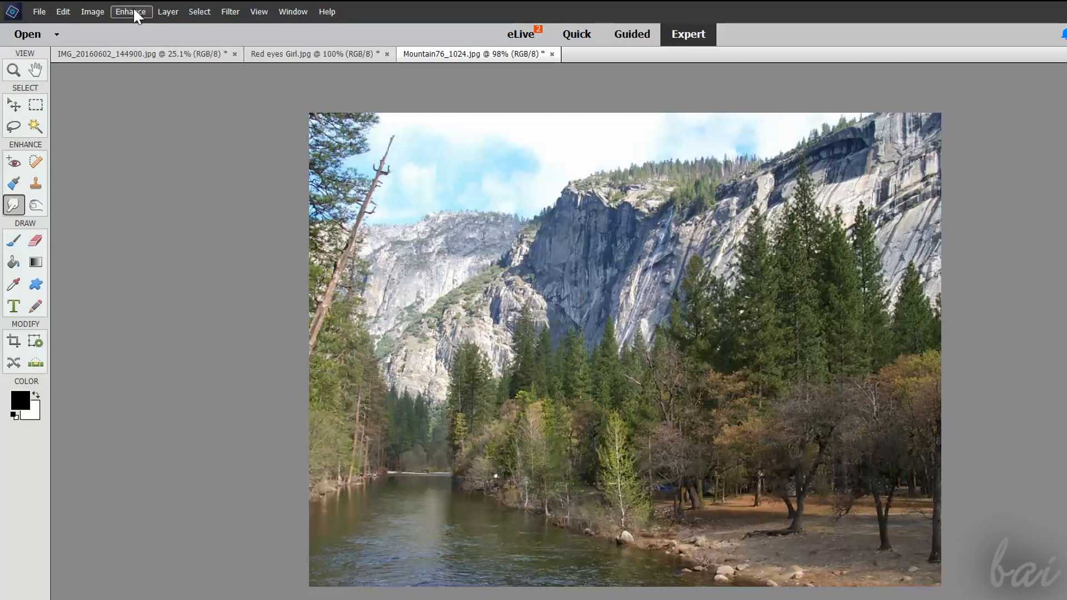
# - Apply Hue/Saturation from the Enhance menu with Hue -15 and Saturation +21 to the mountain photo
pyautogui.click(131, 11)
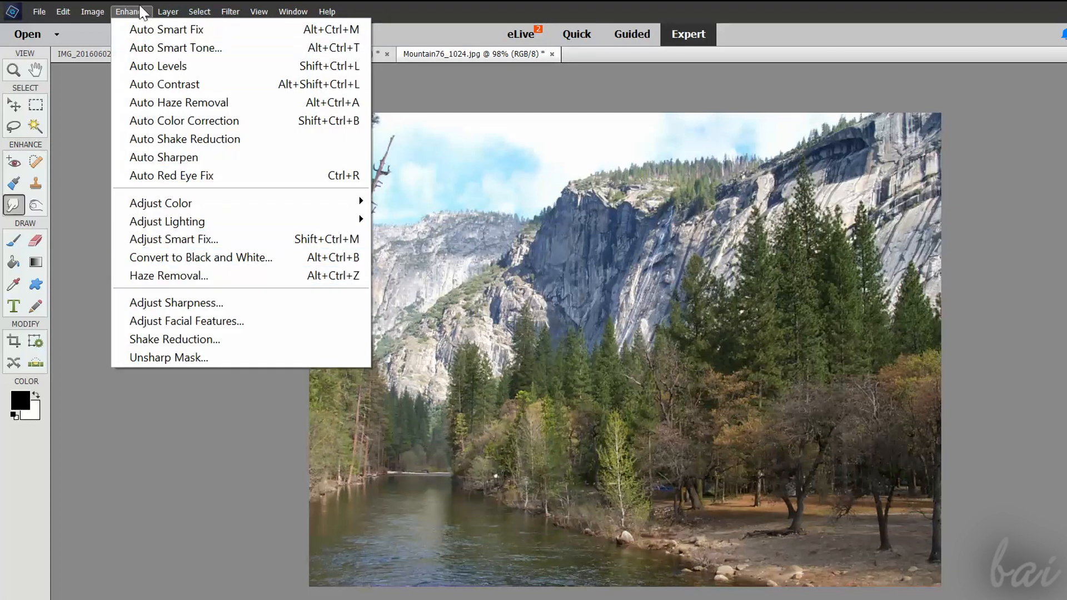
pyautogui.moveTo(158, 66)
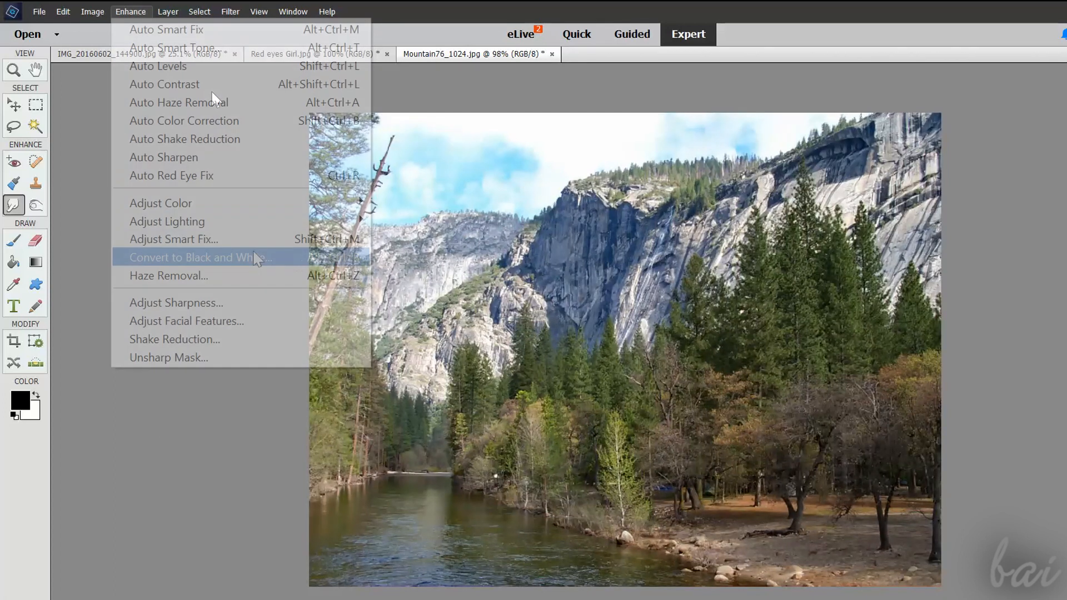
pyautogui.moveTo(160, 203)
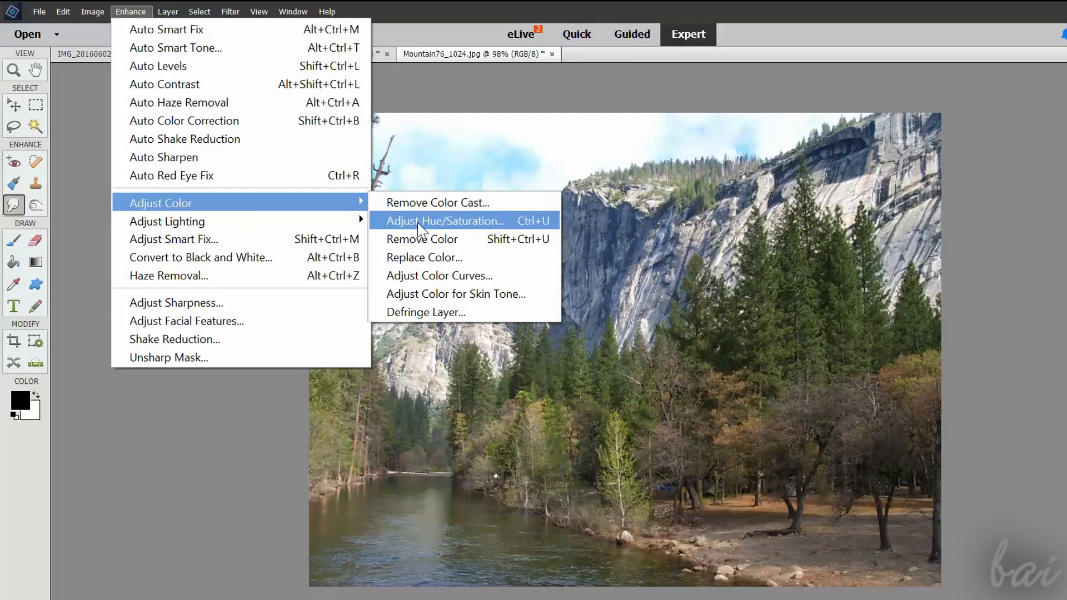
pyautogui.click(445, 220)
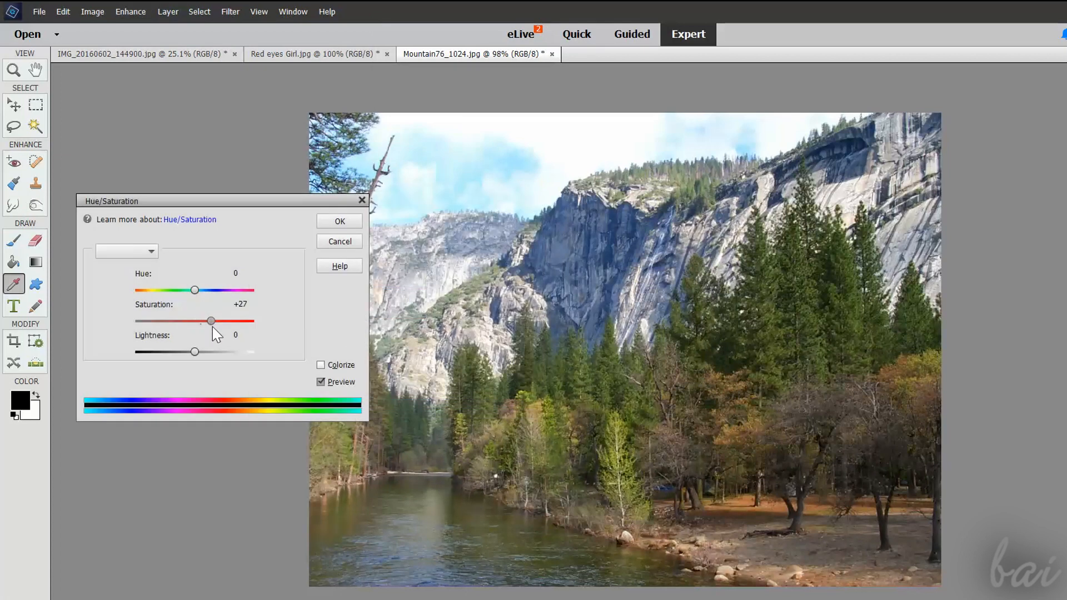
pyautogui.moveTo(210, 320); pyautogui.dragTo(221, 320)
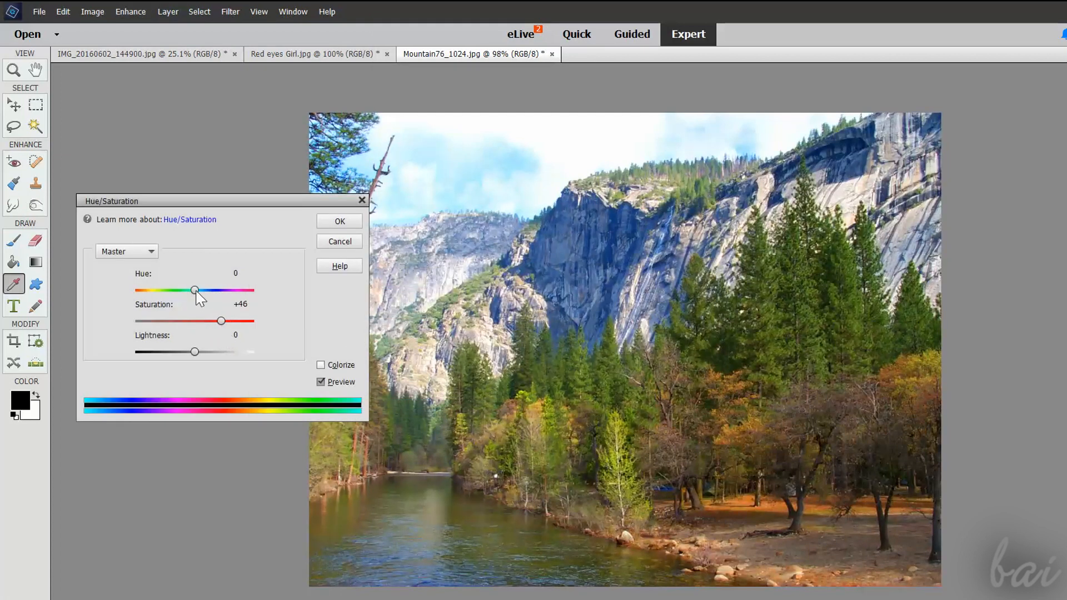
pyautogui.moveTo(195, 289); pyautogui.dragTo(185, 289)
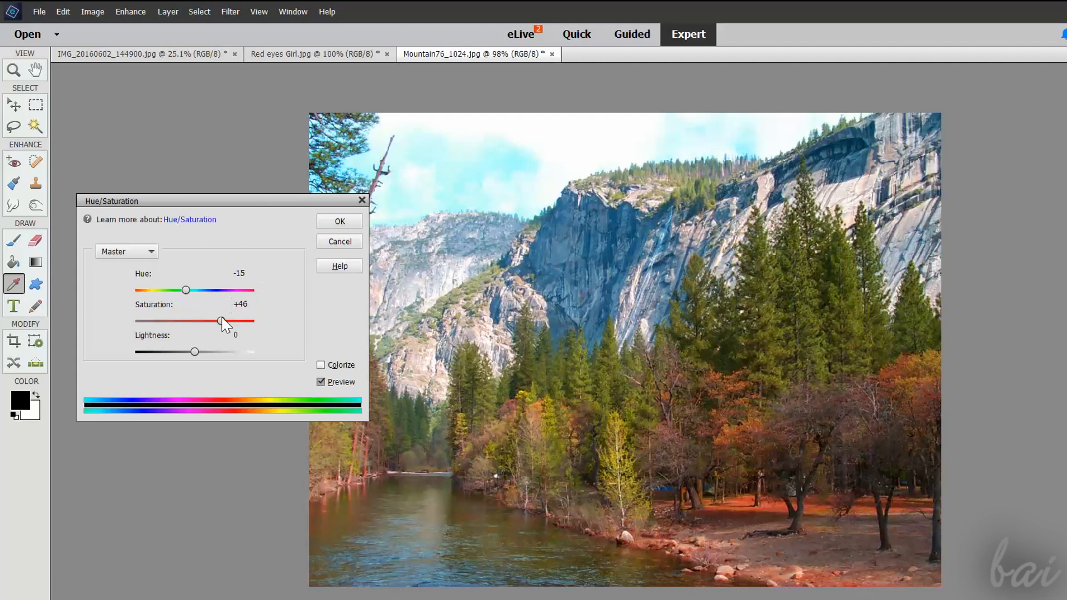
pyautogui.moveTo(219, 321); pyautogui.dragTo(207, 321)
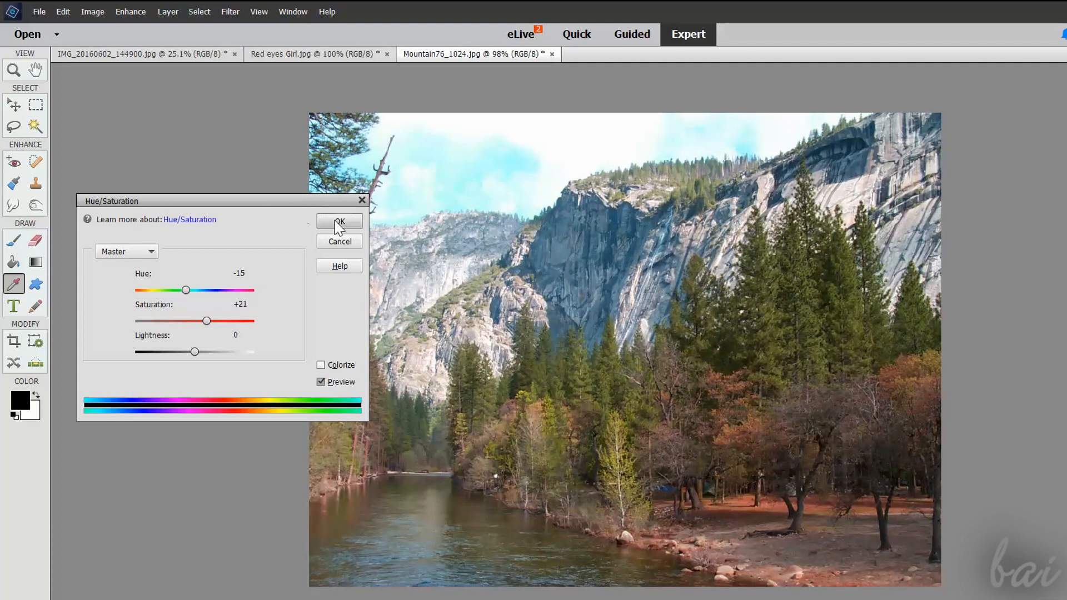
pyautogui.click(339, 224)
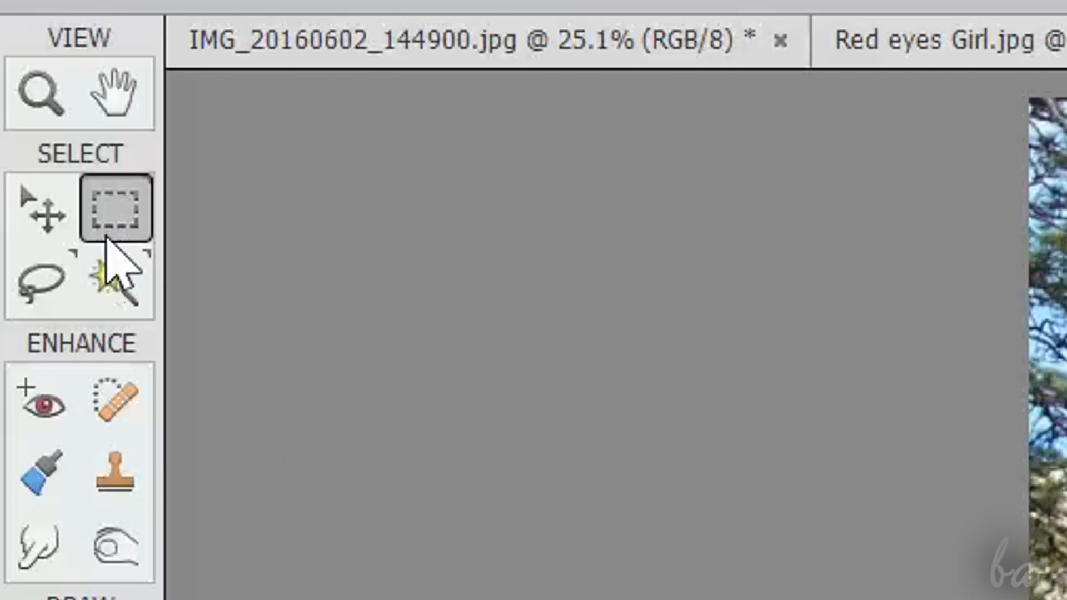
pyautogui.moveTo(116, 211)
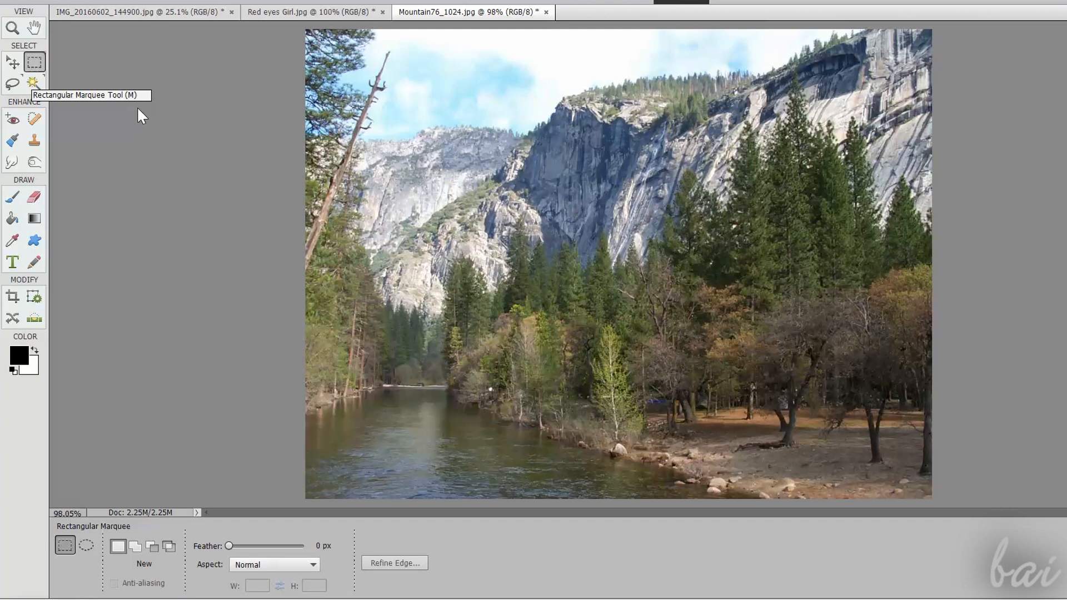
# - Marquee a box over the trees, smudge the foliage inside it, then quick-select the forest below the cliffs
pyautogui.moveTo(558, 196); pyautogui.dragTo(848, 353)
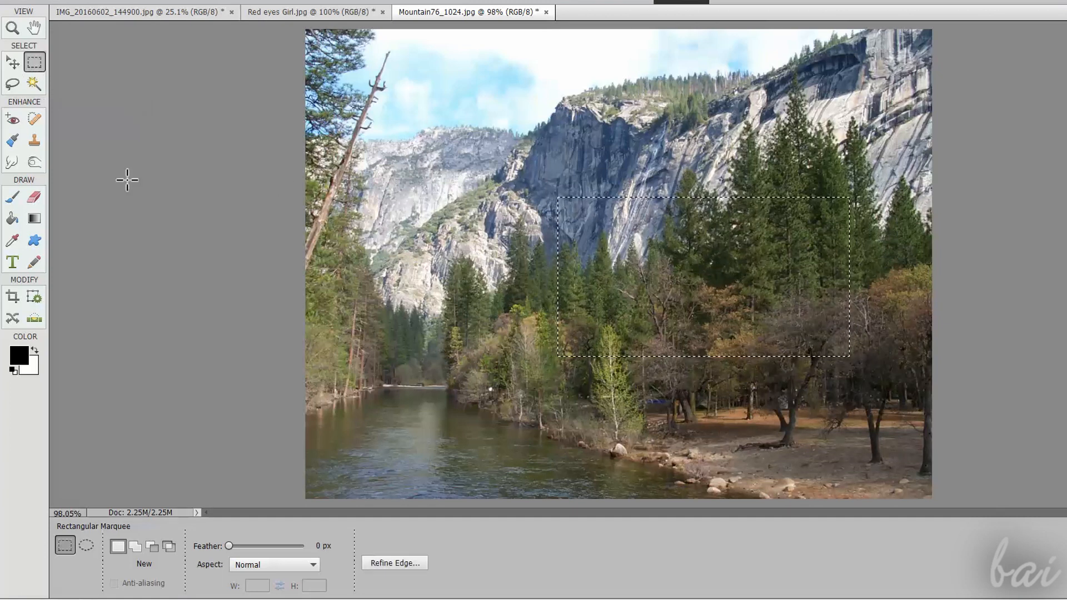
pyautogui.click(11, 162)
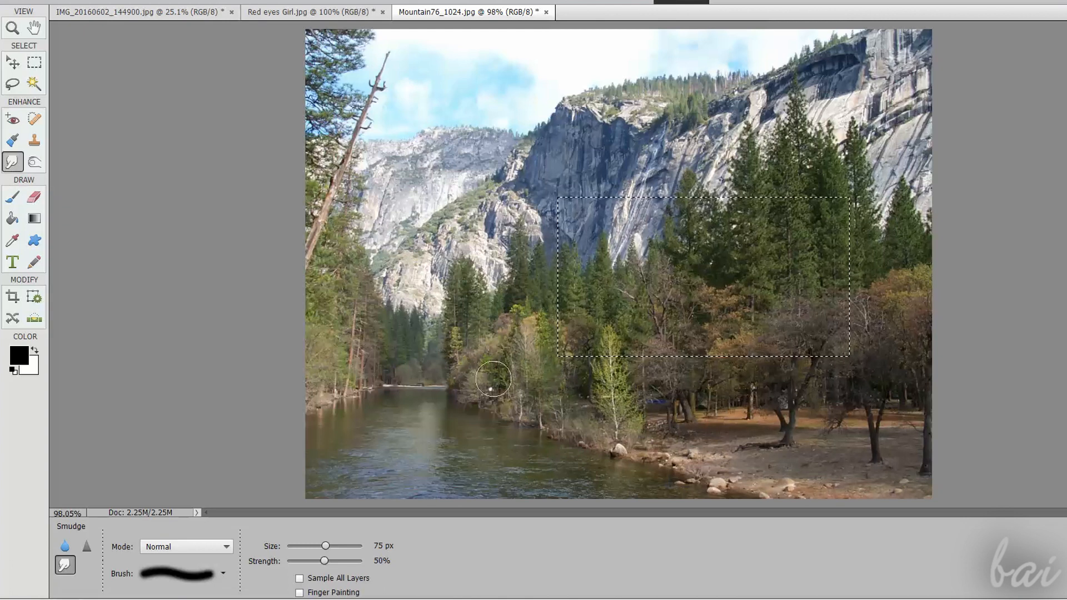
pyautogui.moveTo(494, 380); pyautogui.dragTo(832, 156)
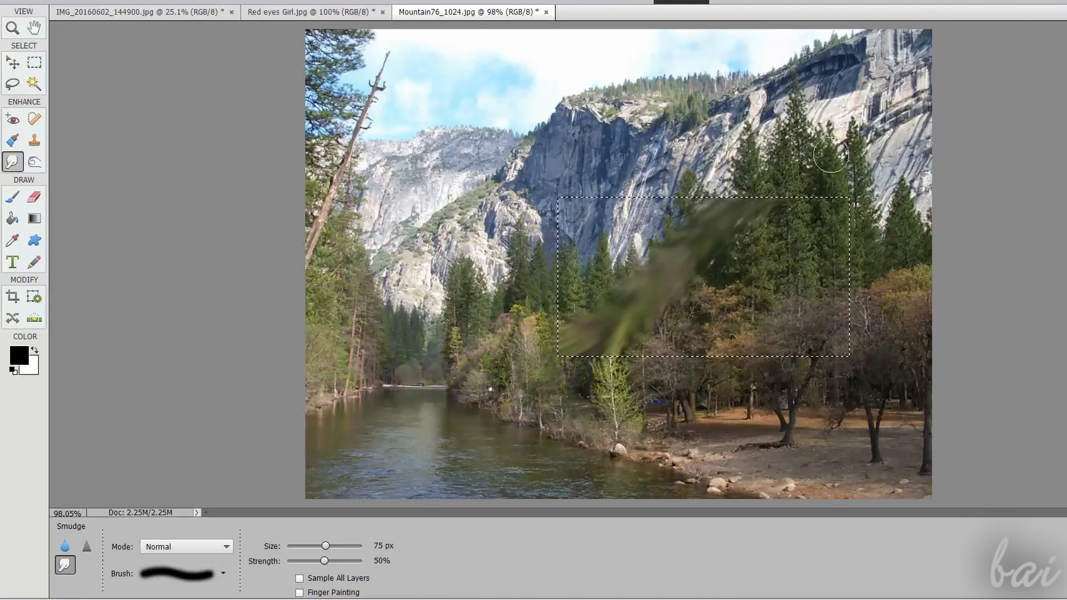
pyautogui.moveTo(831, 156); pyautogui.dragTo(718, 187)
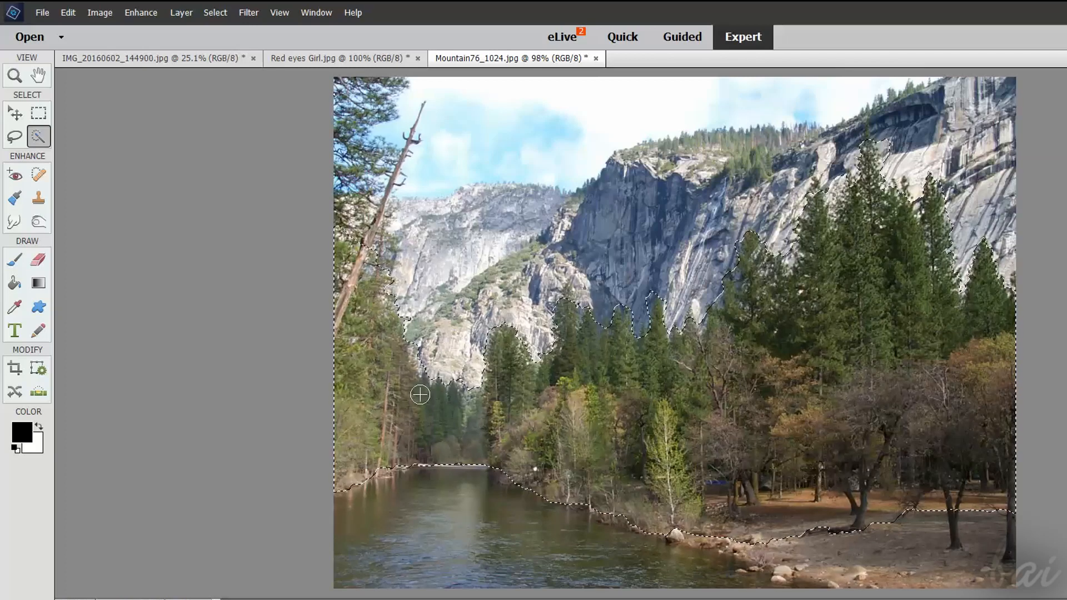
# - Apply Enhance > Adjust Hue/Saturation with raised Saturation and Hue near -63, turning the forest red-magenta
pyautogui.click(141, 12)
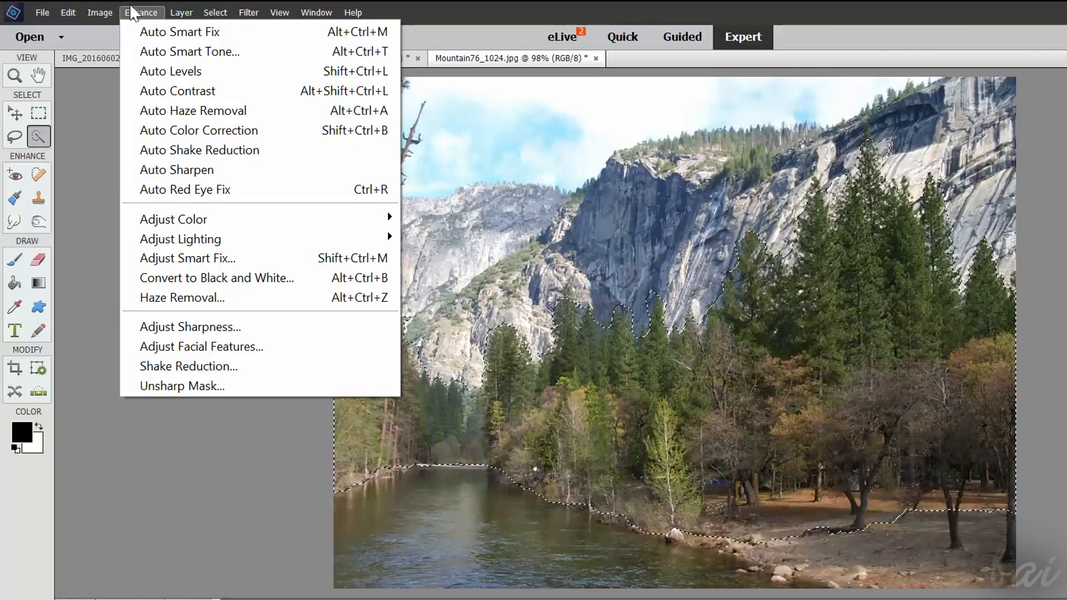
pyautogui.click(173, 219)
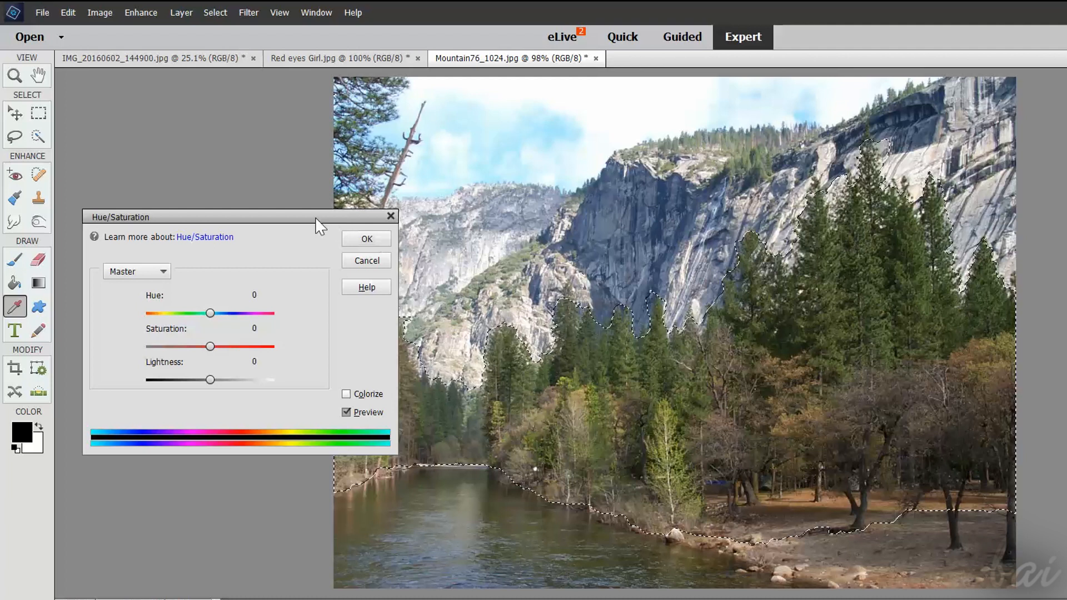
pyautogui.moveTo(211, 347); pyautogui.dragTo(217, 342)
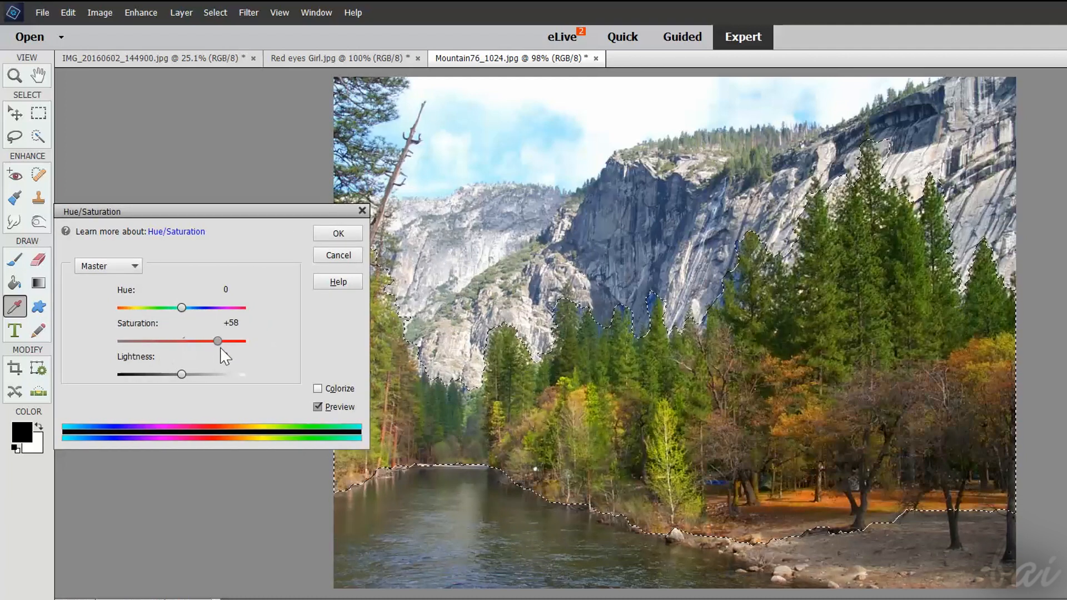
pyautogui.moveTo(182, 308); pyautogui.dragTo(173, 308)
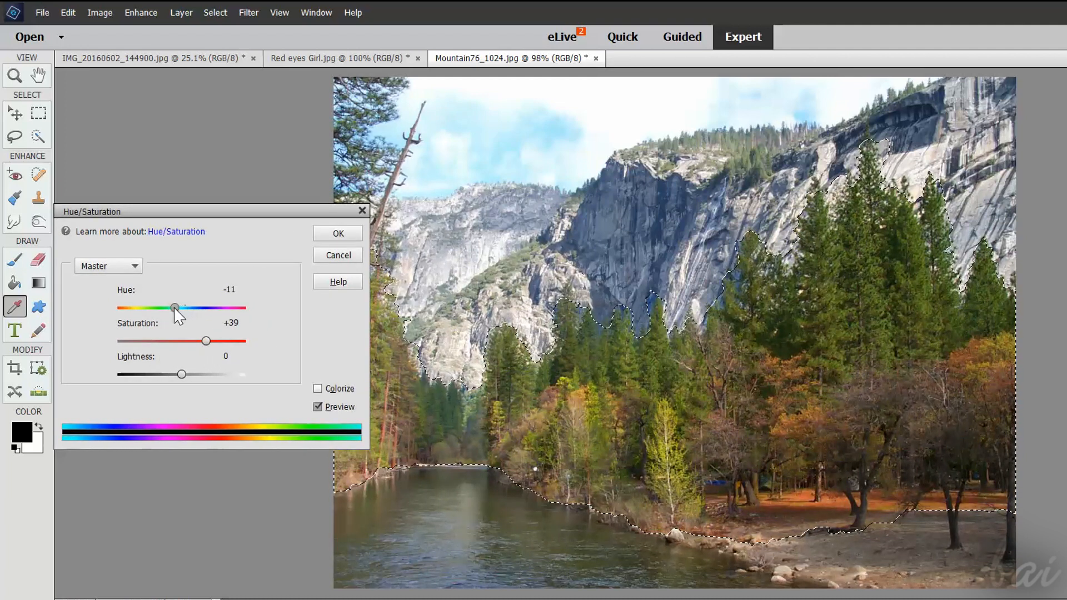
pyautogui.moveTo(173, 308); pyautogui.dragTo(149, 308)
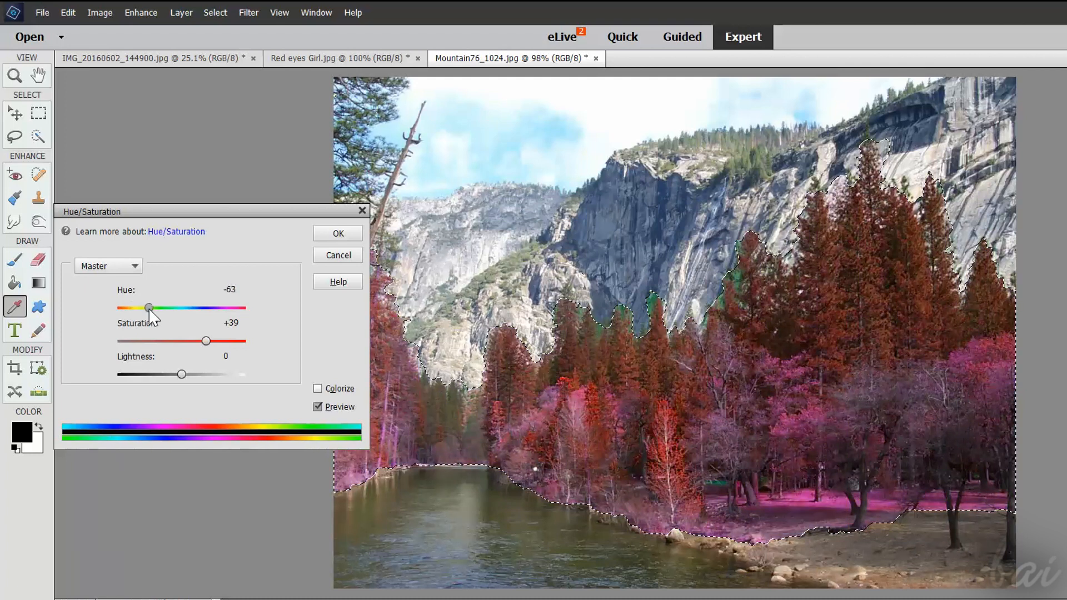
pyautogui.moveTo(149, 308); pyautogui.dragTo(162, 307)
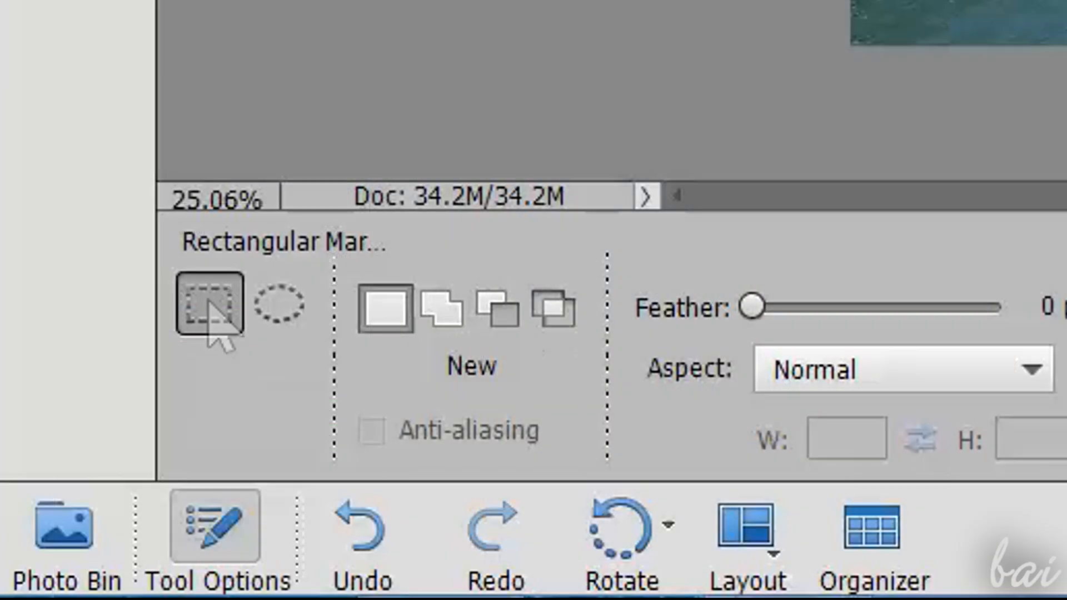
pyautogui.moveTo(279, 307)
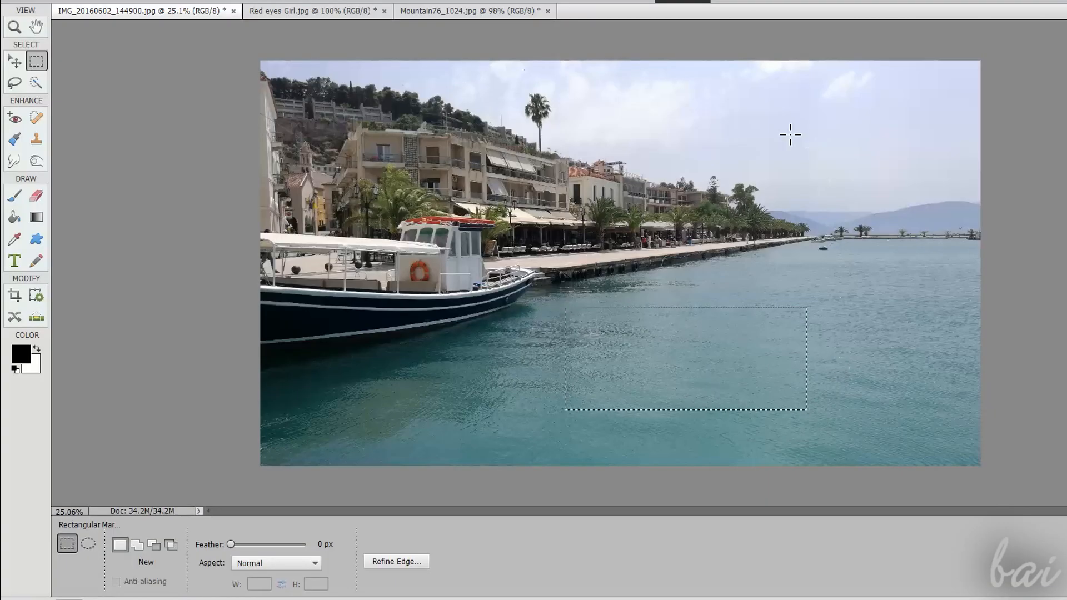
# - Marquee a rectangle over the harbour water, then switch through Selection Brush and Magic Wand options
pyautogui.moveTo(854, 121); pyautogui.dragTo(884, 147)
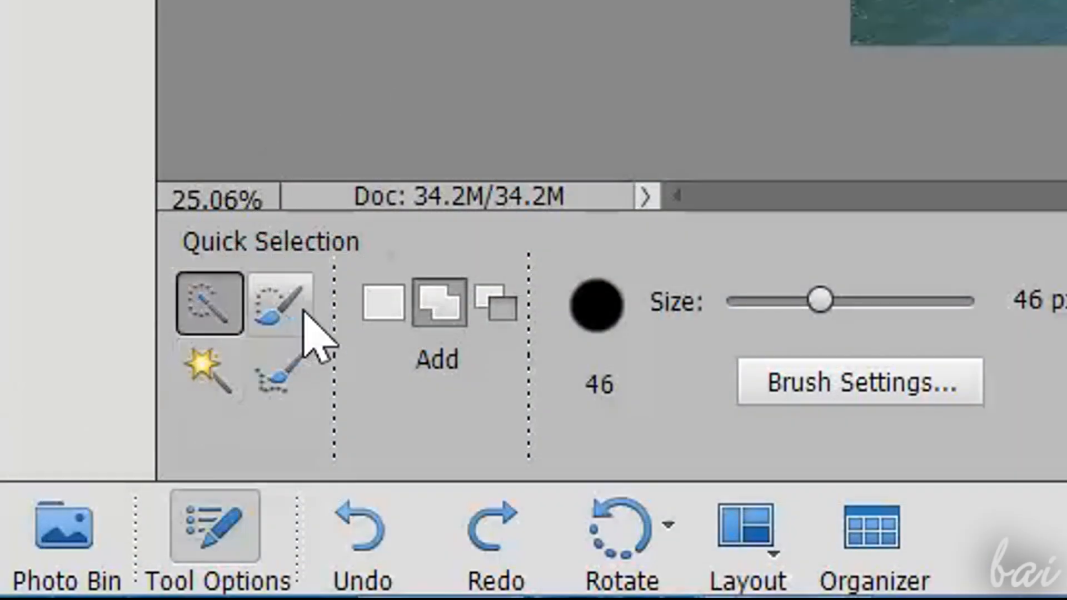
pyautogui.click(279, 303)
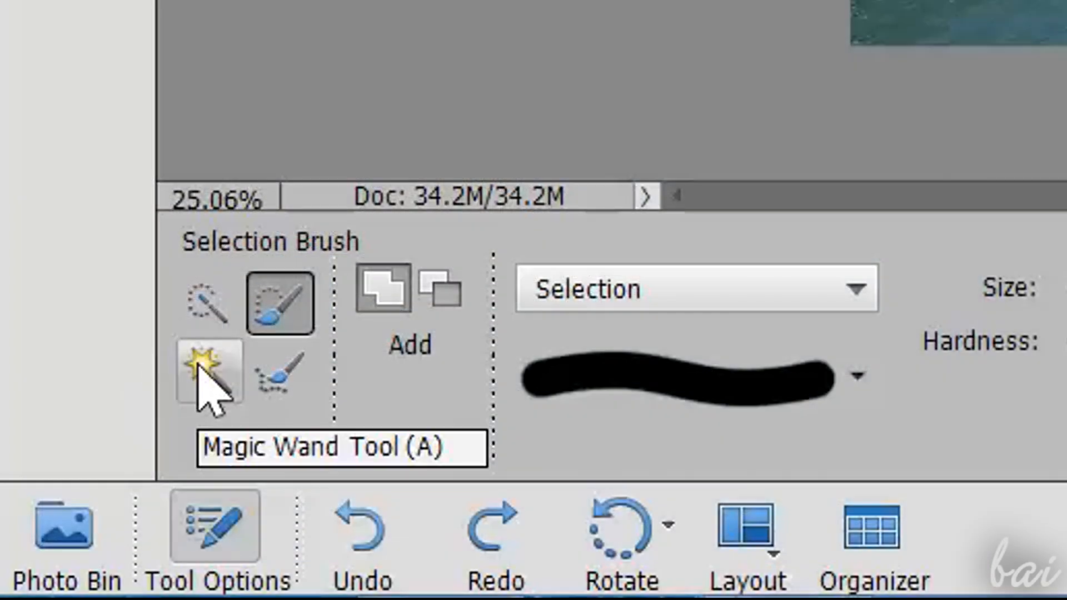
pyautogui.click(209, 374)
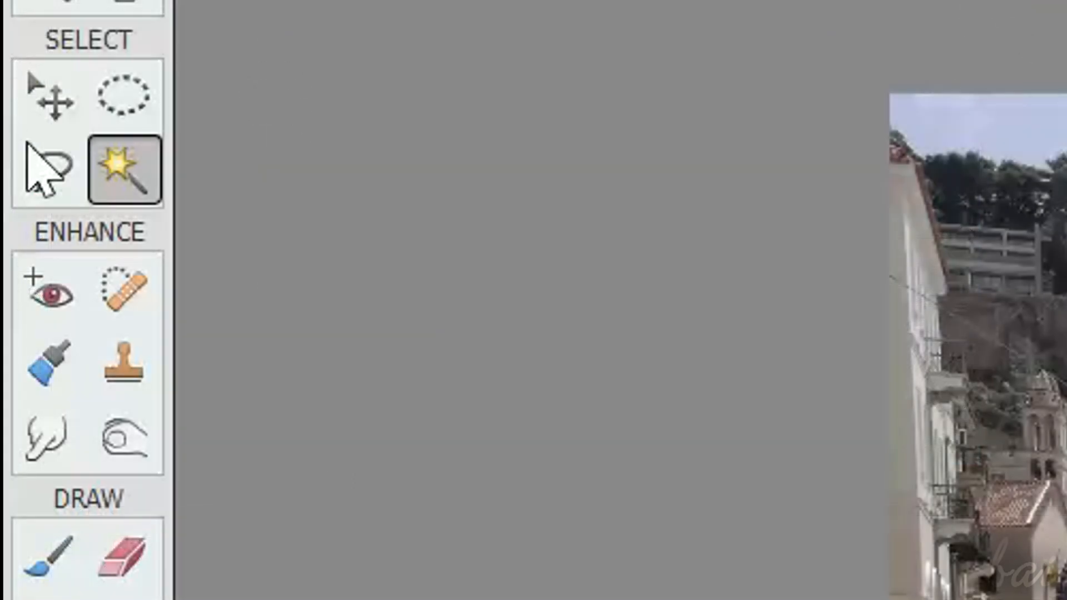
pyautogui.moveTo(45, 167)
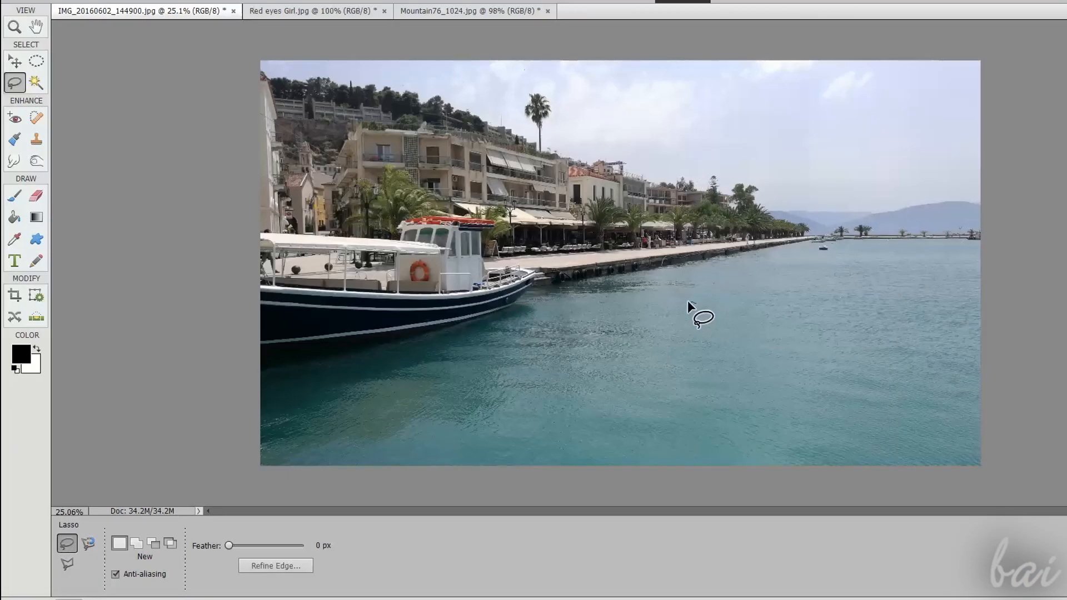
# - Trace a freehand Lasso on the water, then switch to Magnetic and Polygonal Lasso variants
pyautogui.moveTo(701, 319); pyautogui.dragTo(760, 320)
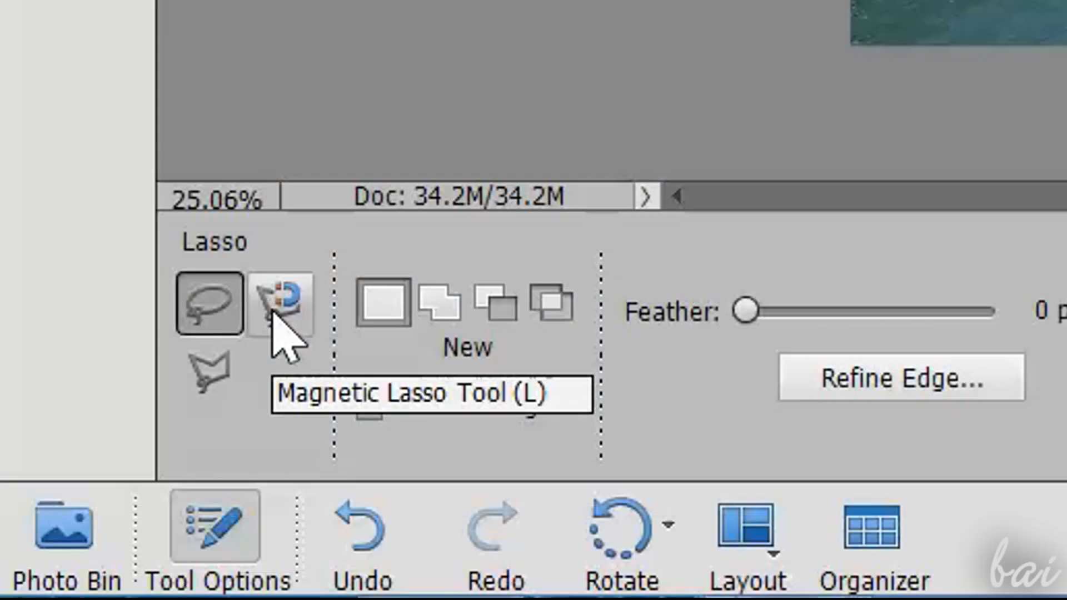
pyautogui.click(280, 305)
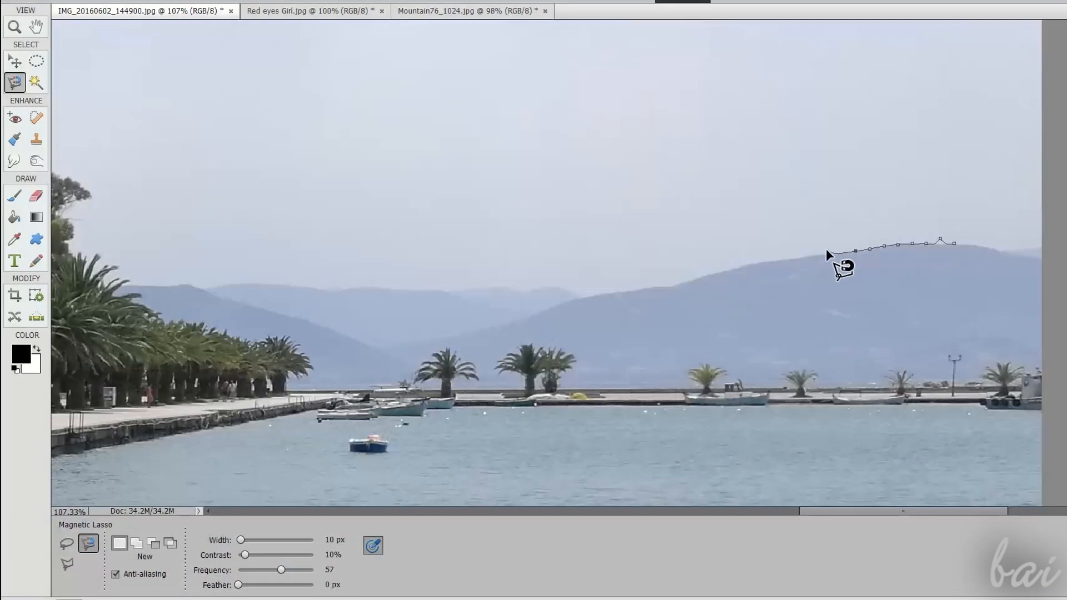
pyautogui.moveTo(568, 307)
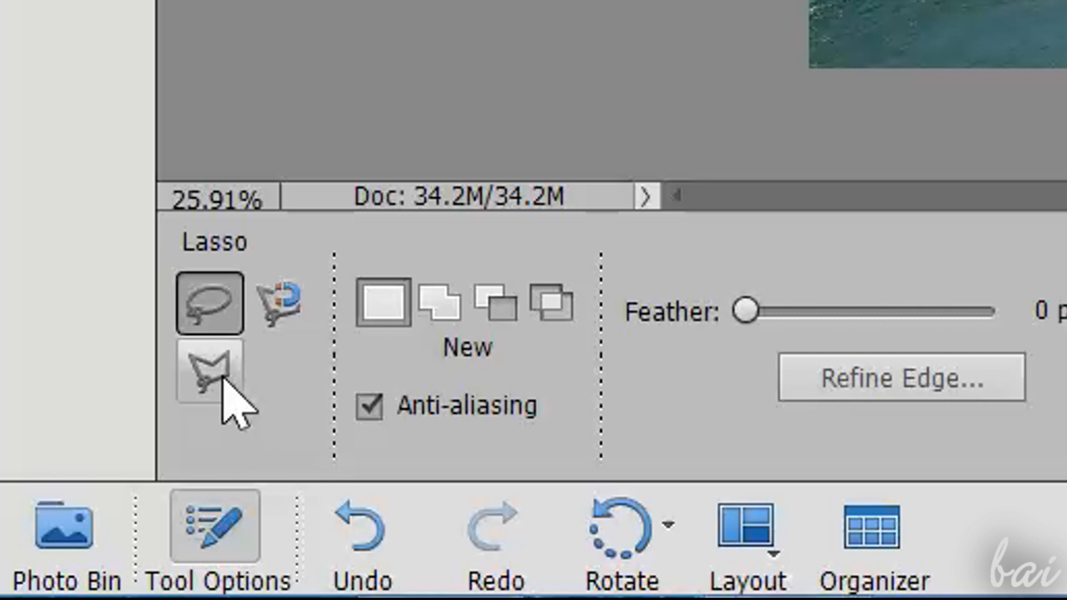
pyautogui.click(210, 371)
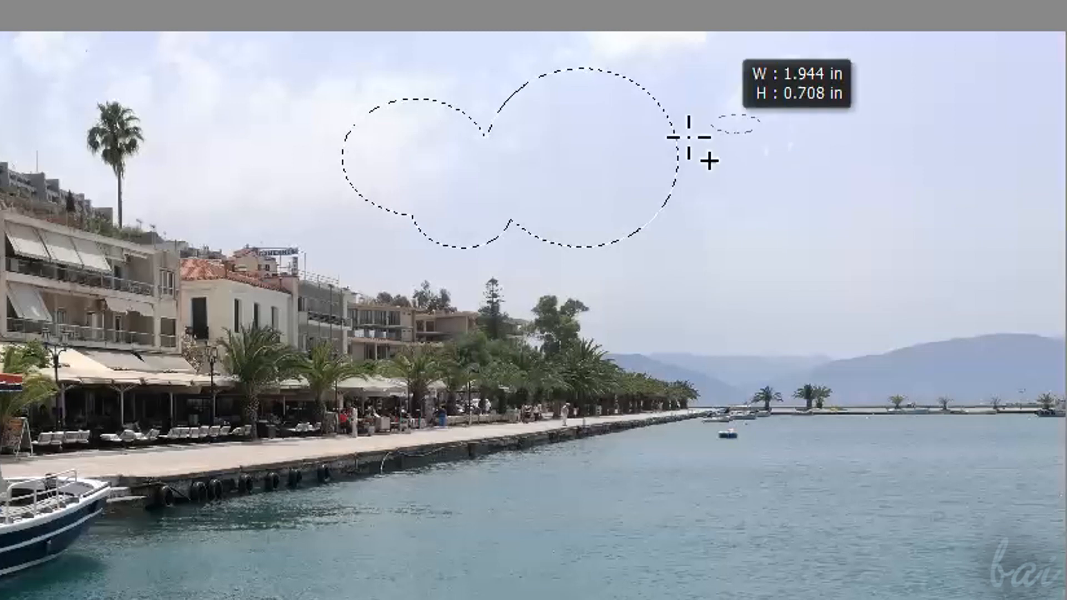
# - Add one more oval to the sky selection, then set Hue to 180 and Saturation near +30 so water turns red, palms purple
pyautogui.moveTo(708, 144); pyautogui.dragTo(718, 276)
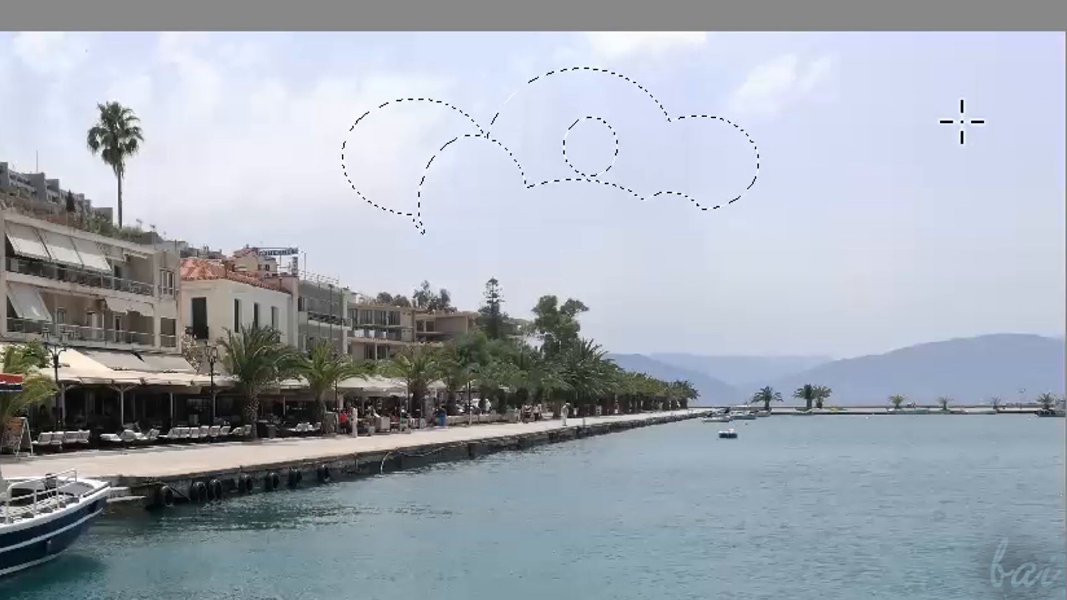
pyautogui.moveTo(786, 64); pyautogui.dragTo(836, 64)
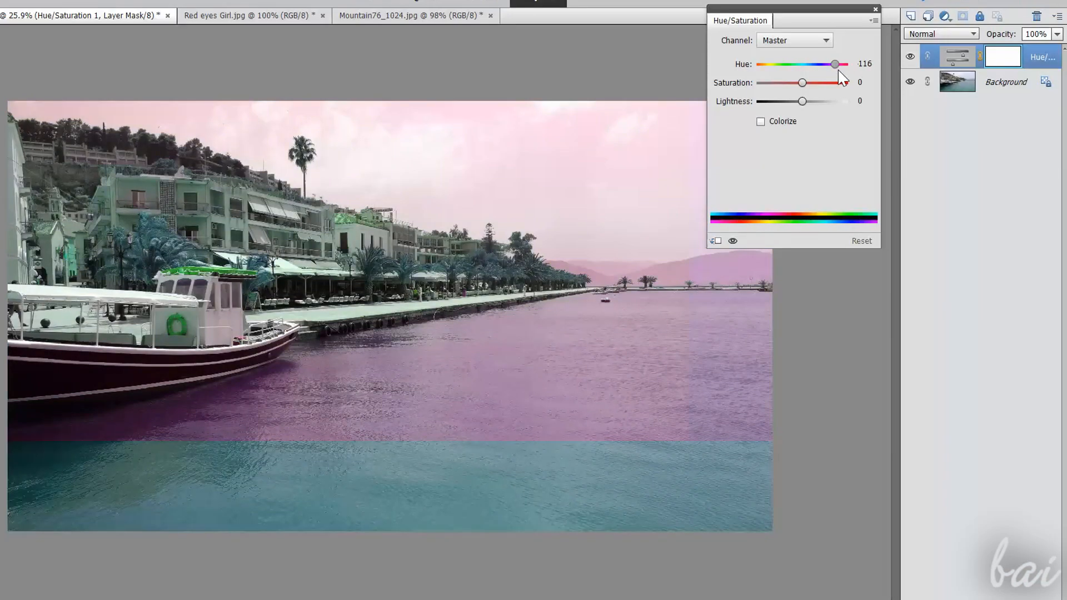
pyautogui.moveTo(835, 64); pyautogui.dragTo(824, 64)
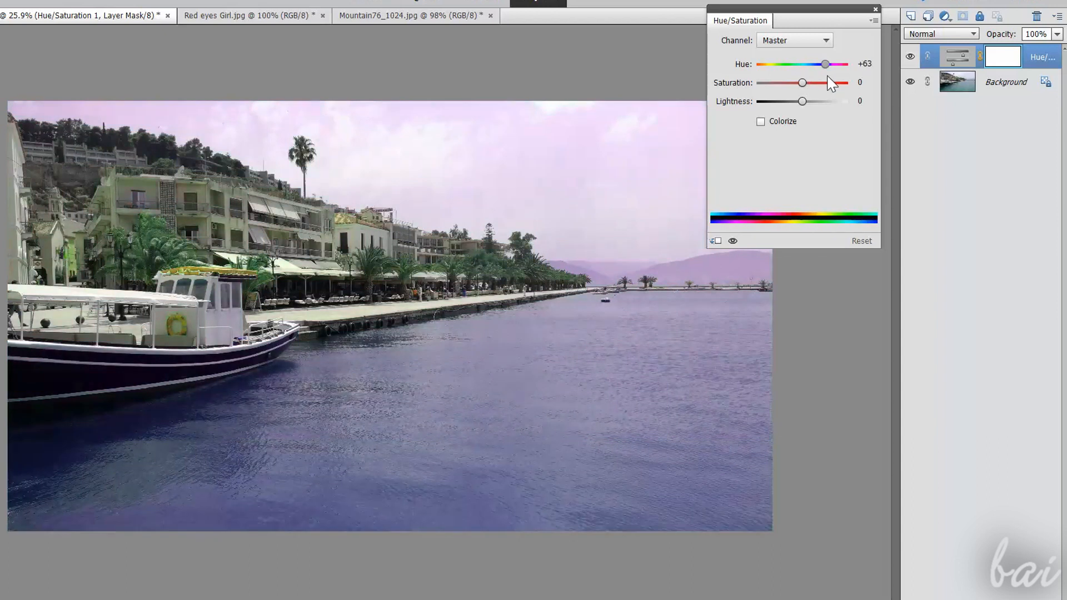
pyautogui.moveTo(826, 65); pyautogui.dragTo(847, 65)
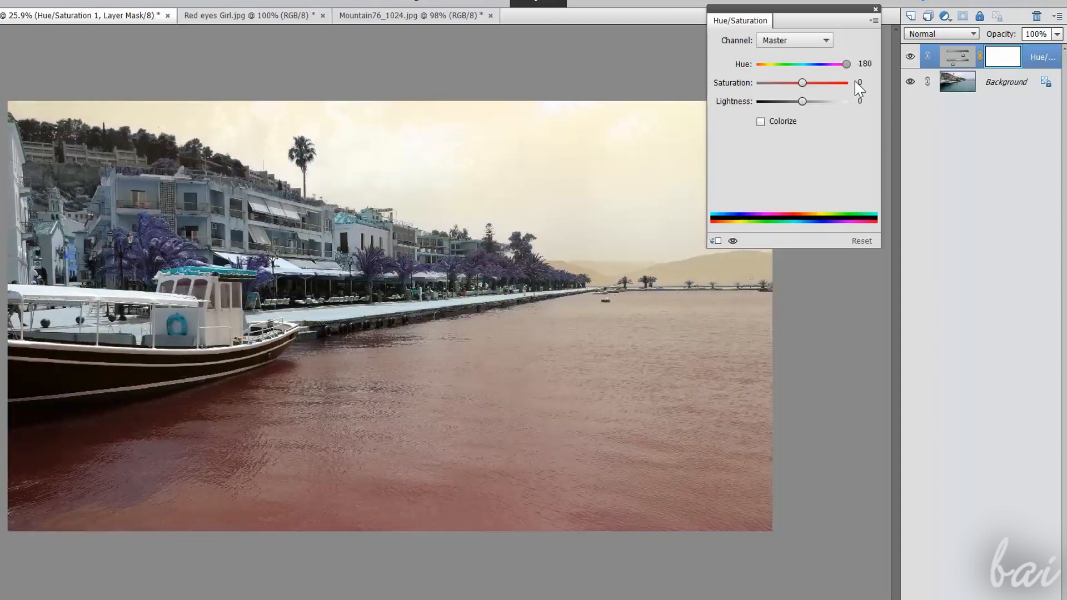
pyautogui.moveTo(802, 82); pyautogui.dragTo(817, 82)
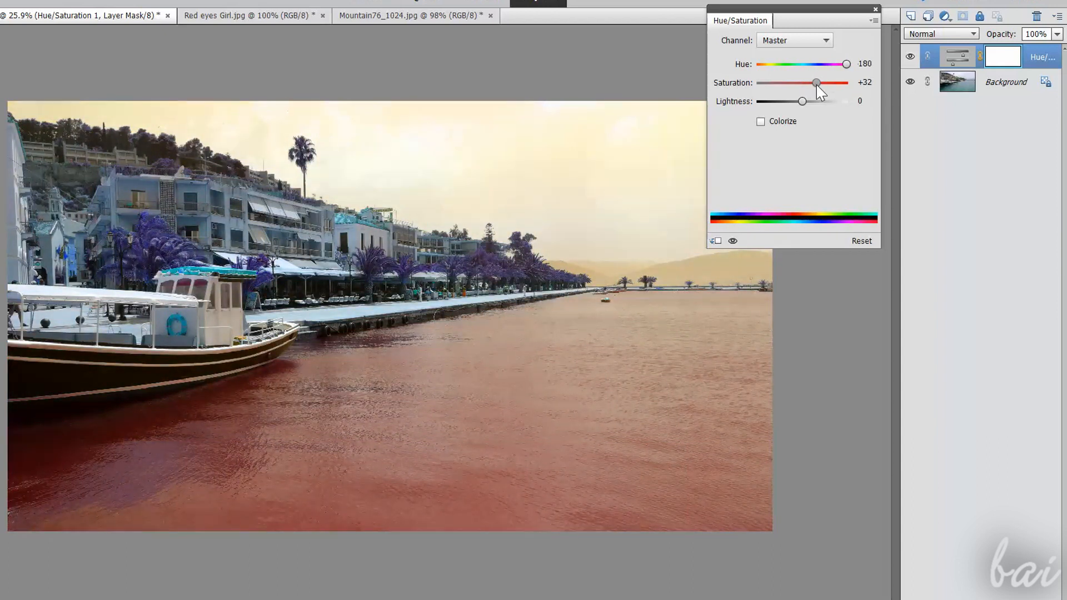
pyautogui.moveTo(817, 83); pyautogui.dragTo(814, 82)
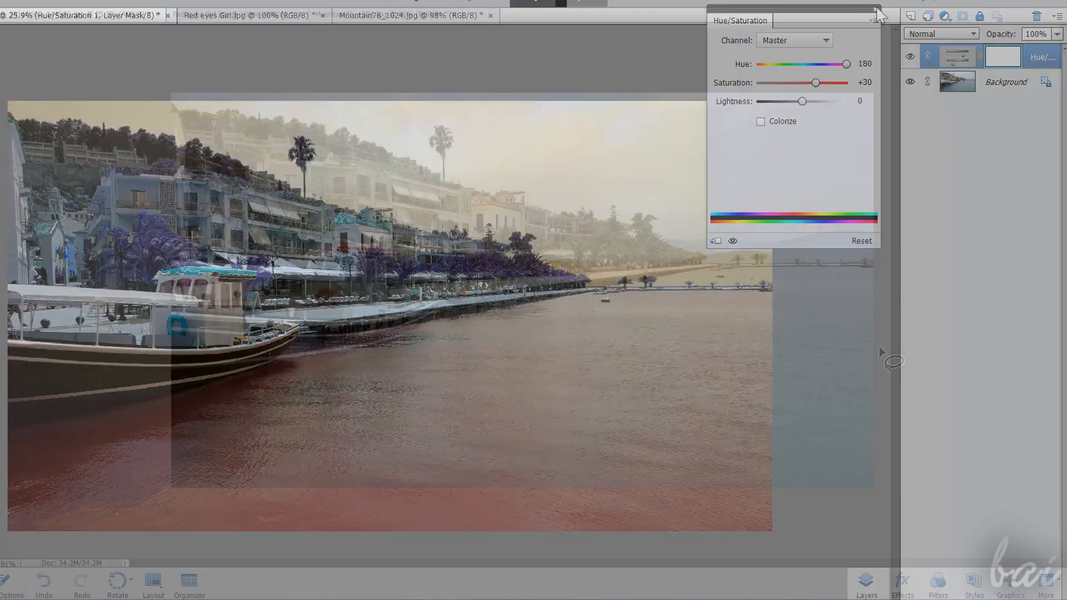
# - From the Layers panel's fill/adjustment menu, add a fresh Hue/Saturation layer over the background
pyautogui.click(874, 11)
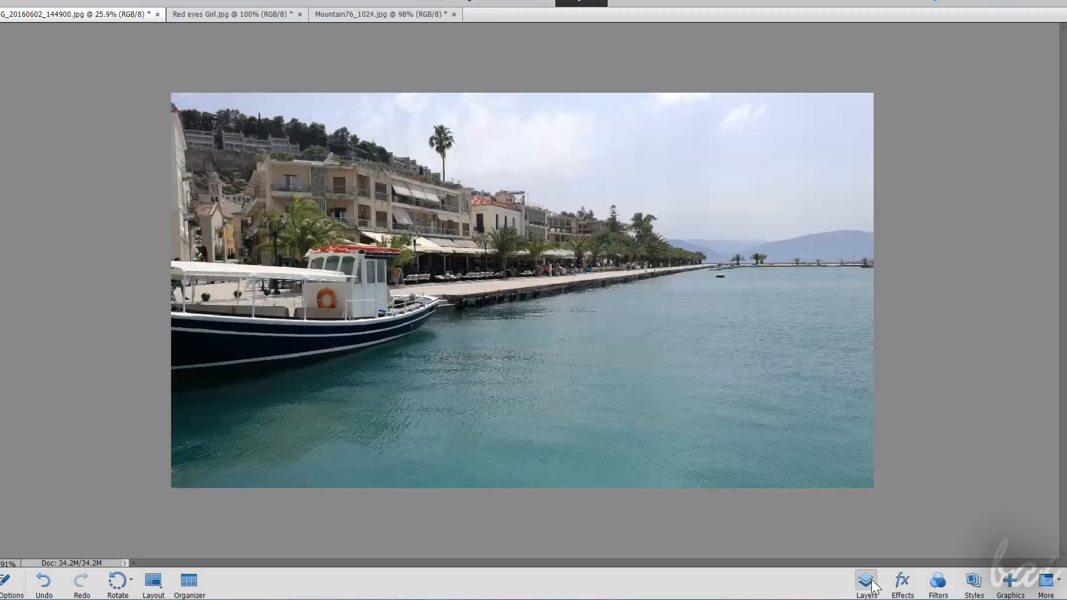
pyautogui.click(866, 581)
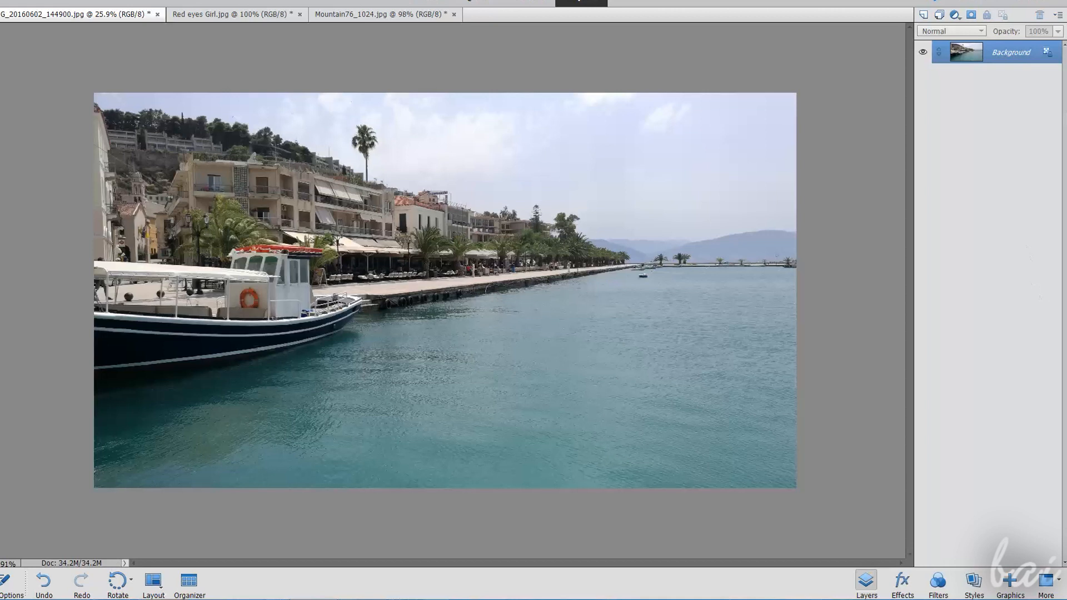
pyautogui.moveTo(1051, 57)
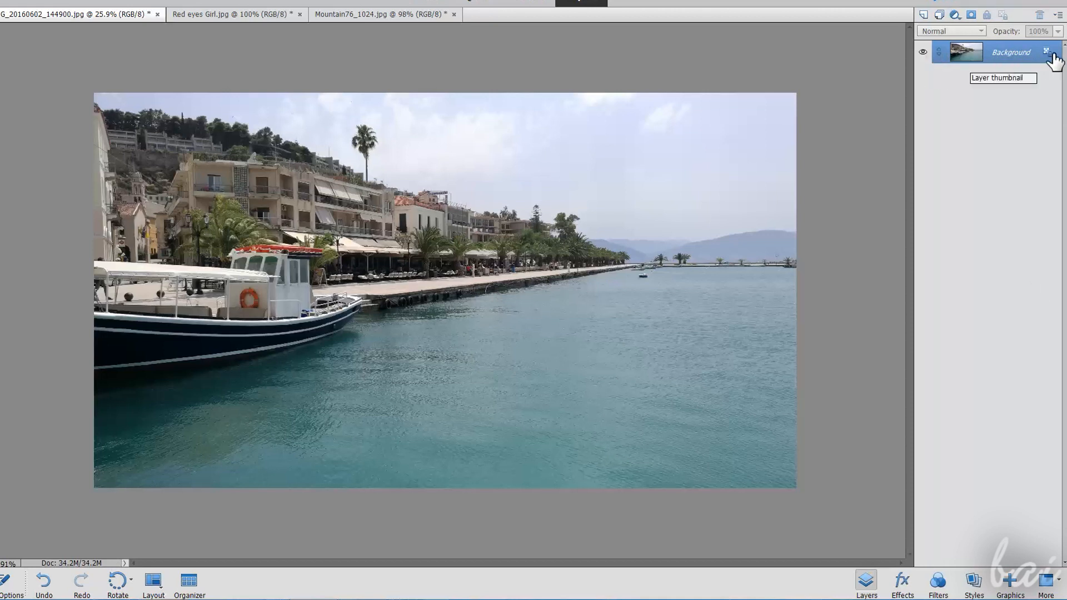
pyautogui.moveTo(953, 14)
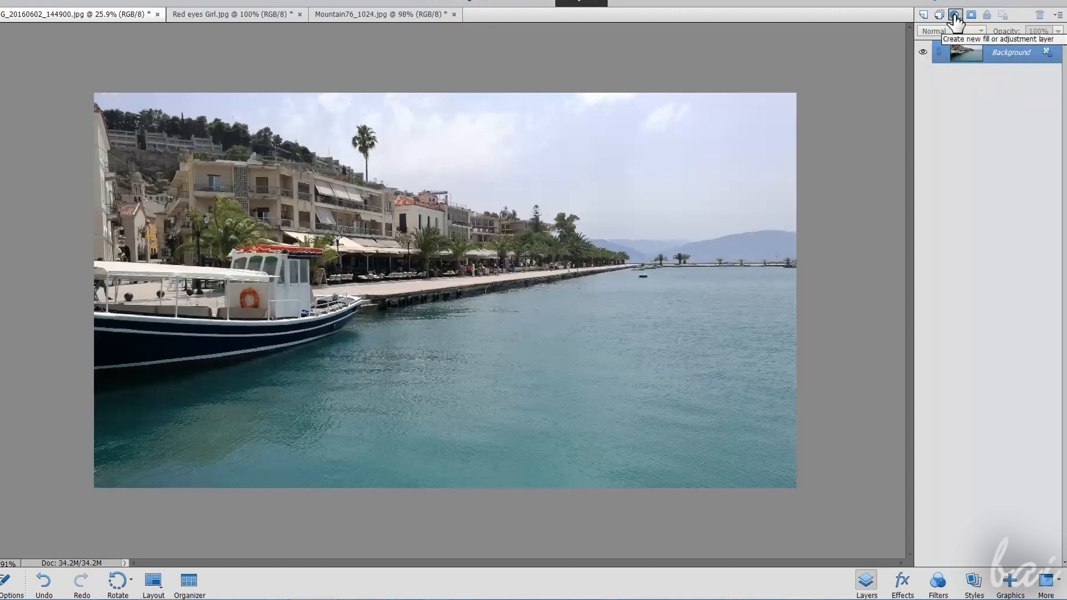
pyautogui.click(954, 15)
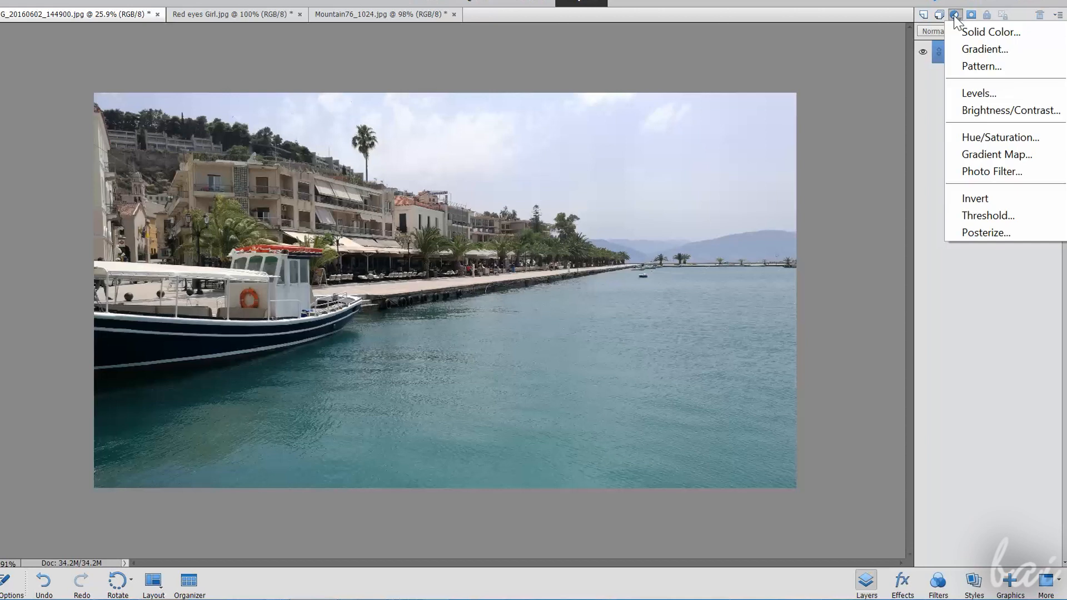
pyautogui.moveTo(990, 33)
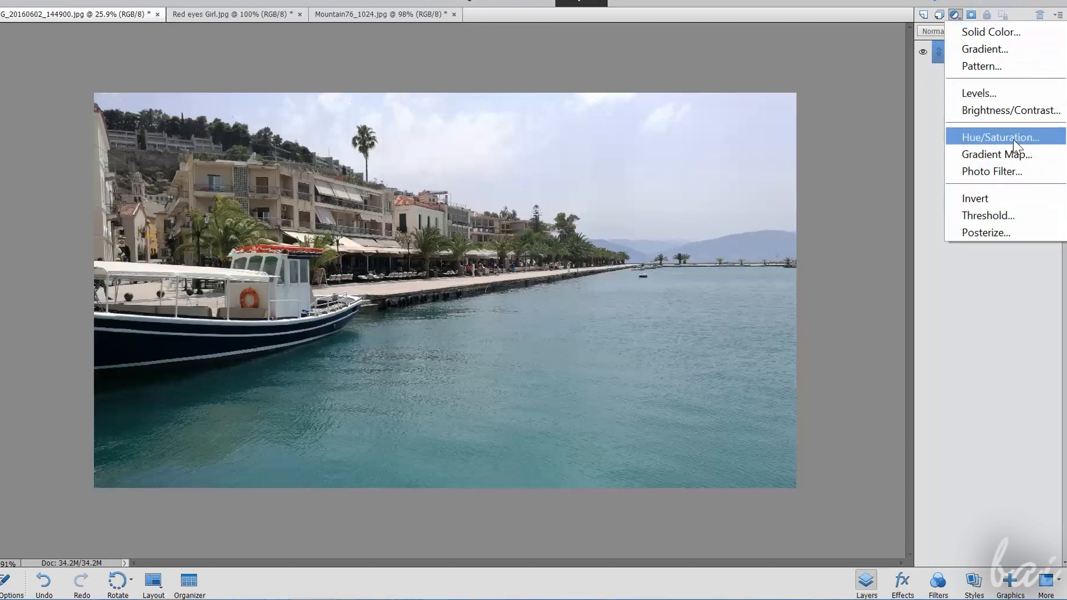
pyautogui.click(999, 137)
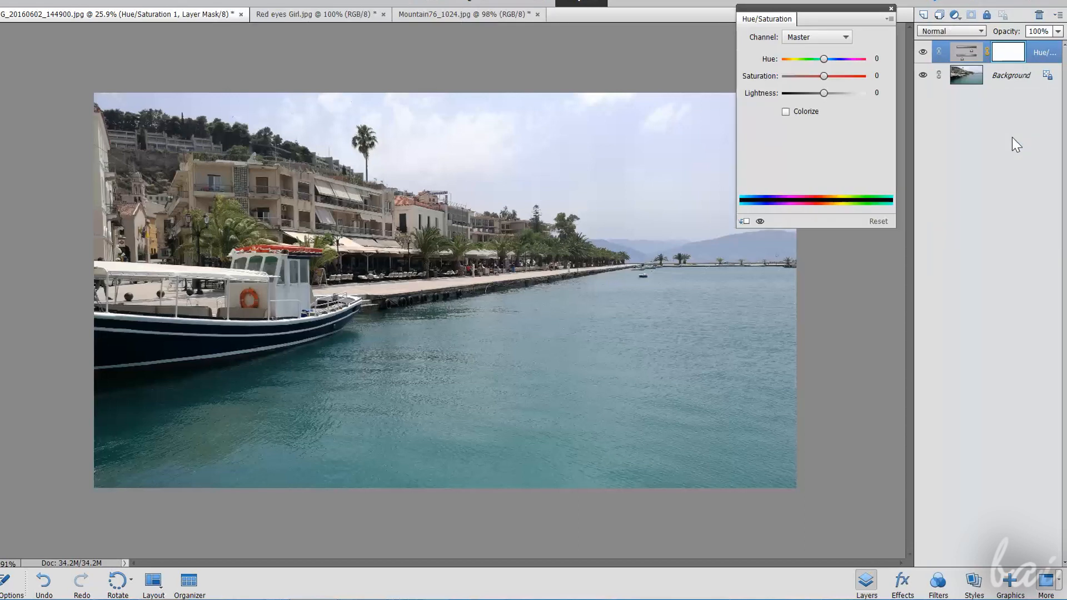
# - Preview hue shifts from pink back to zero then to maximum 180, with saturation eased to about +45
pyautogui.moveTo(824, 58); pyautogui.dragTo(835, 64)
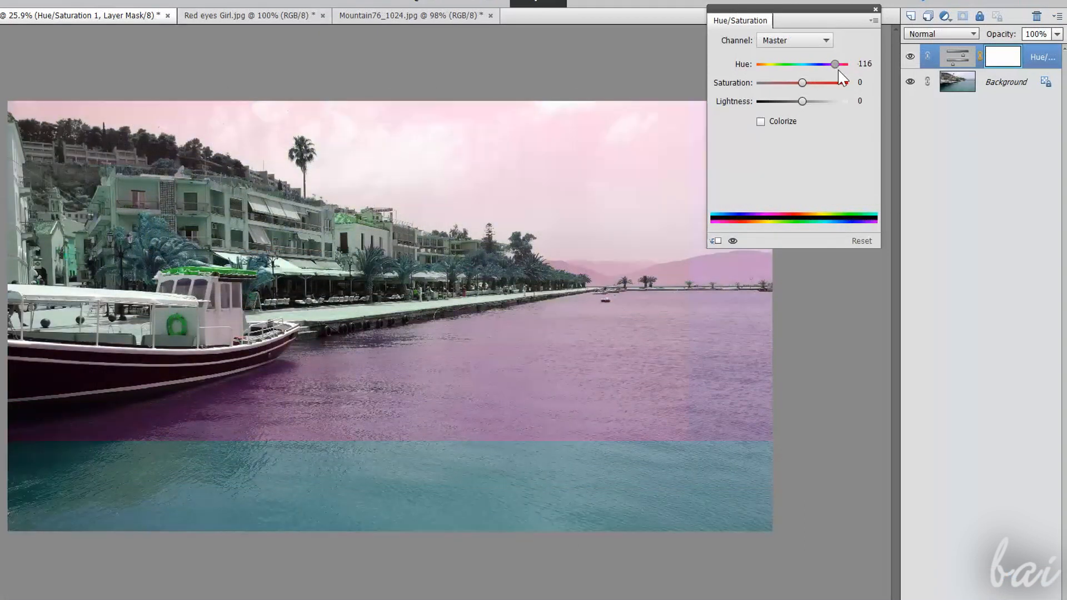
pyautogui.moveTo(835, 64); pyautogui.dragTo(802, 64)
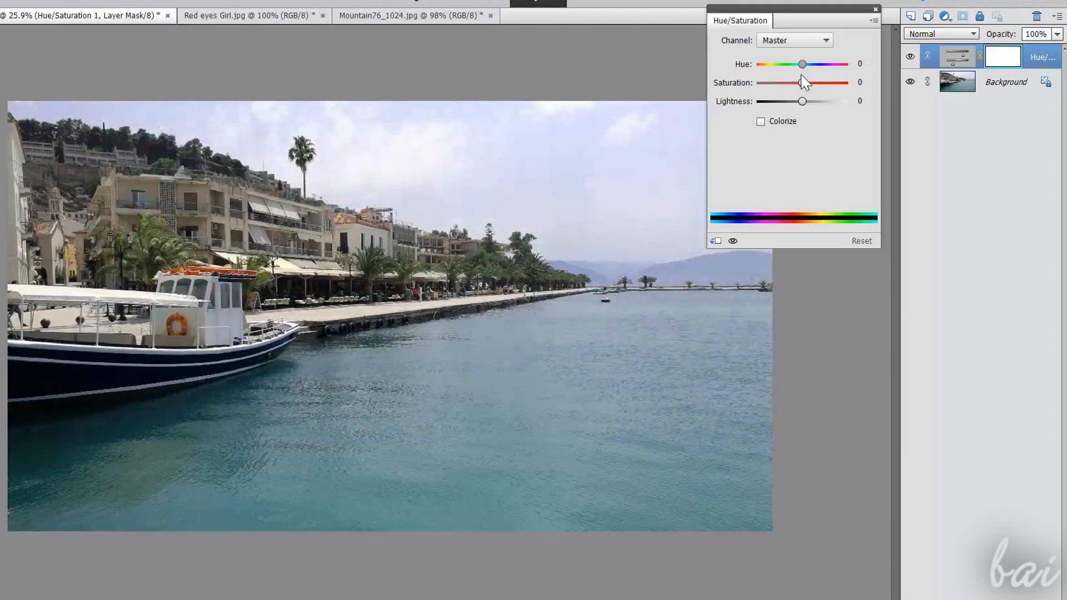
pyautogui.moveTo(802, 63); pyautogui.dragTo(845, 63)
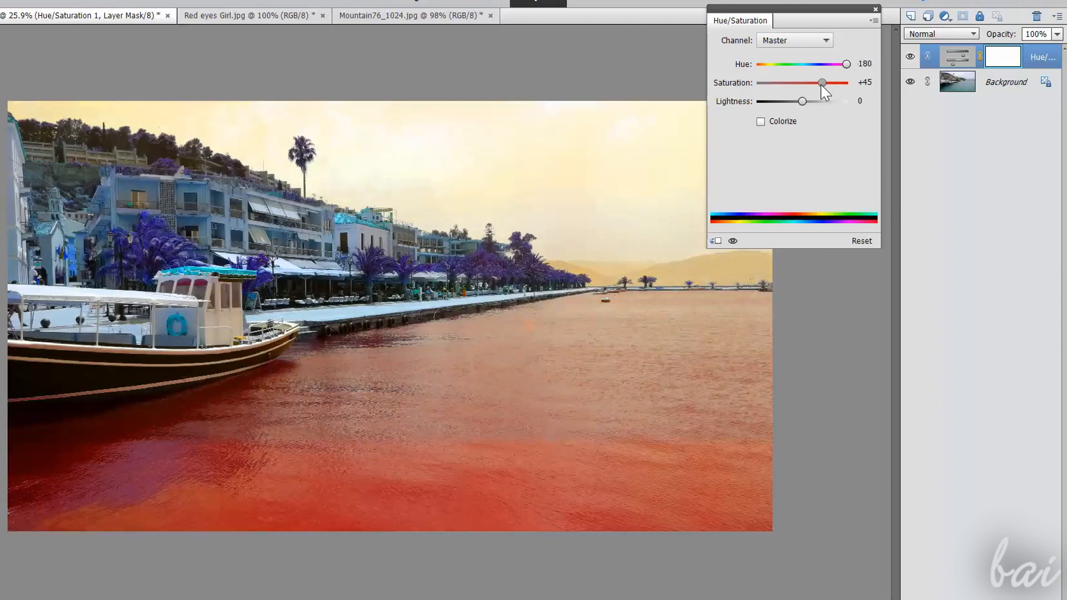
pyautogui.moveTo(822, 82); pyautogui.dragTo(816, 83)
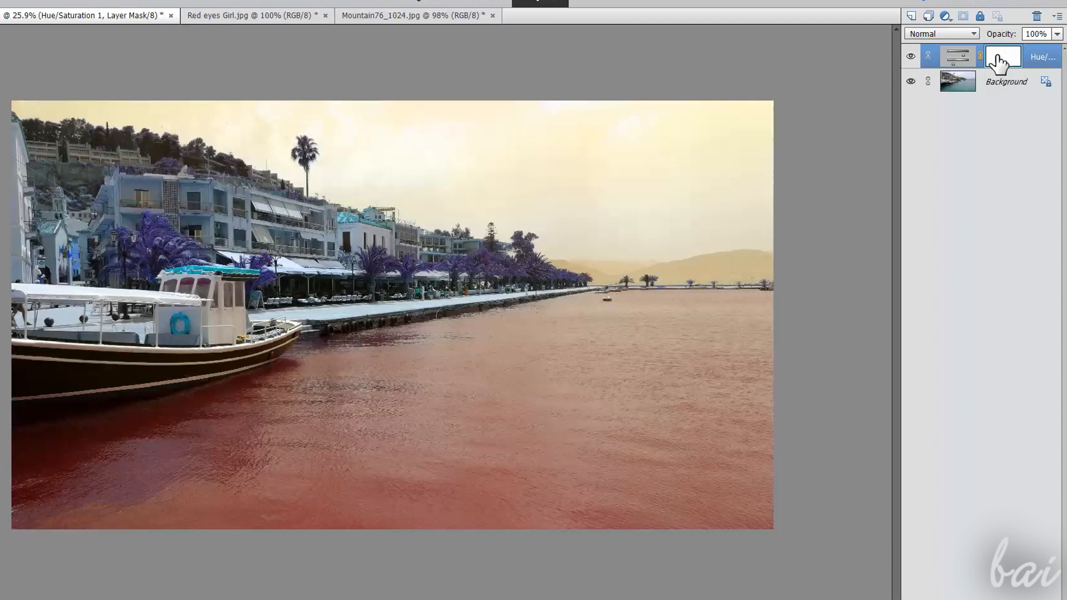
pyautogui.moveTo(1002, 56)
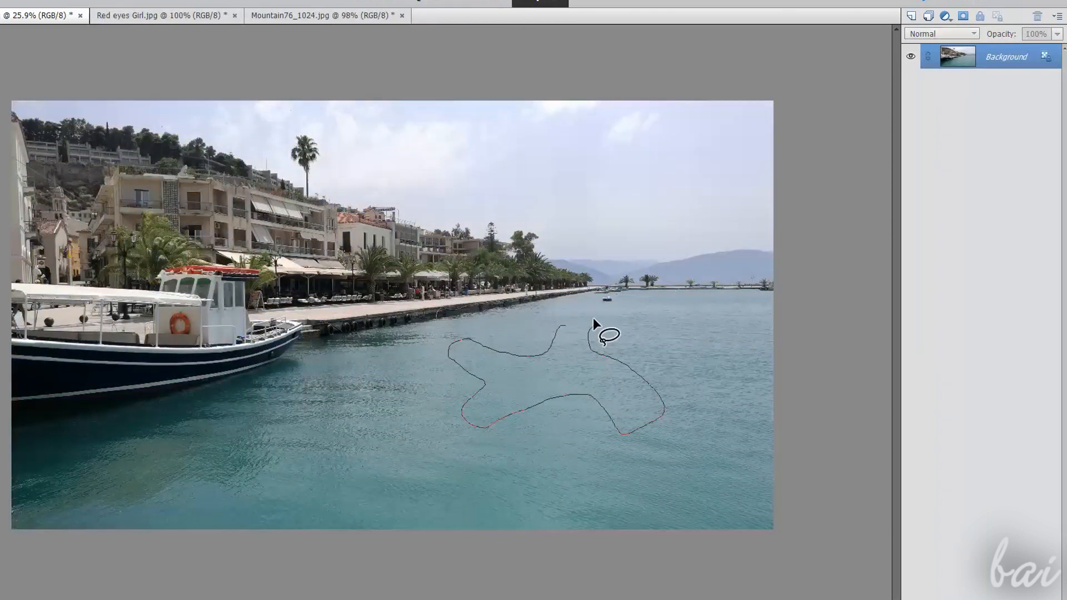
# - Shift the outlined water patch's hue toward 180 and nudge its saturation up
pyautogui.moveTo(786, 63); pyautogui.dragTo(826, 63)
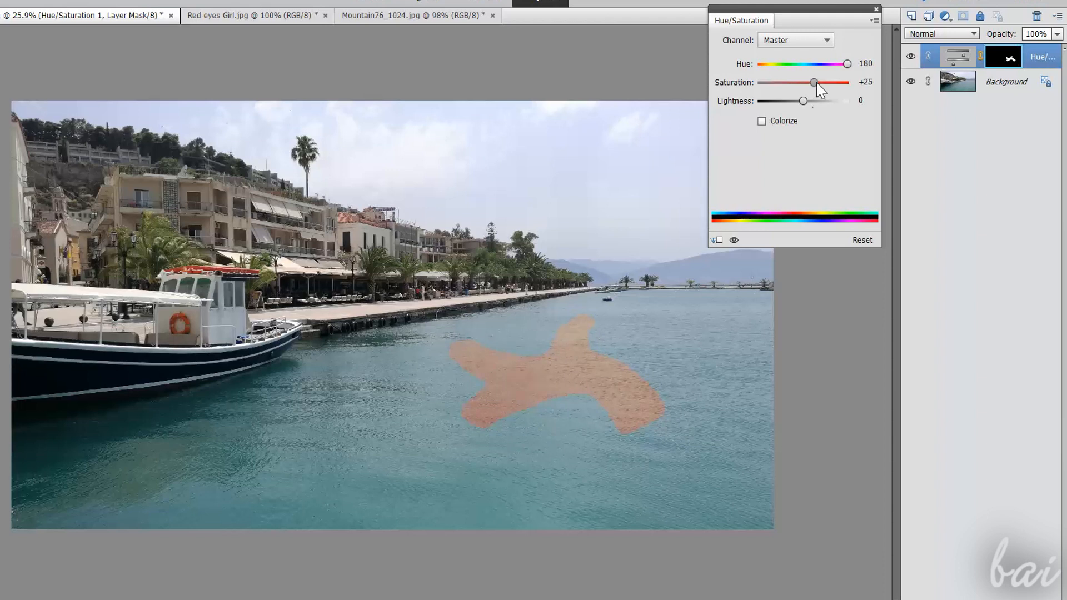
pyautogui.moveTo(815, 82); pyautogui.dragTo(819, 82)
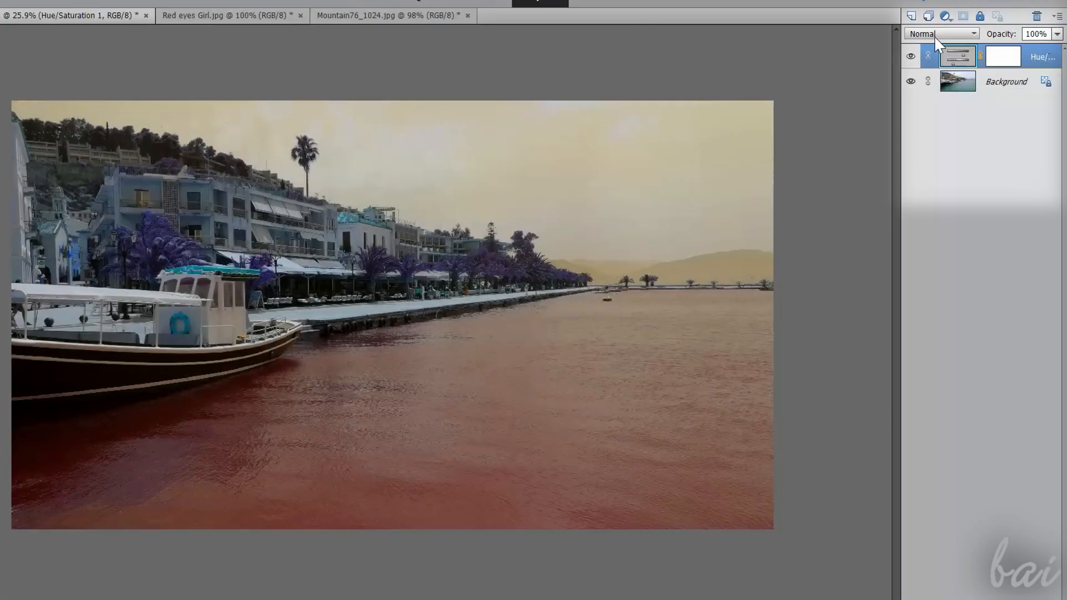
# - Toggle the adjustment layer's visibility to compare, reopen its settings and ease the hue back slightly
pyautogui.click(910, 56)
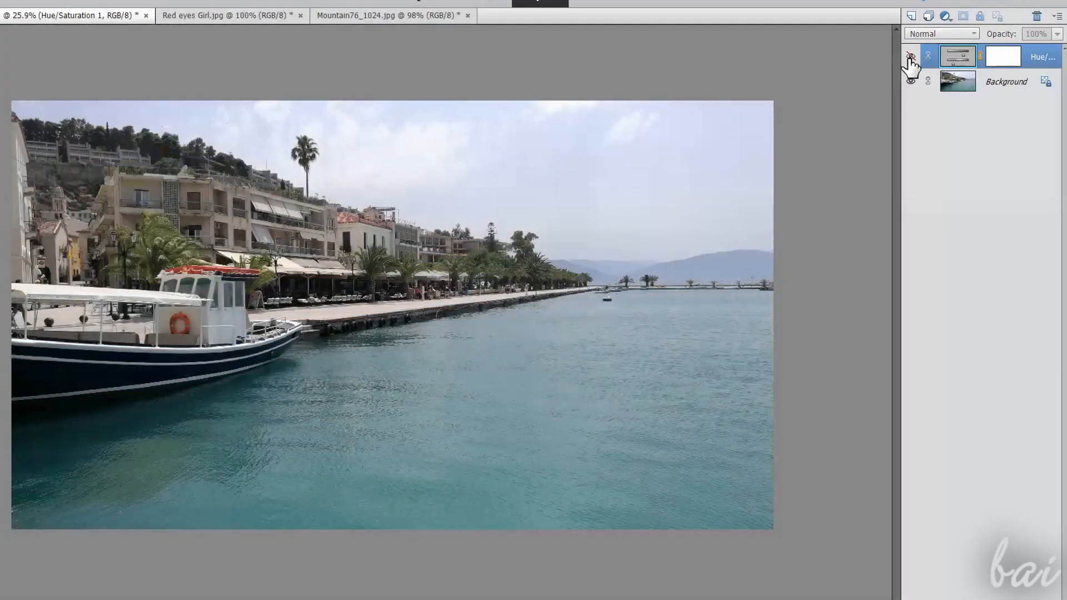
pyautogui.click(910, 56)
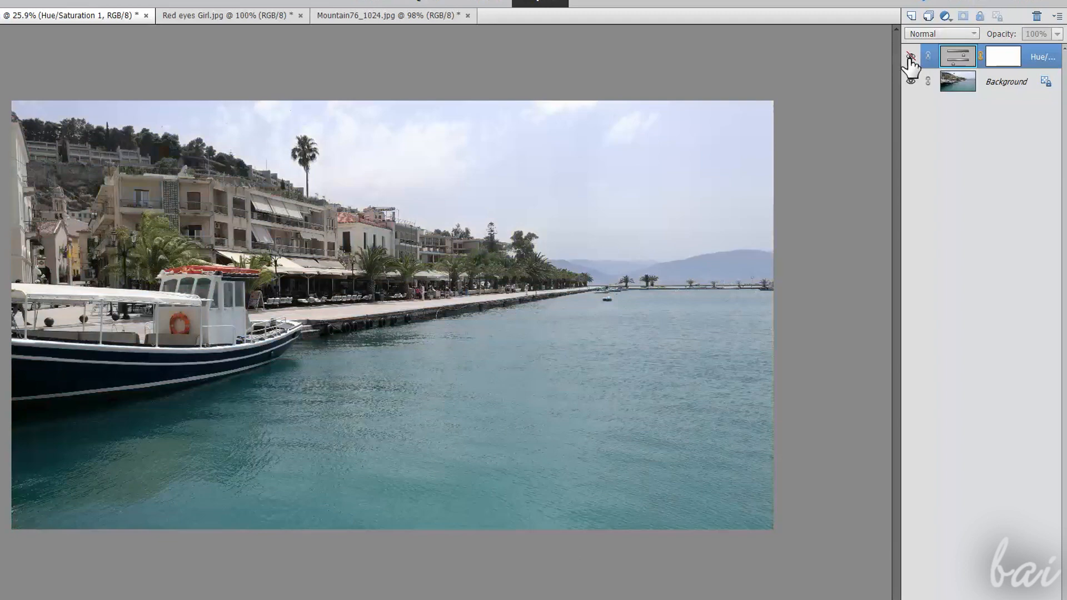
pyautogui.click(910, 56)
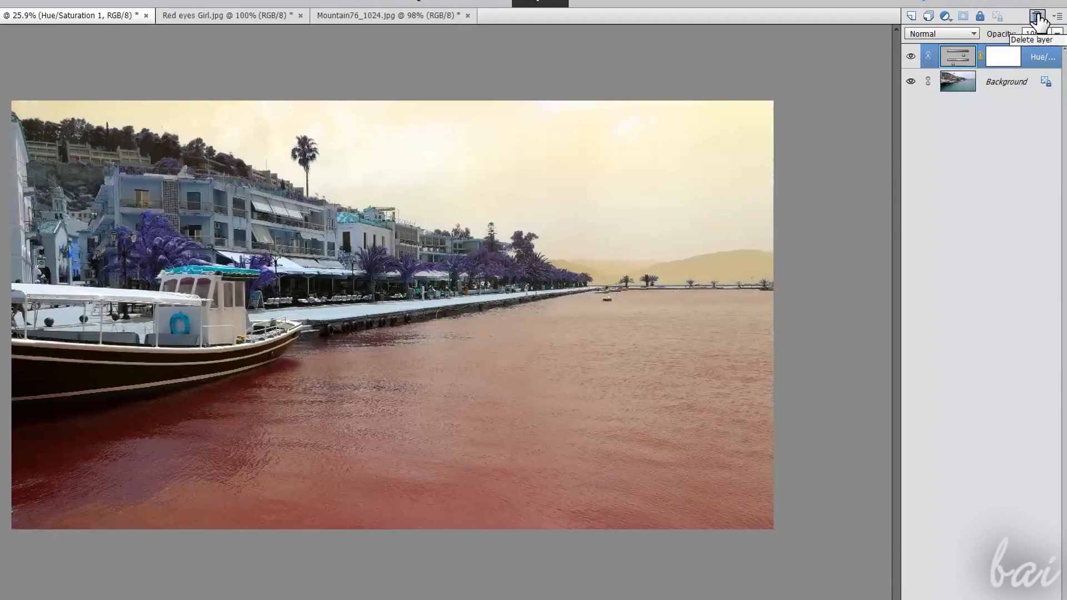
pyautogui.click(1037, 14)
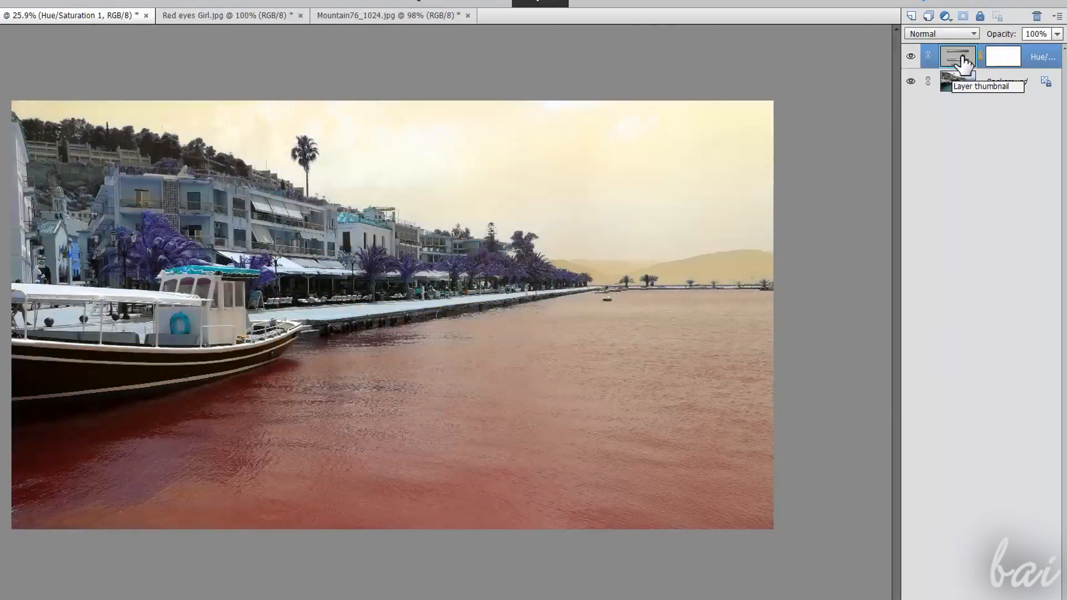
pyautogui.doubleClick(957, 56)
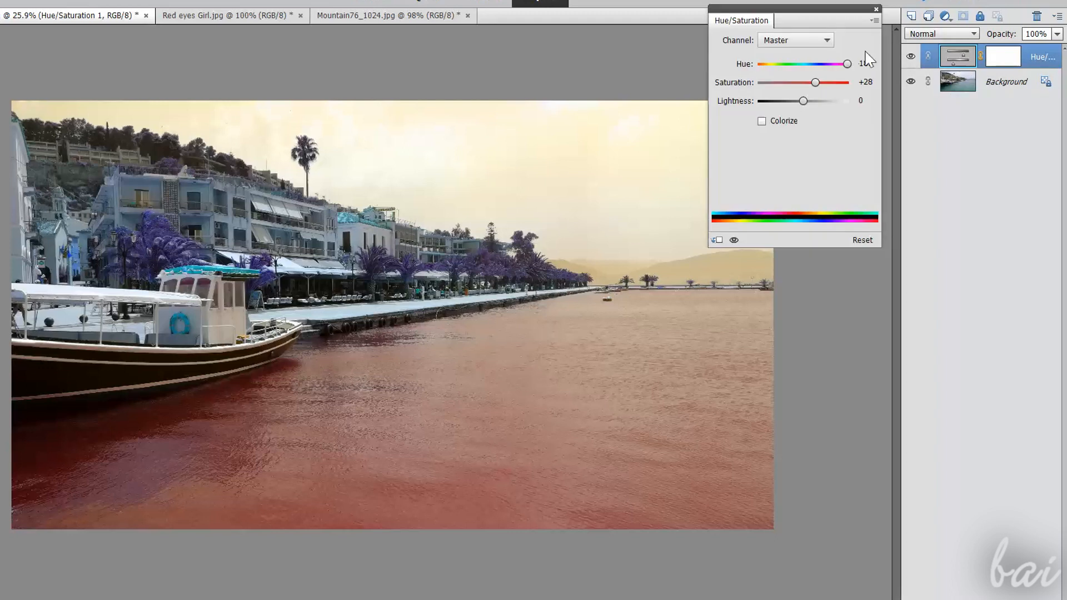
pyautogui.moveTo(847, 64); pyautogui.dragTo(826, 64)
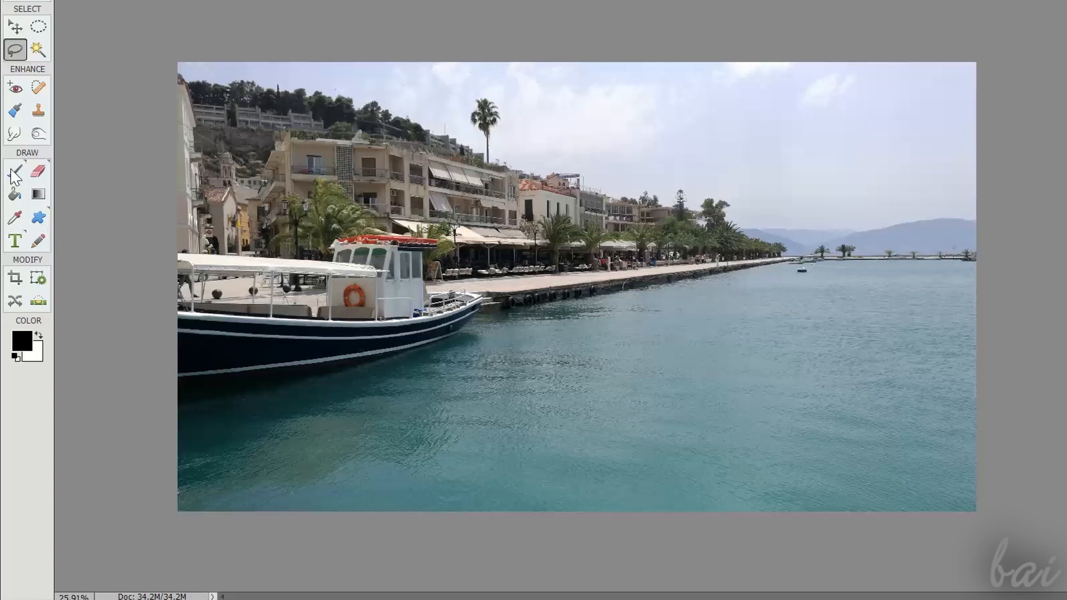
pyautogui.moveTo(15, 172)
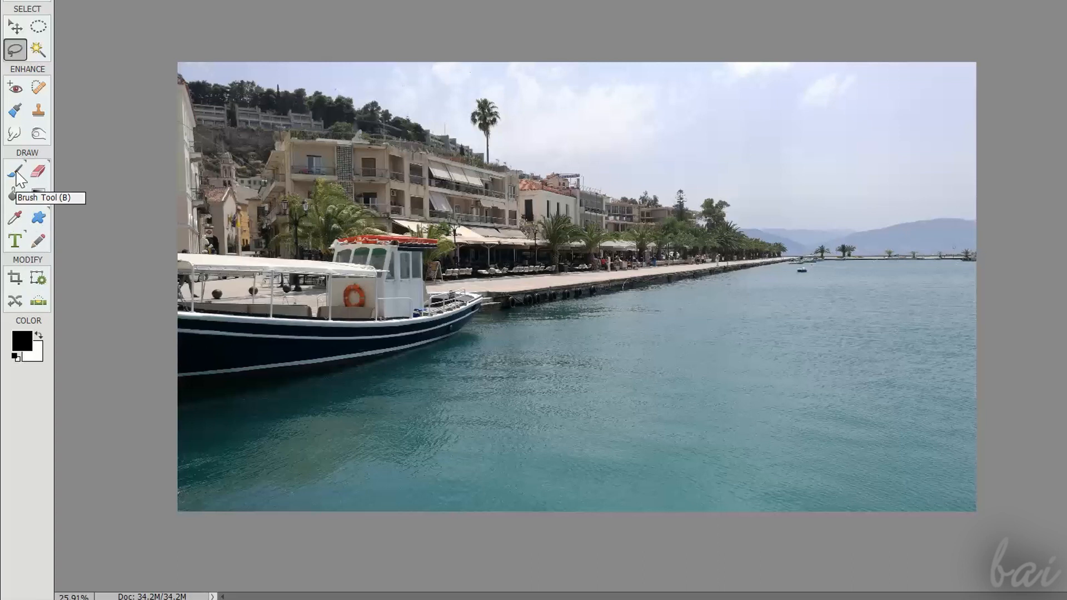
# - Set the foreground colour to red in the Color Picker
pyautogui.click(21, 340)
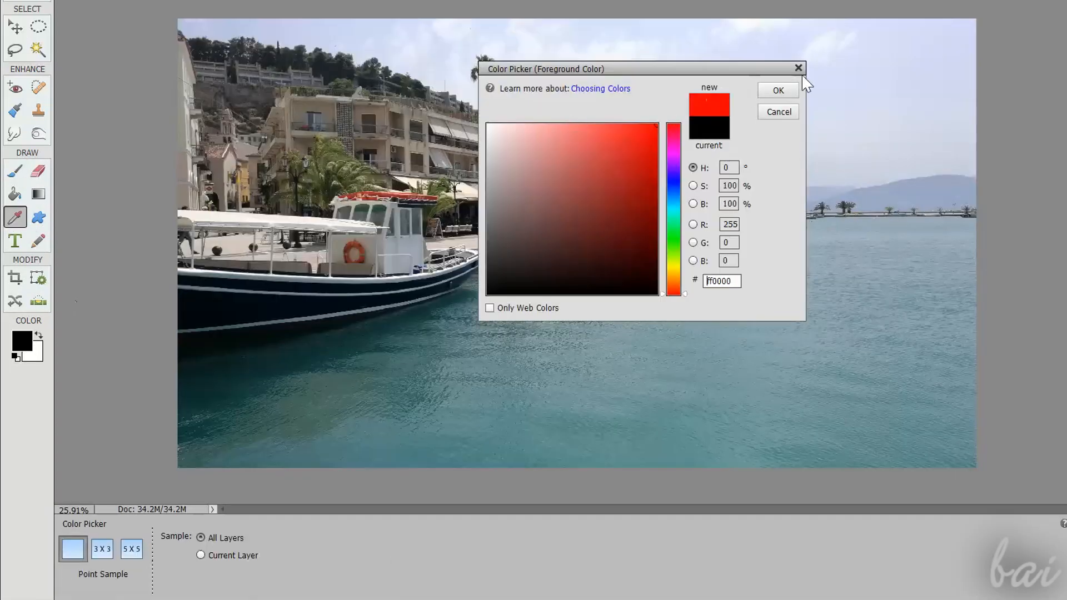
pyautogui.click(777, 89)
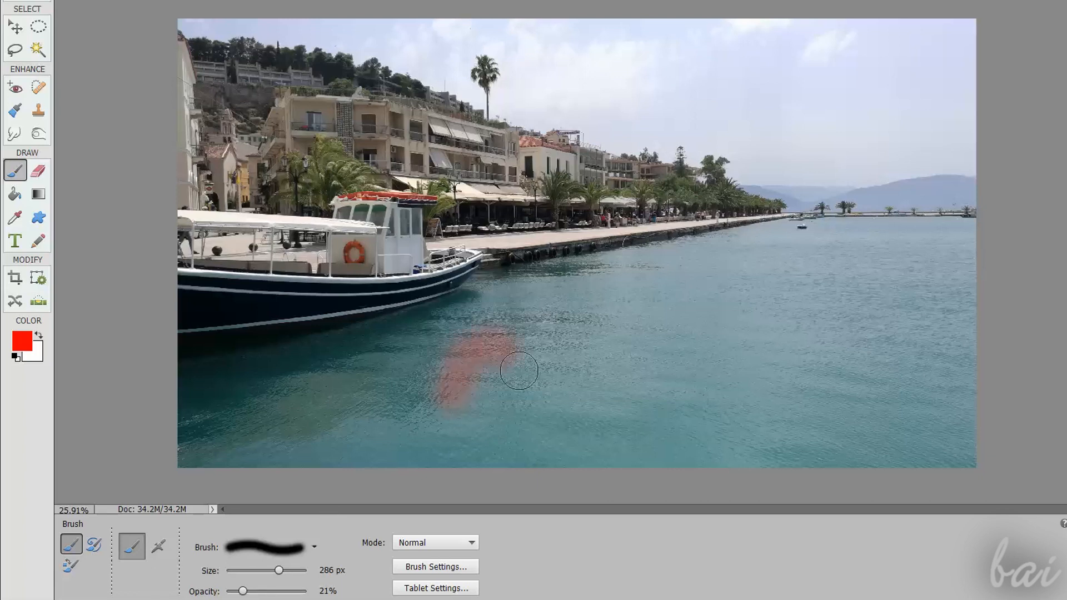
# - Brush translucent red strokes across the near, middle, lower and far harbour water
pyautogui.moveTo(519, 372); pyautogui.dragTo(765, 294)
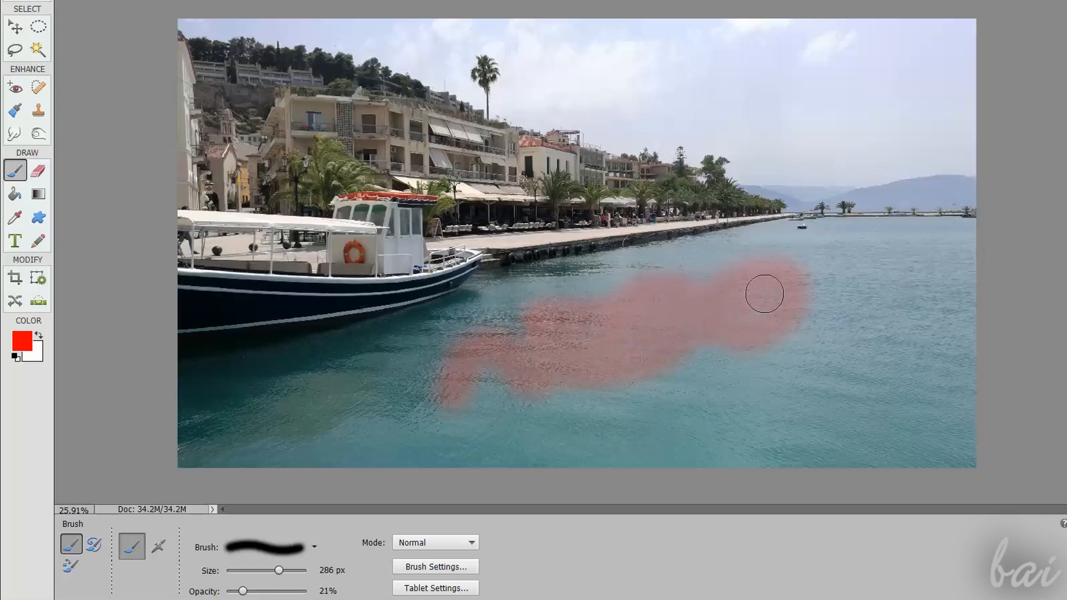
pyautogui.moveTo(764, 293); pyautogui.dragTo(411, 371)
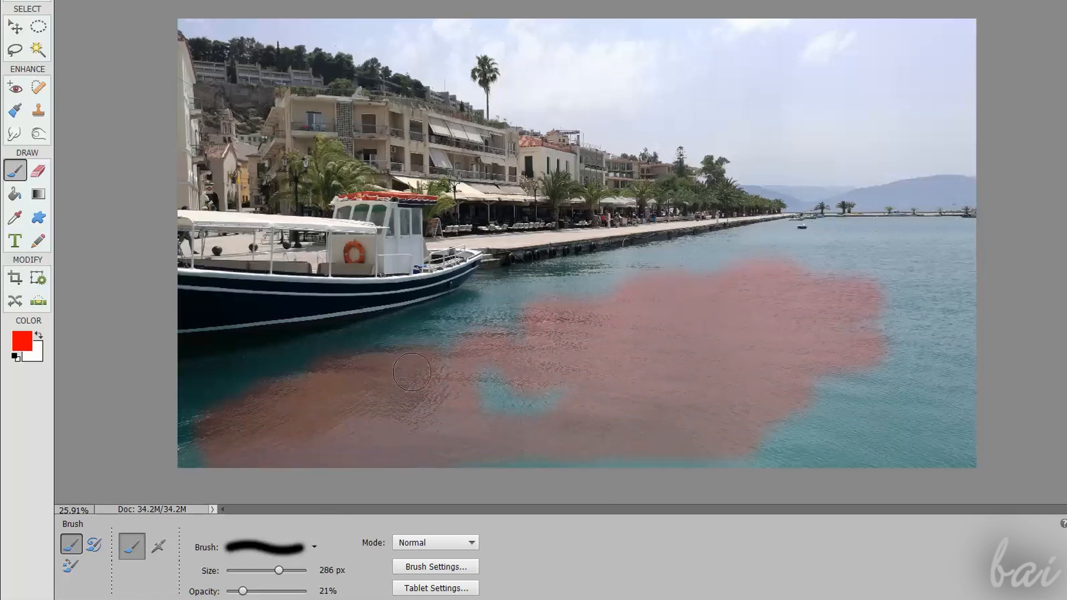
pyautogui.moveTo(411, 373); pyautogui.dragTo(880, 226)
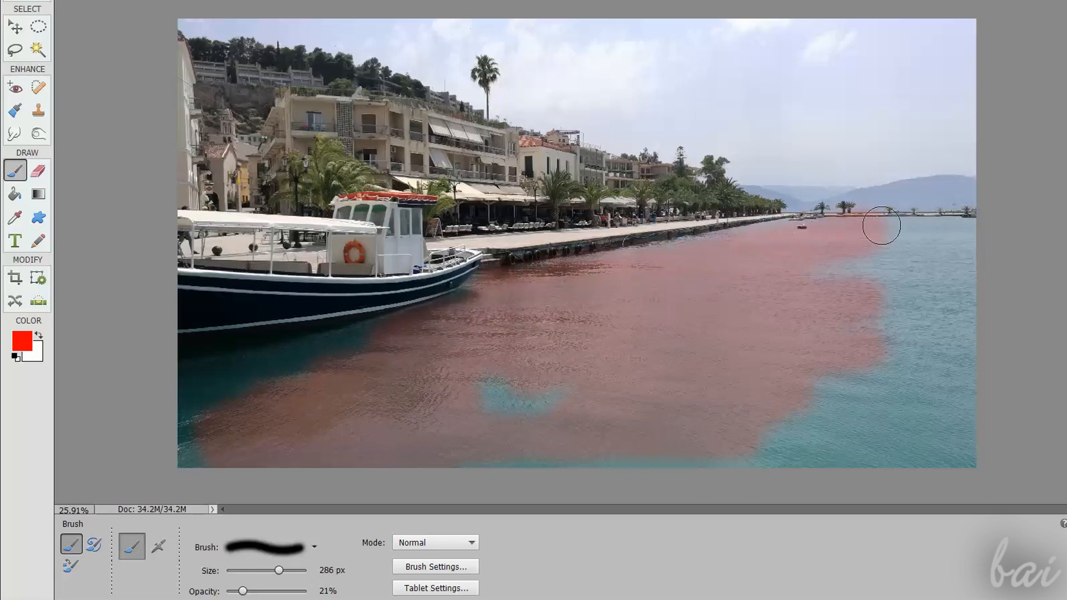
pyautogui.moveTo(881, 226); pyautogui.dragTo(536, 427)
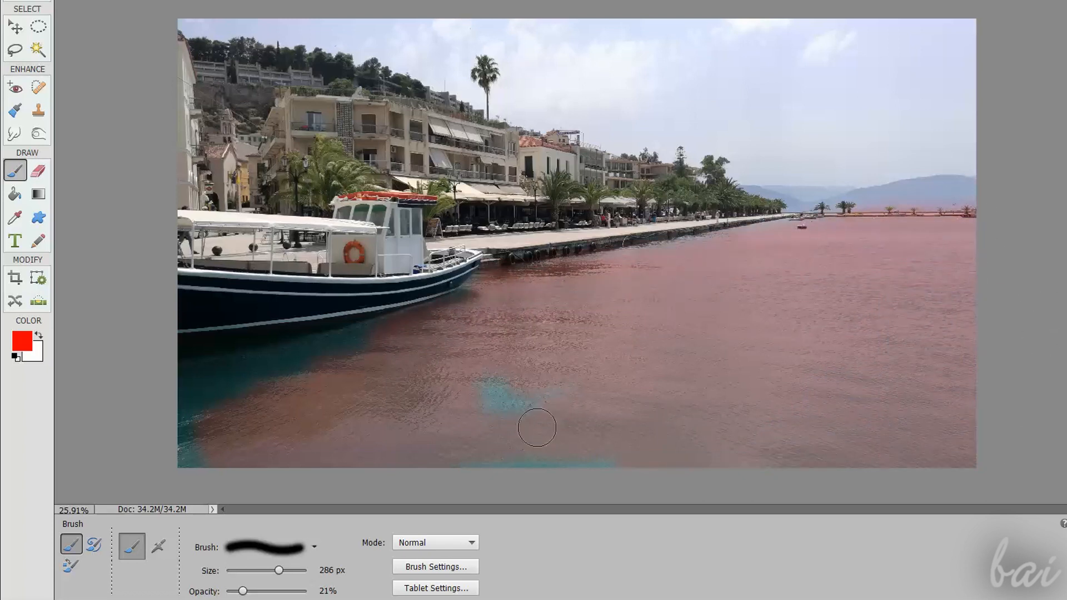